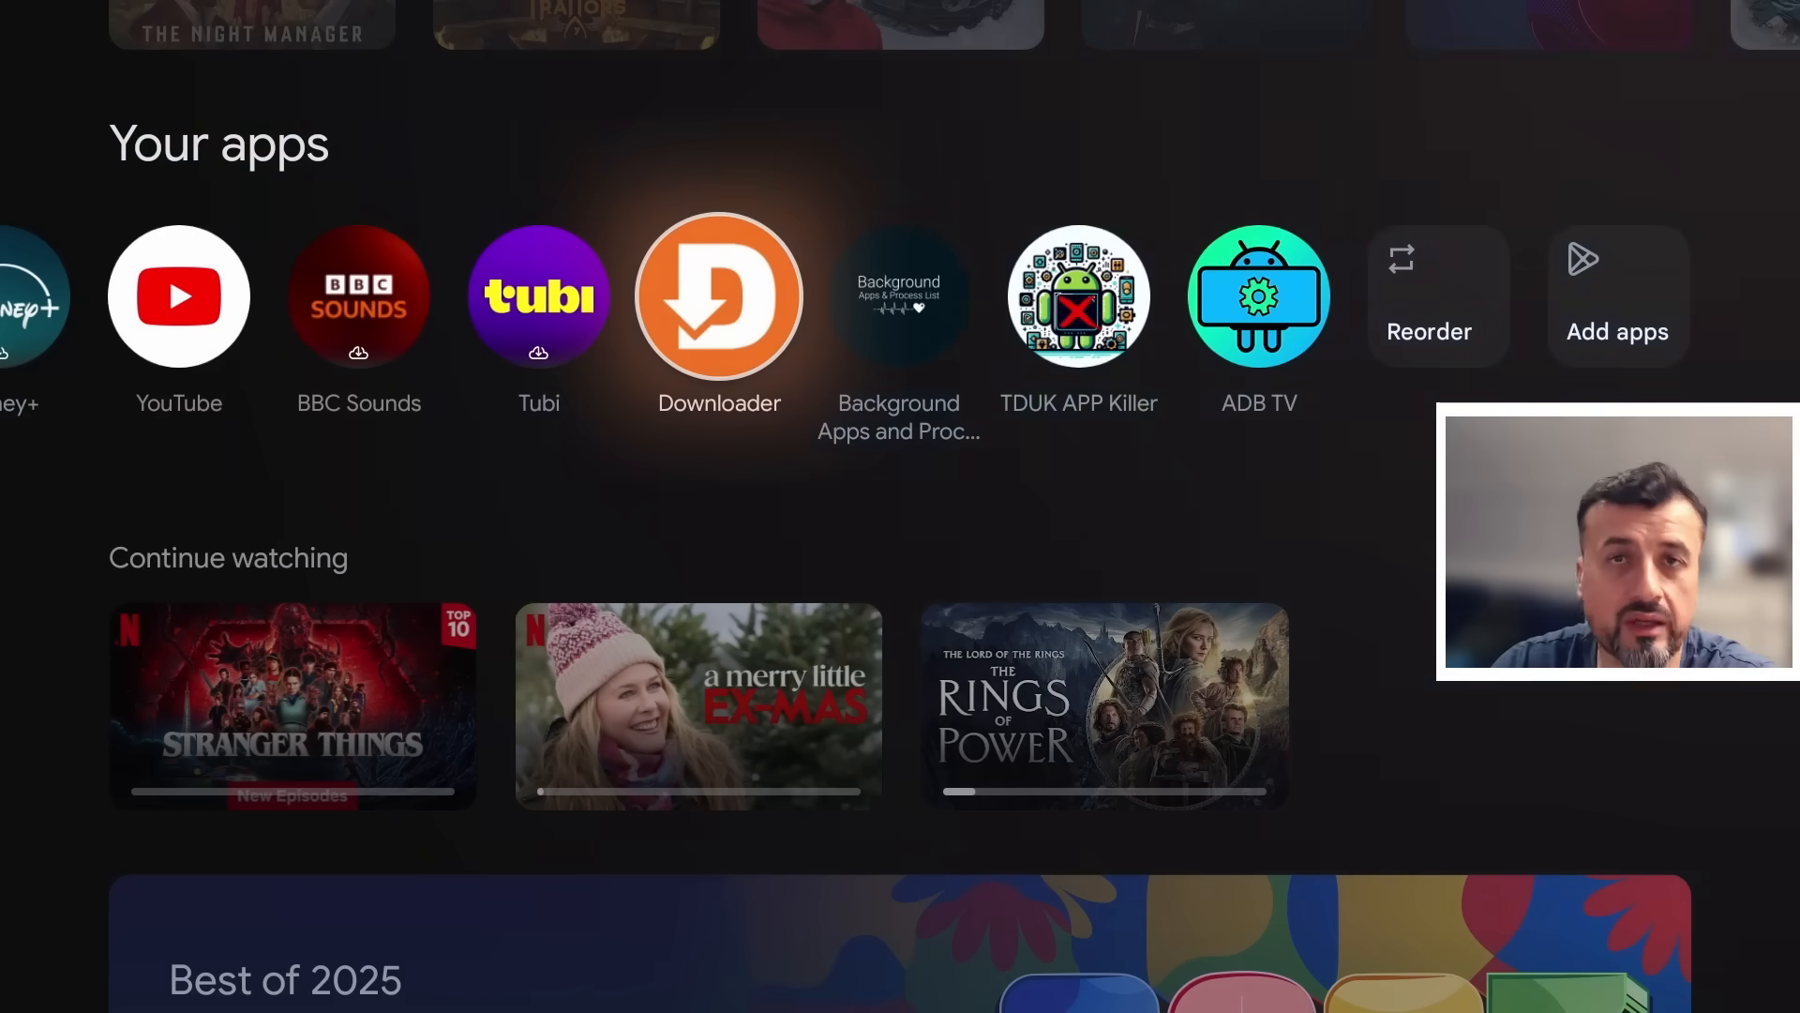
{"action": "mouse_move", "coordinate": [1258, 293]}
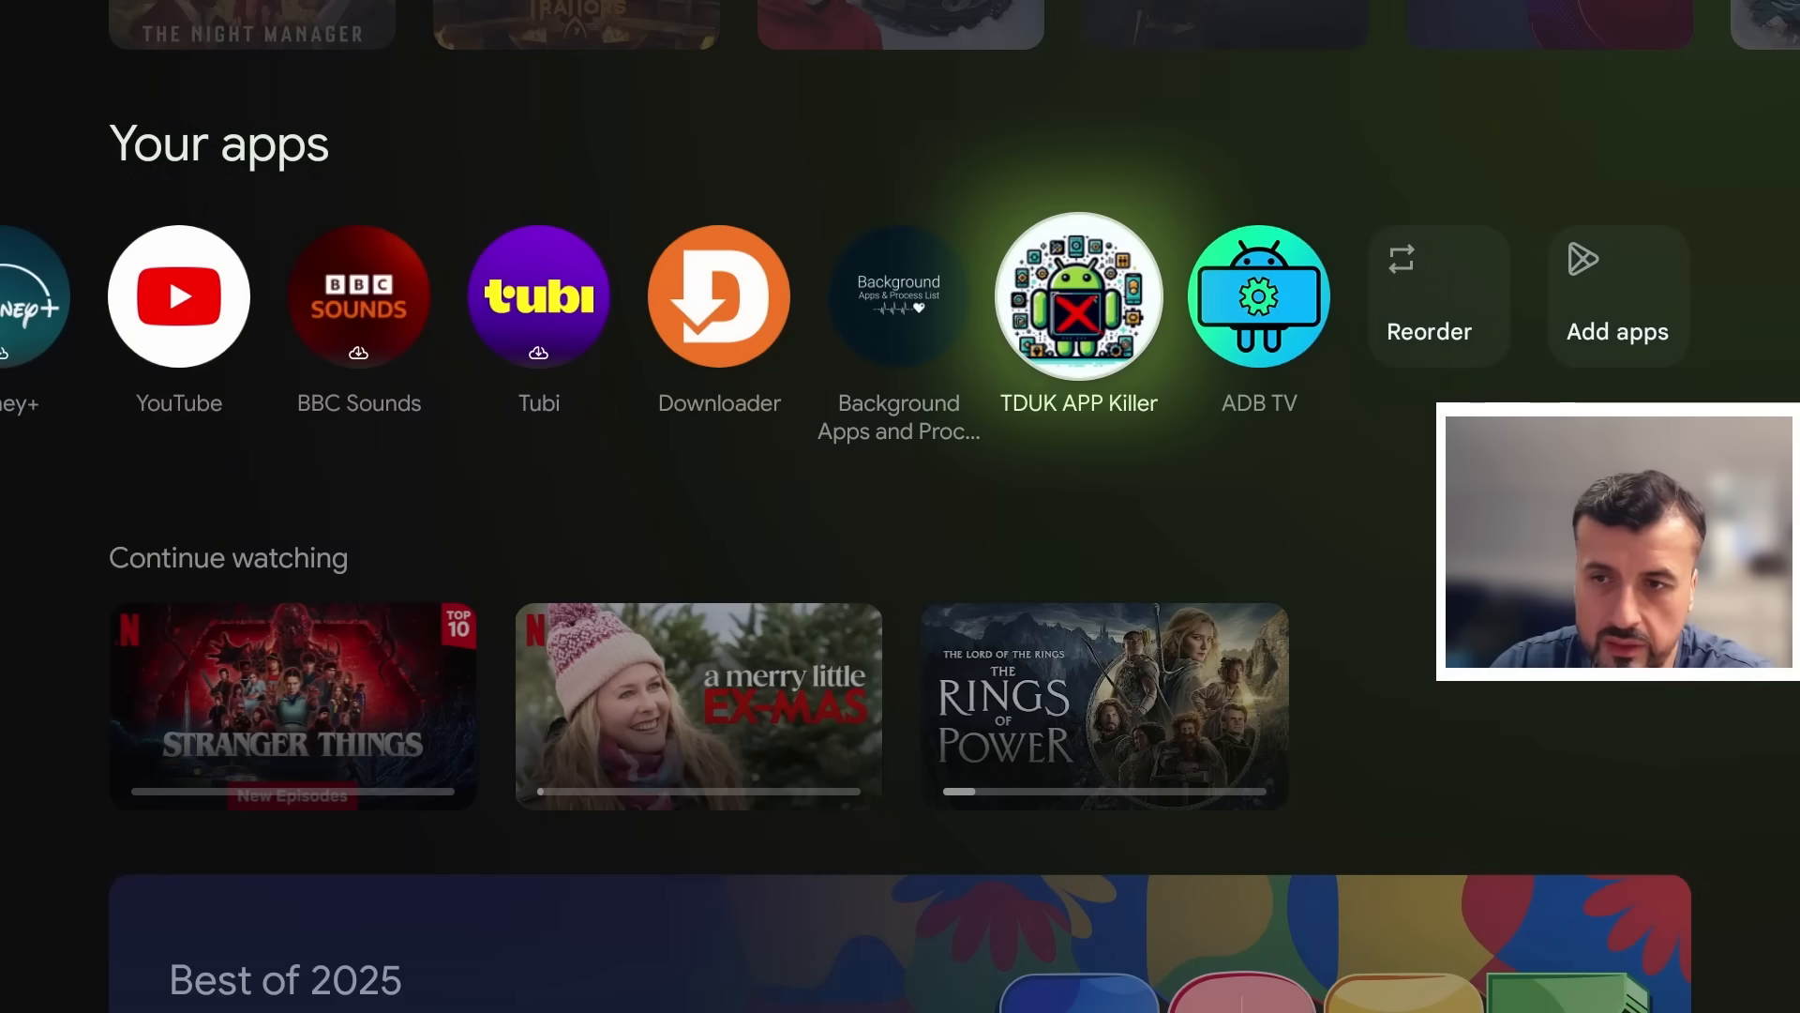
- Try TDUK App Killer's ADB connection, dismiss the refusal, and launch ADB TV
{"action": "left_click", "coordinate": [1077, 294]}
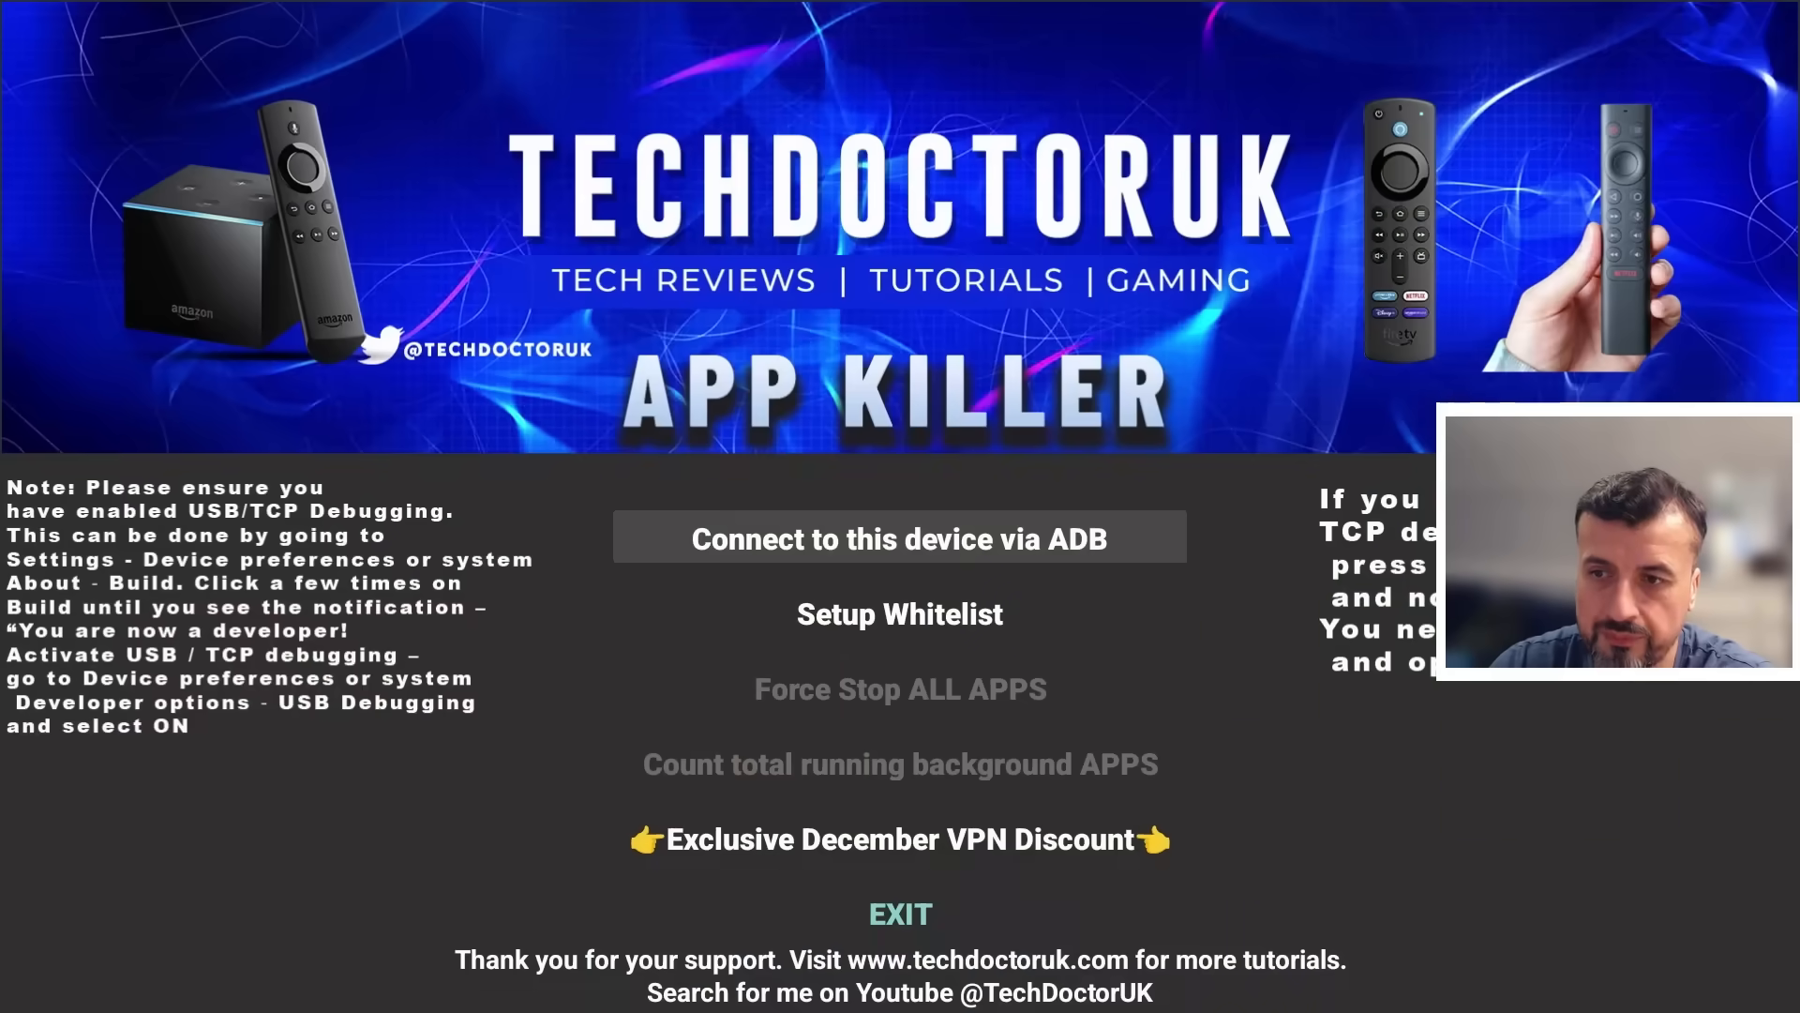
{"action": "left_click", "coordinate": [900, 538]}
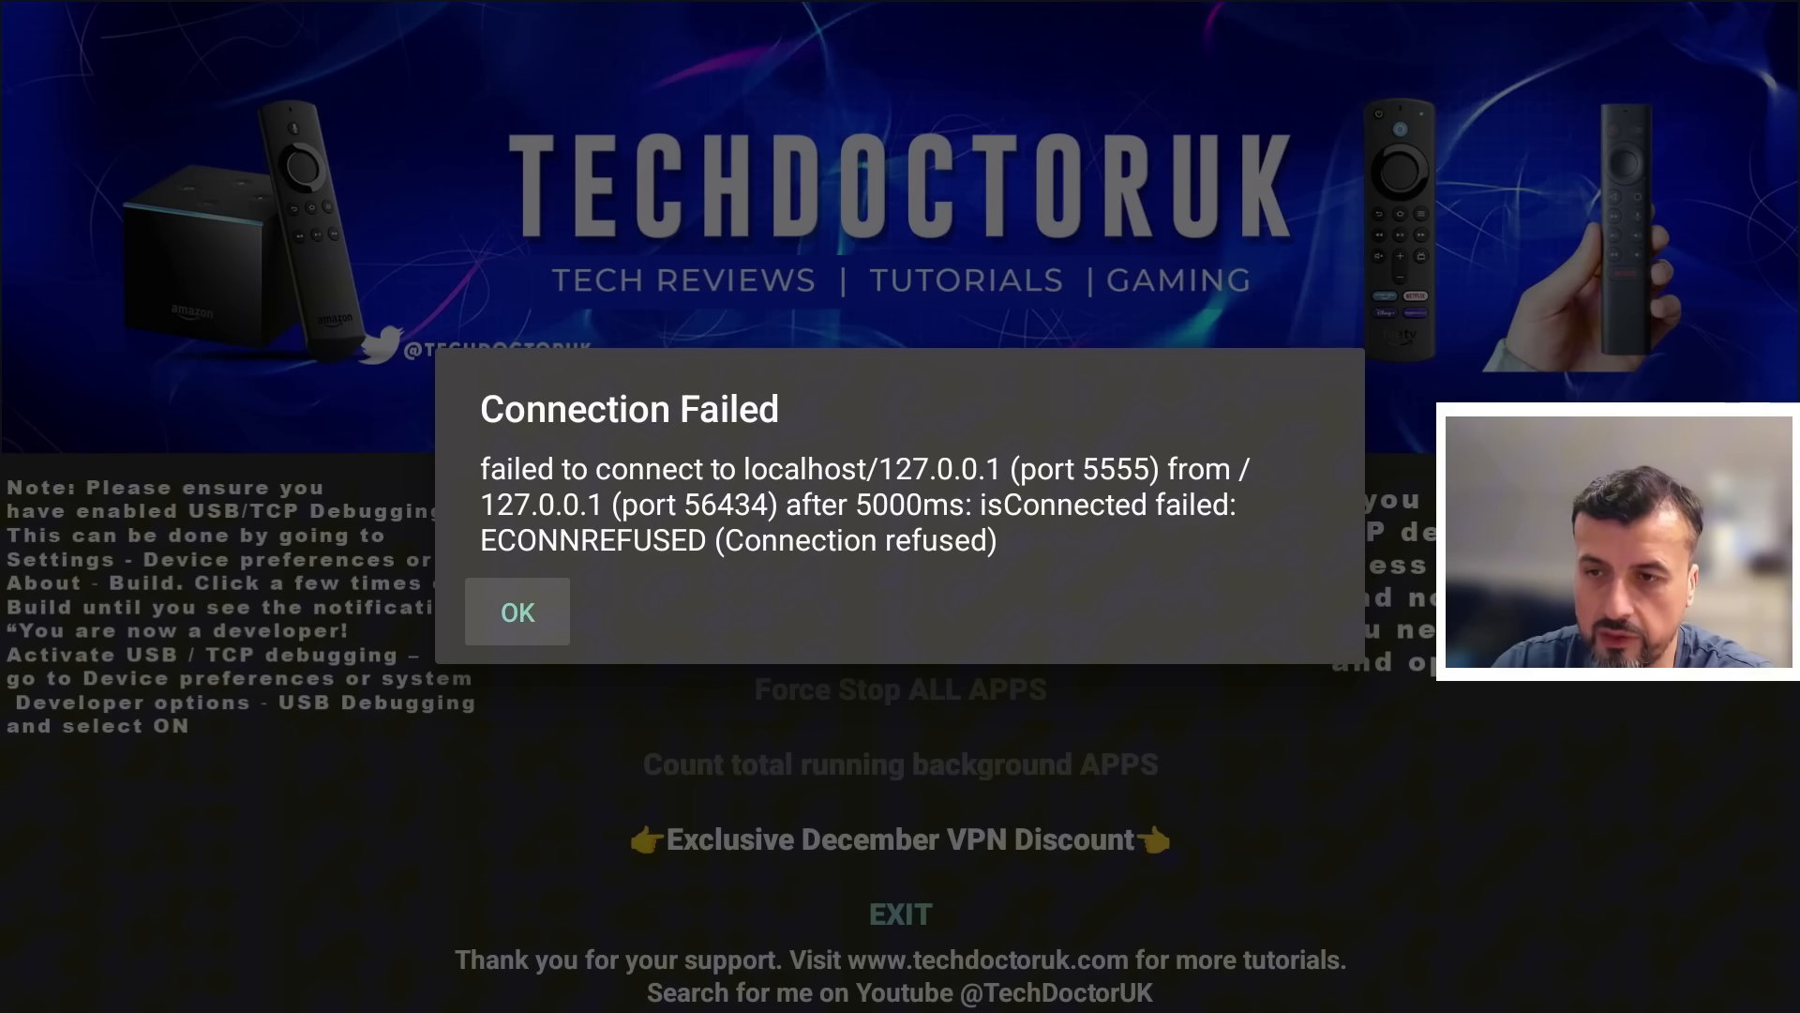
{"action": "left_click", "coordinate": [517, 610]}
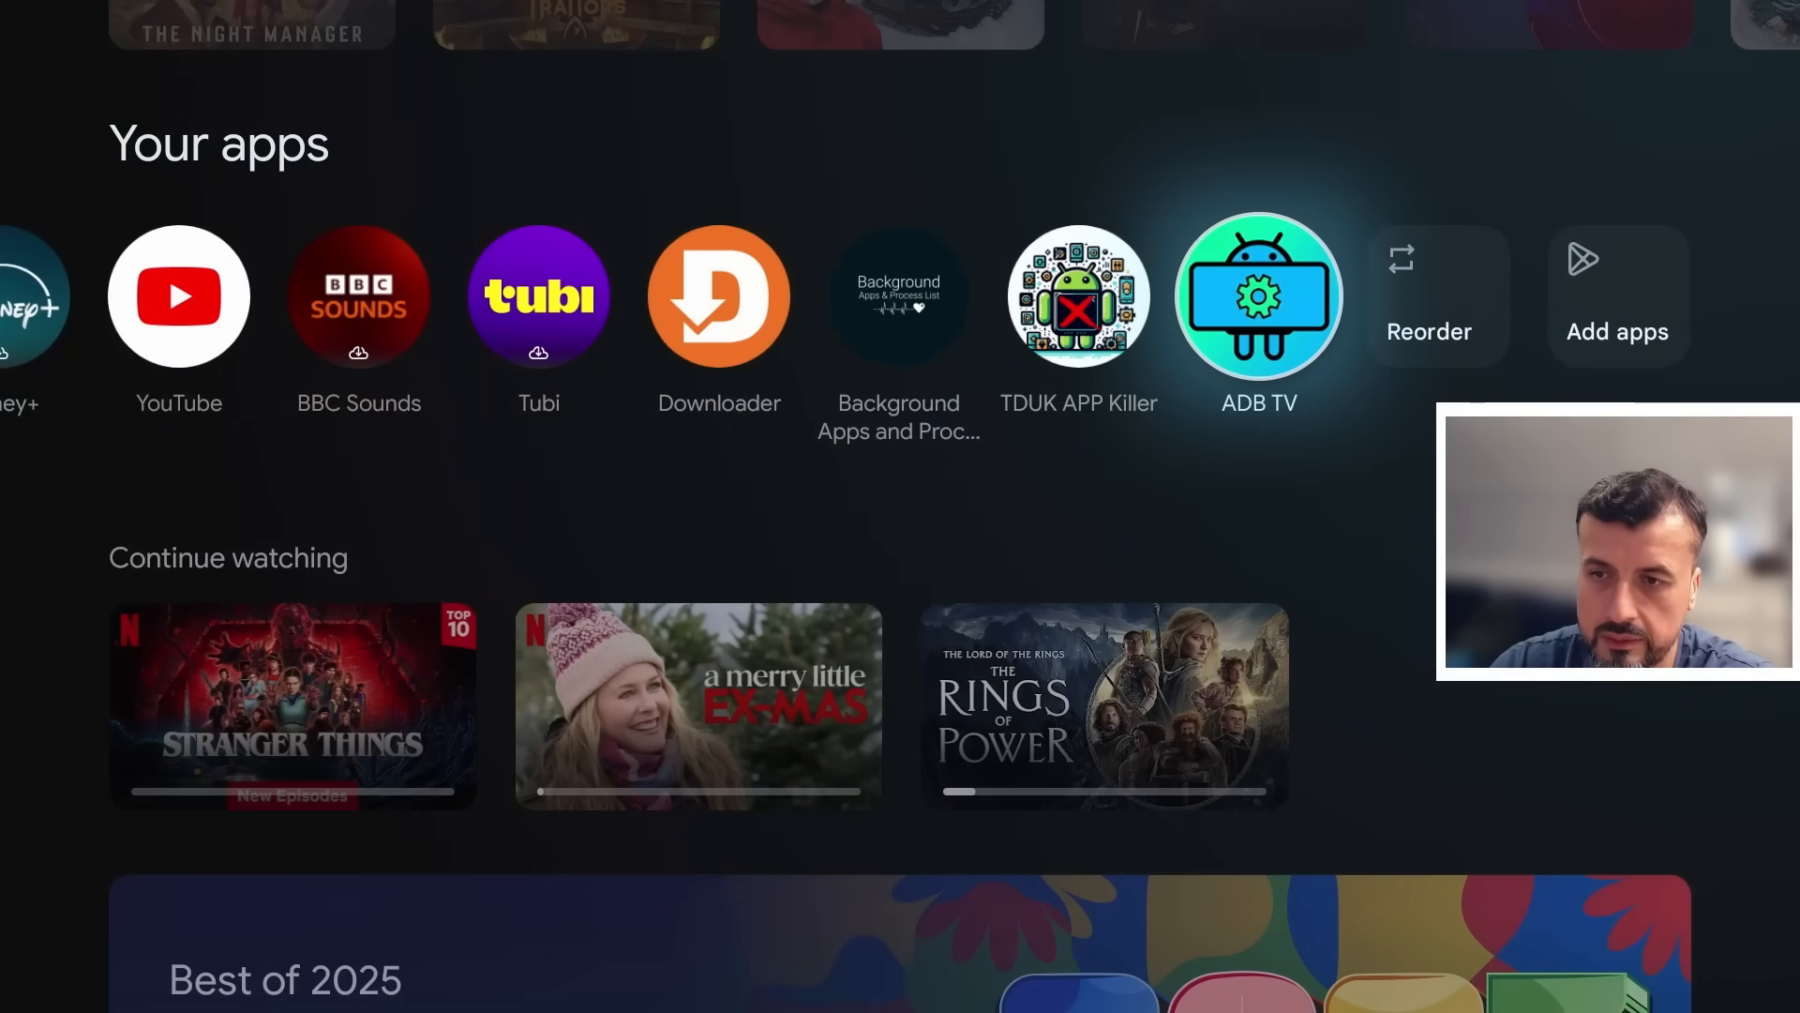
{"action": "left_click", "coordinate": [1257, 296]}
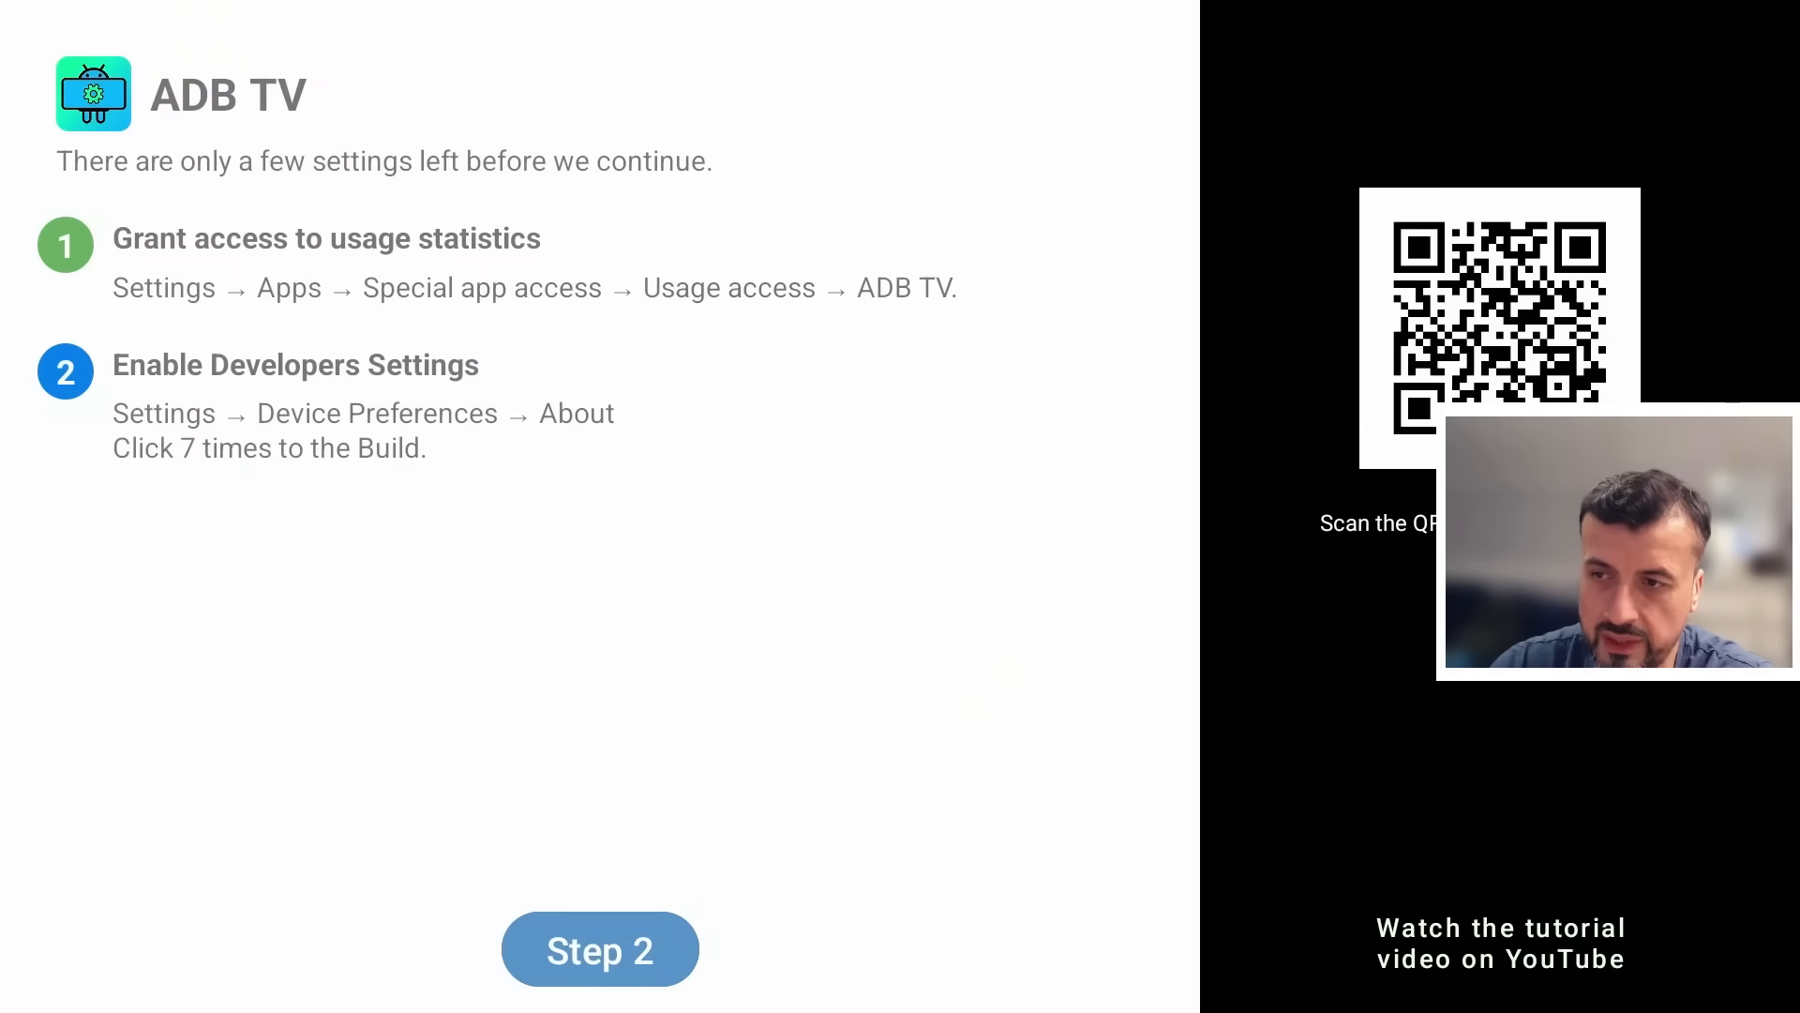
- Leave ADB TV's setup screen for the Google TV home screen
{"action": "left_click", "coordinate": [599, 948]}
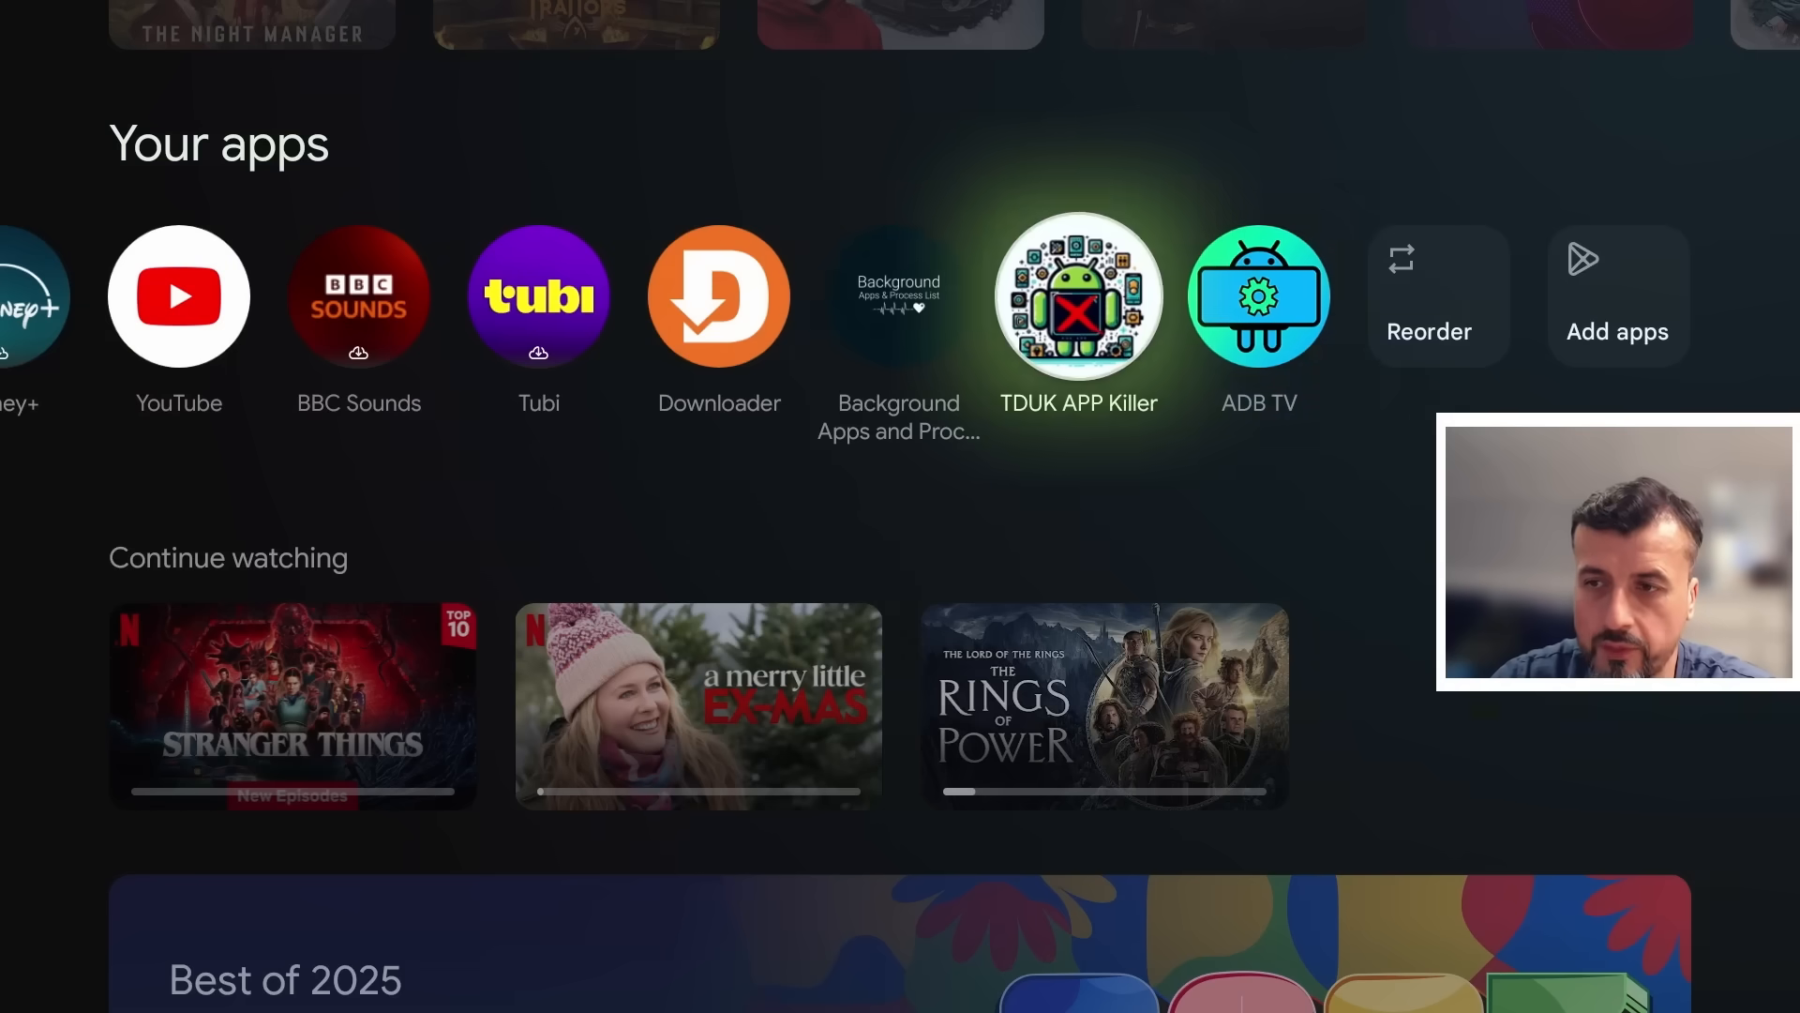
- Load the TechDoctorUK site in Downloader by short code and open Tutorials
{"action": "left_click", "coordinate": [719, 296]}
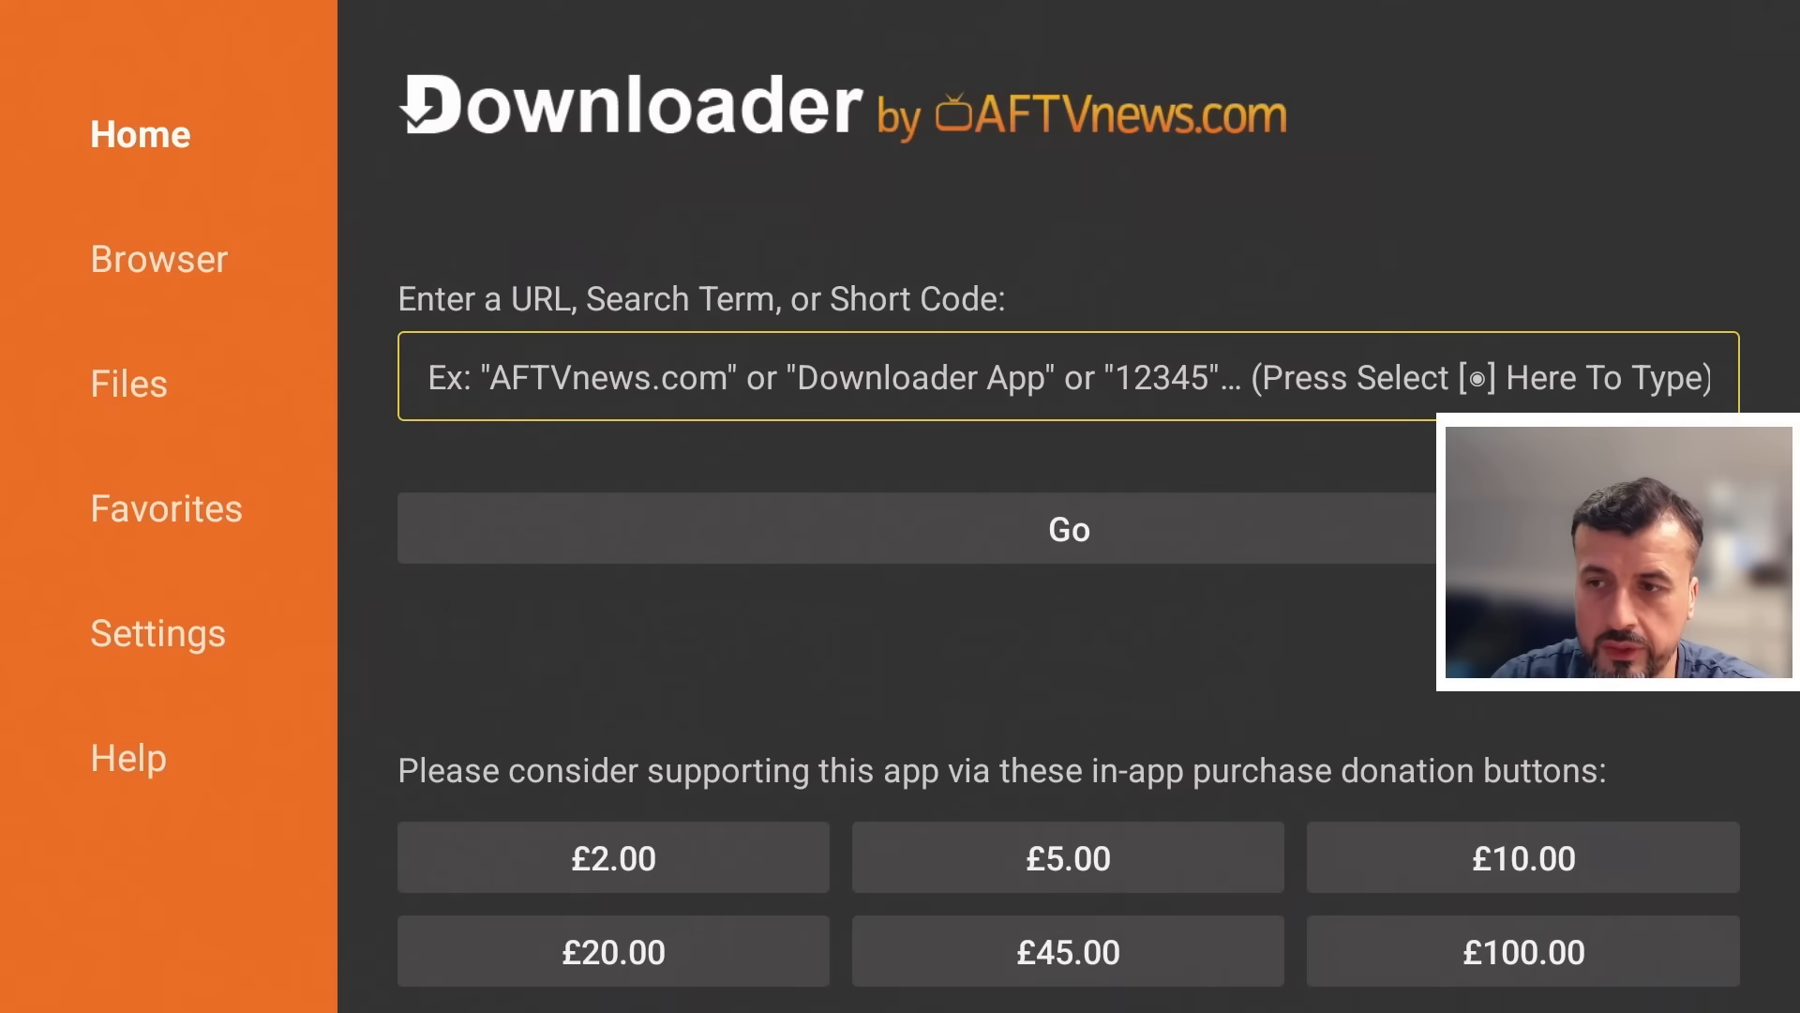
{"action": "left_click", "coordinate": [1067, 377]}
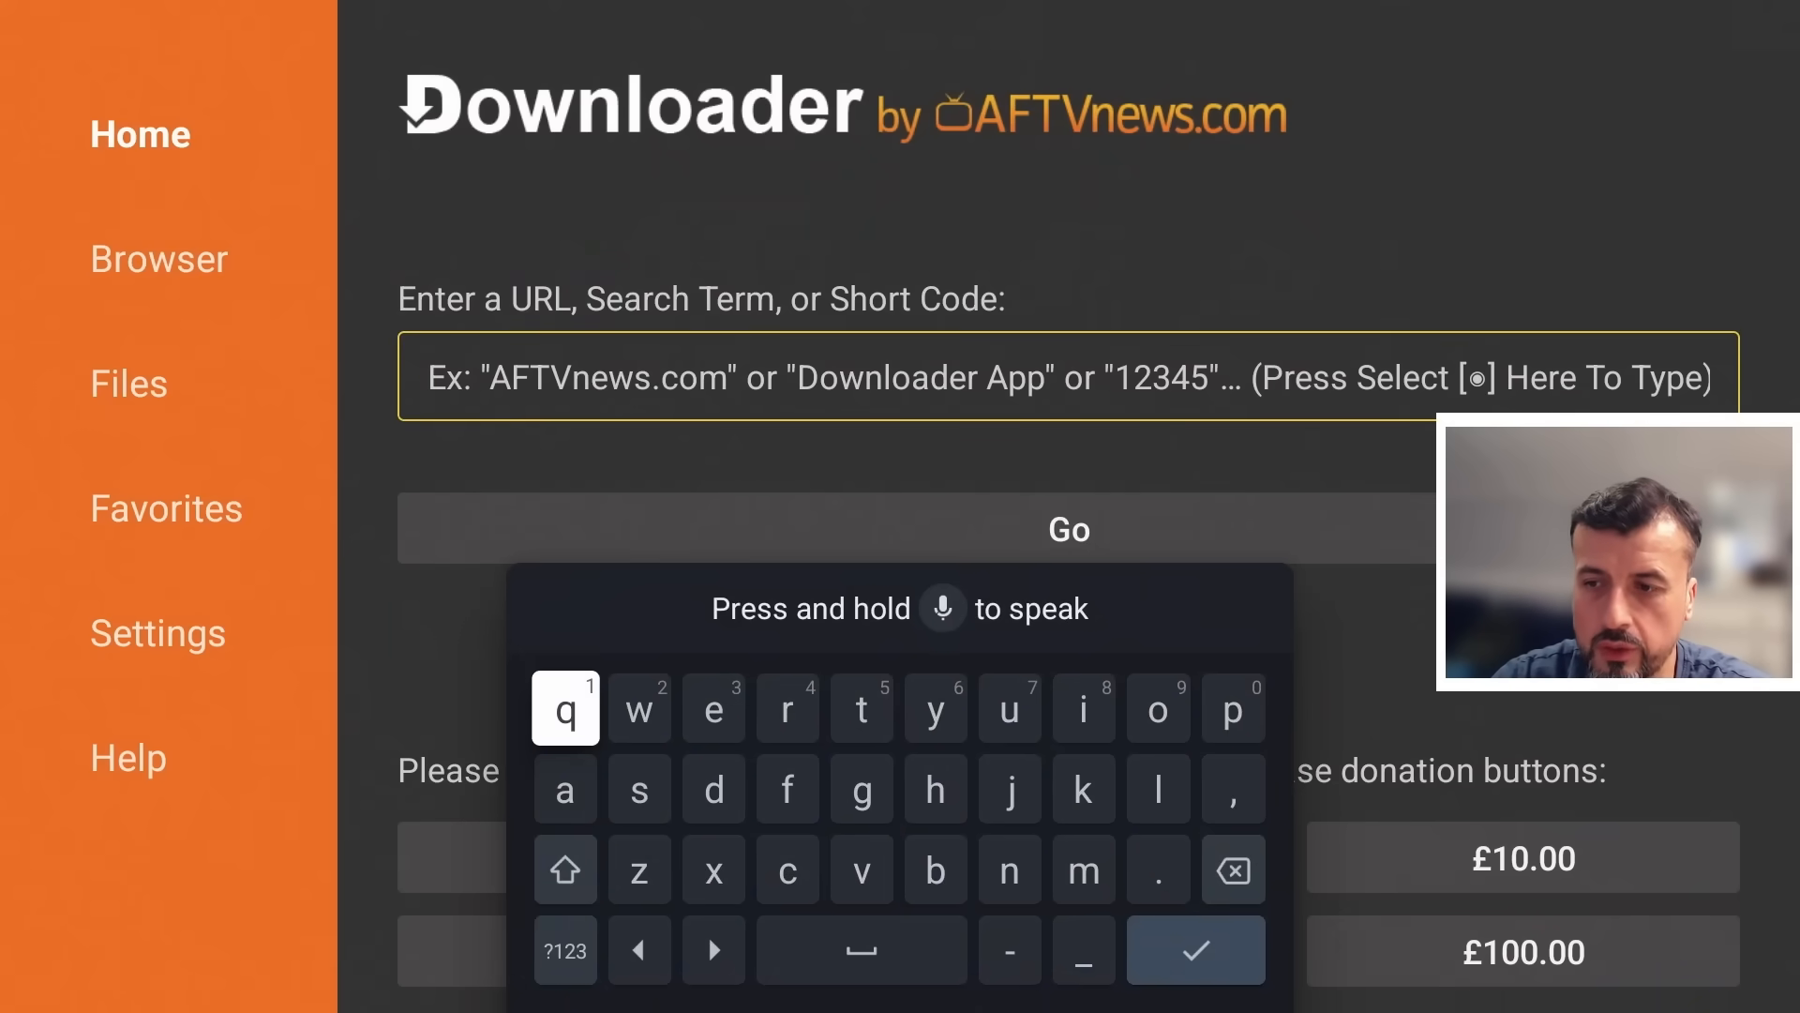
{"action": "left_click", "coordinate": [564, 950]}
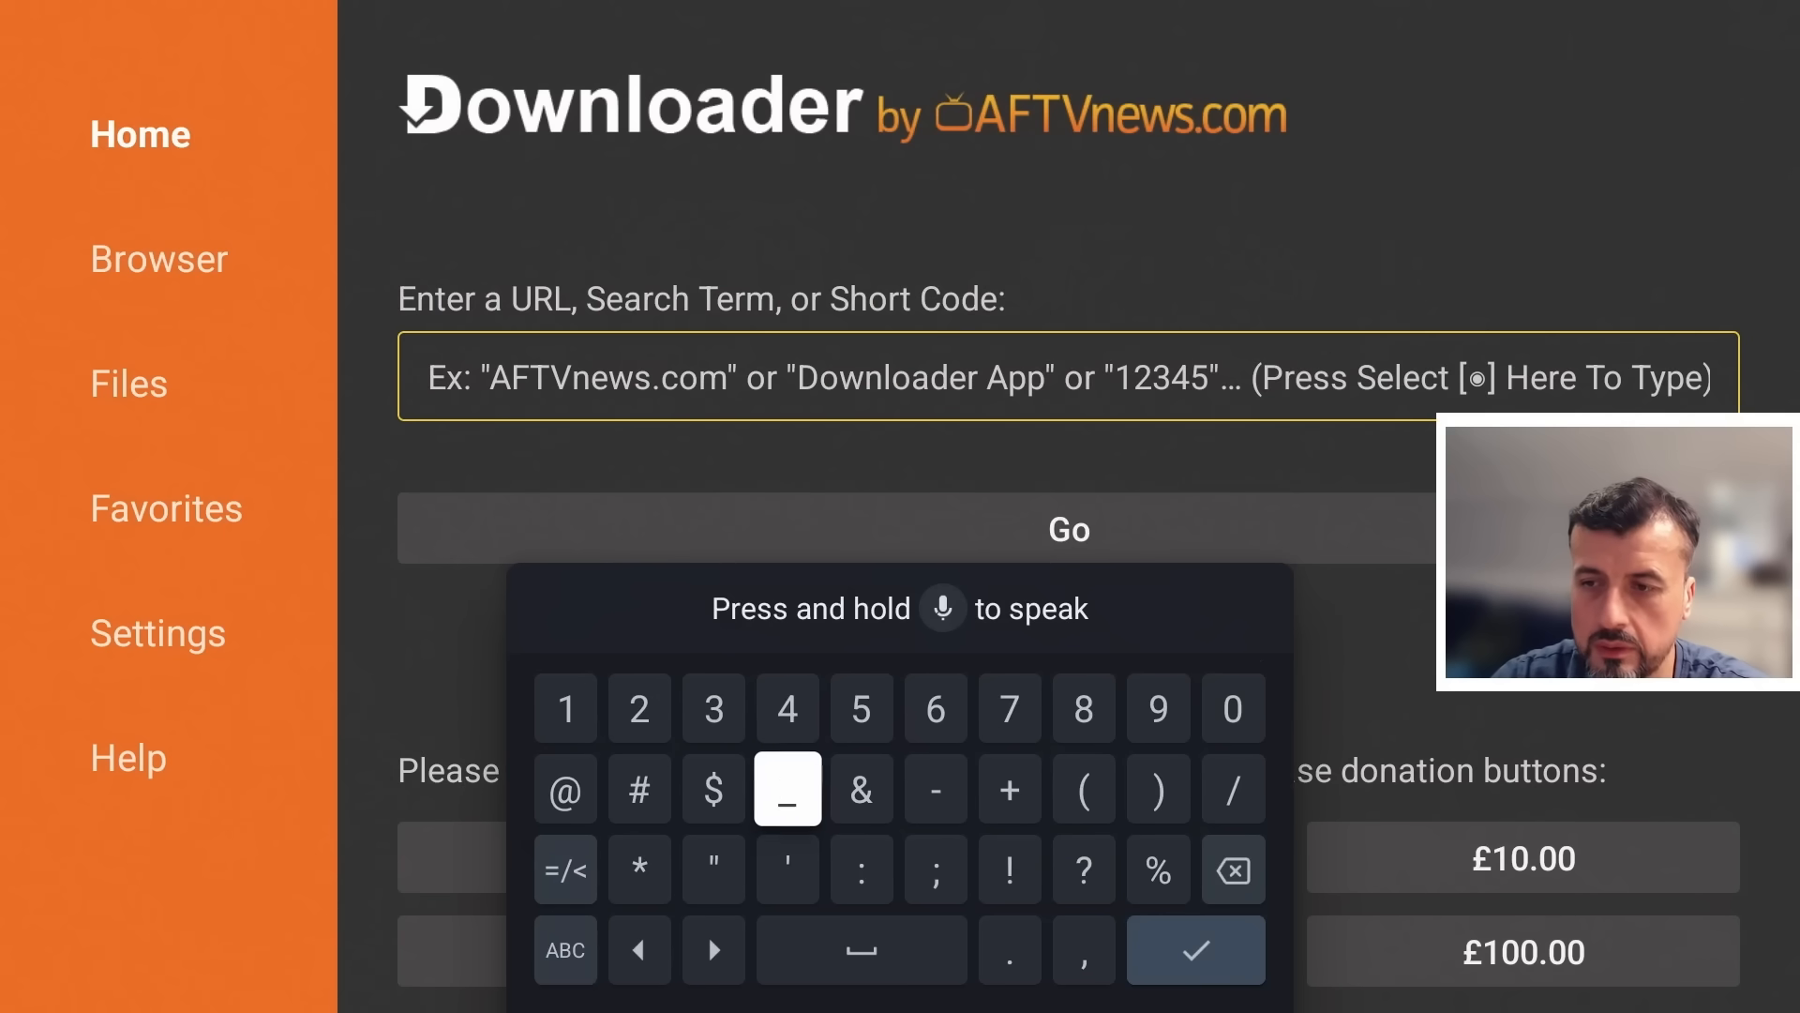
{"action": "left_click", "coordinate": [788, 707]}
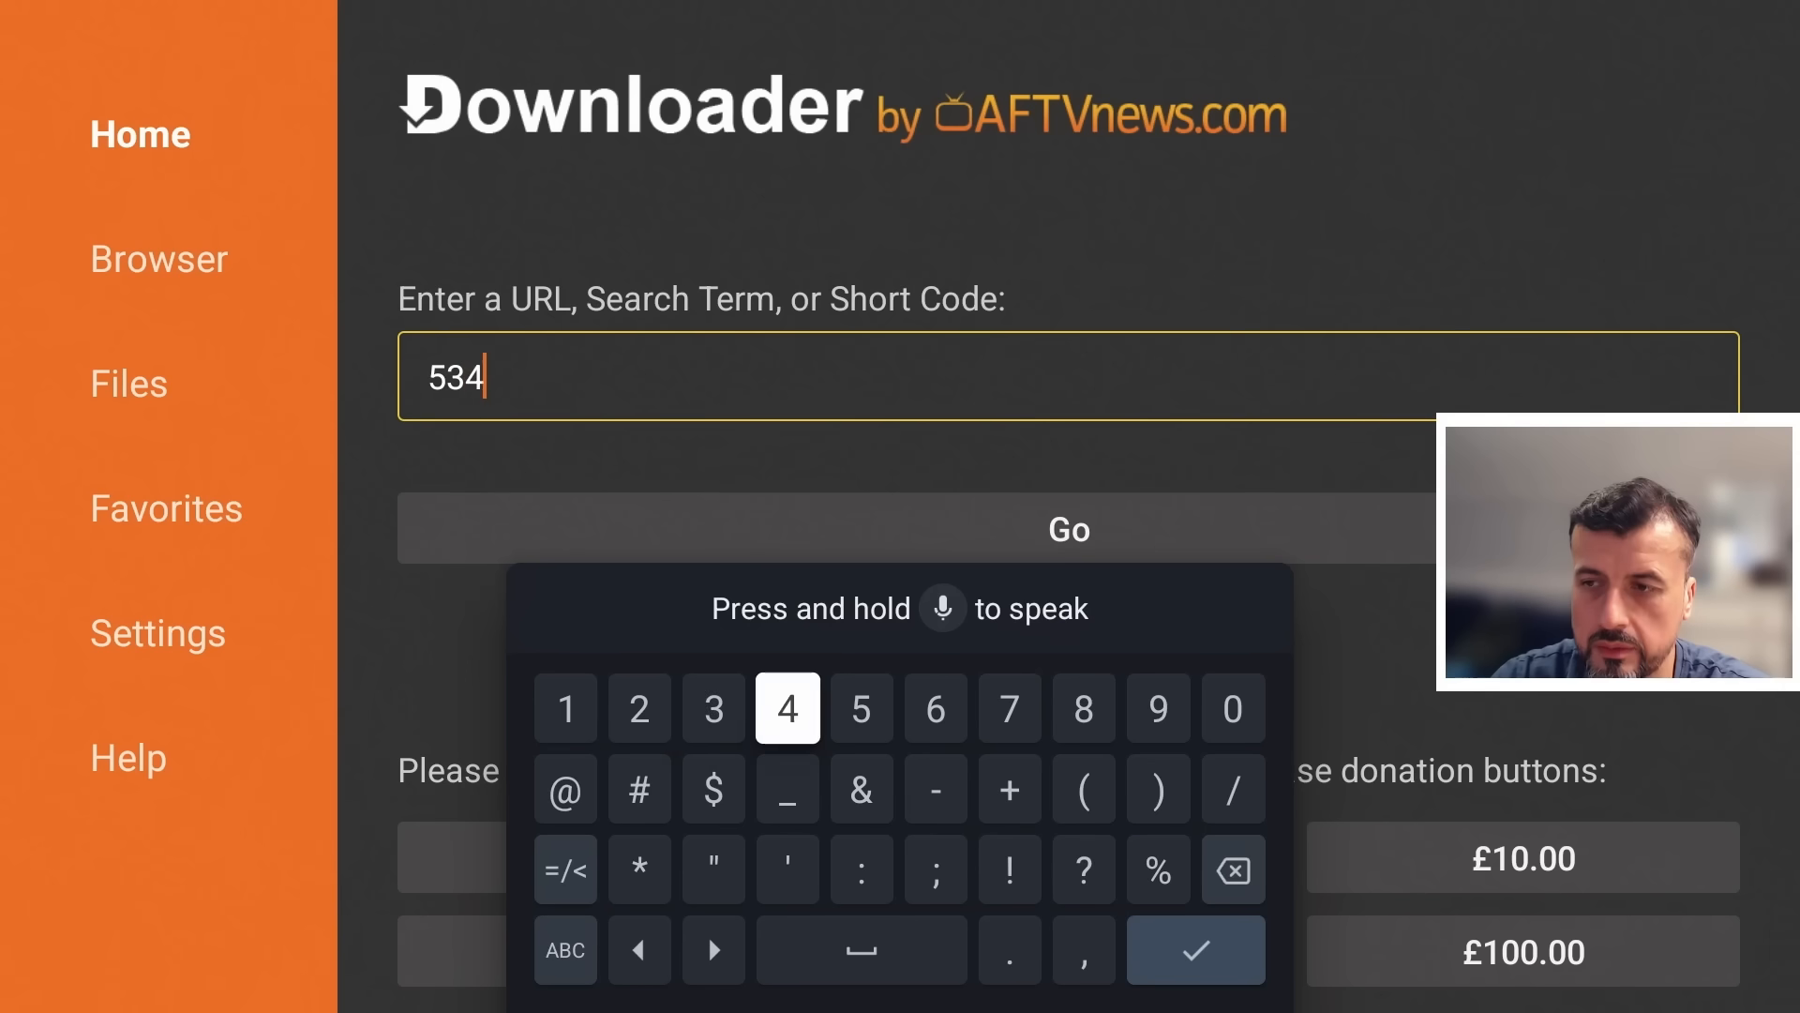
{"action": "left_click", "coordinate": [1233, 707]}
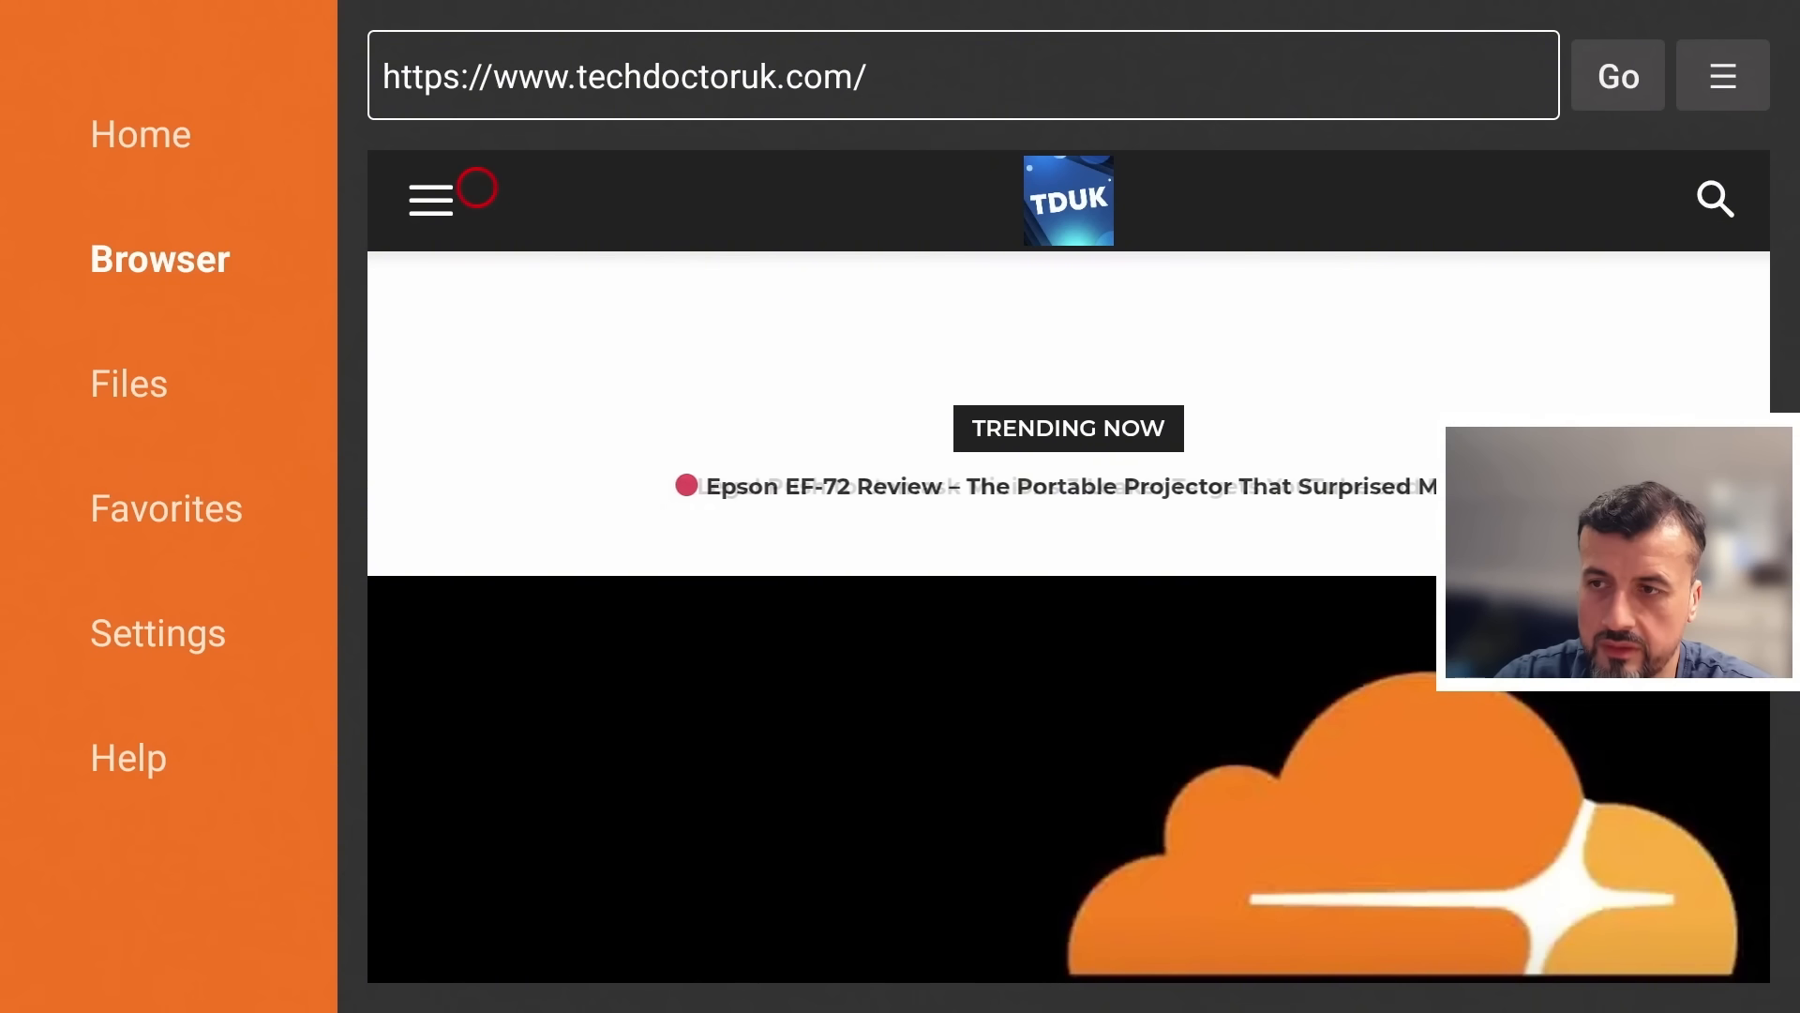
{"action": "left_click", "coordinate": [430, 199]}
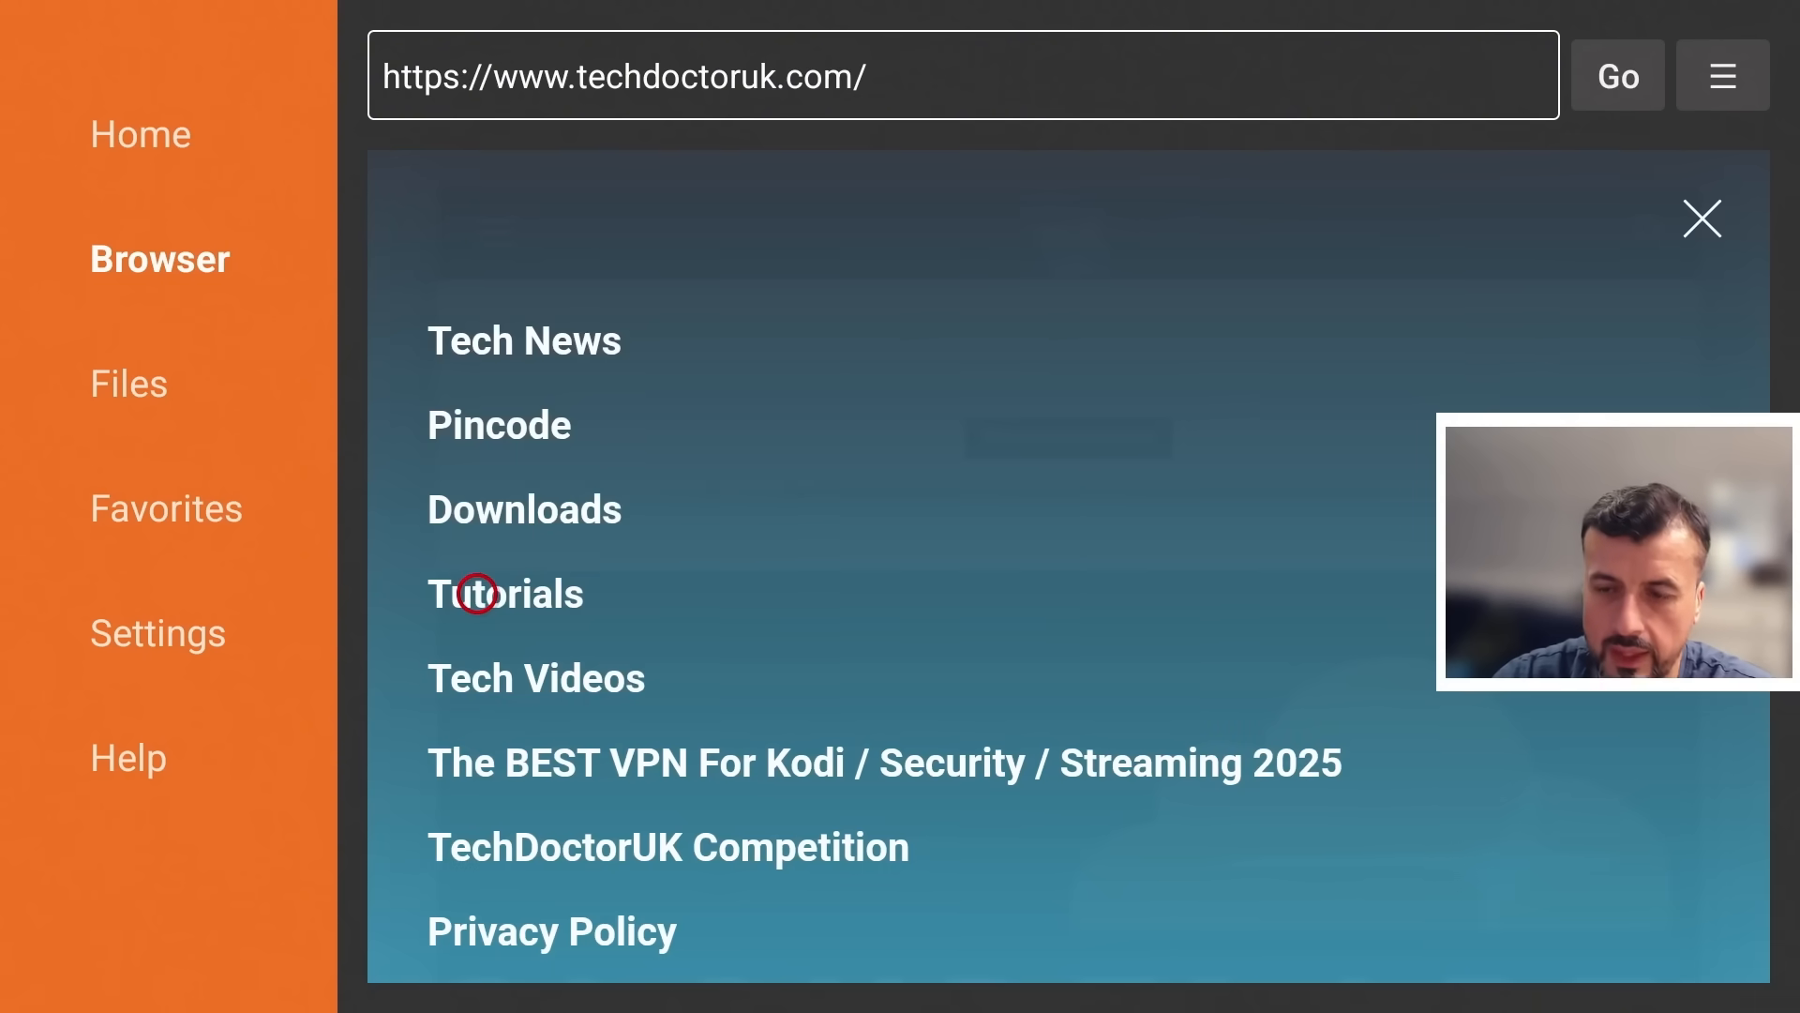
{"action": "left_click", "coordinate": [506, 593]}
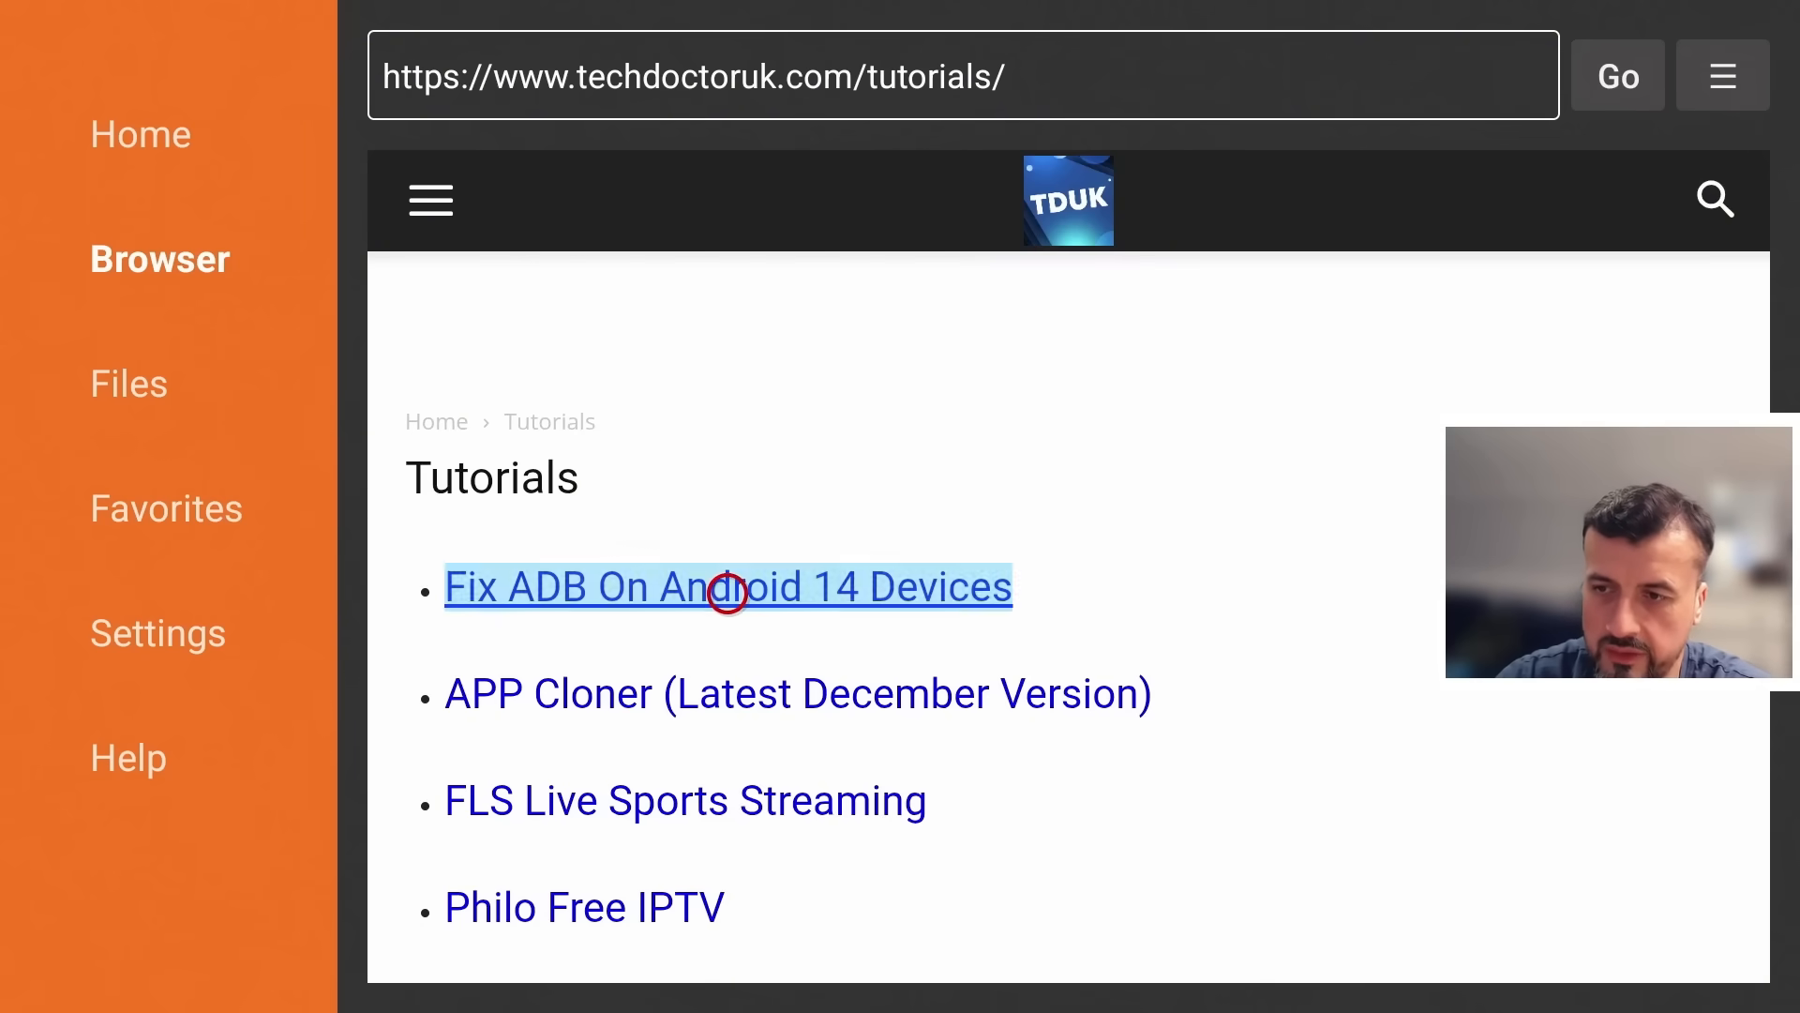
- Open the Fix ADB On Android 14 Devices guide and follow its adb-auto-enable link
{"action": "left_click", "coordinate": [730, 587]}
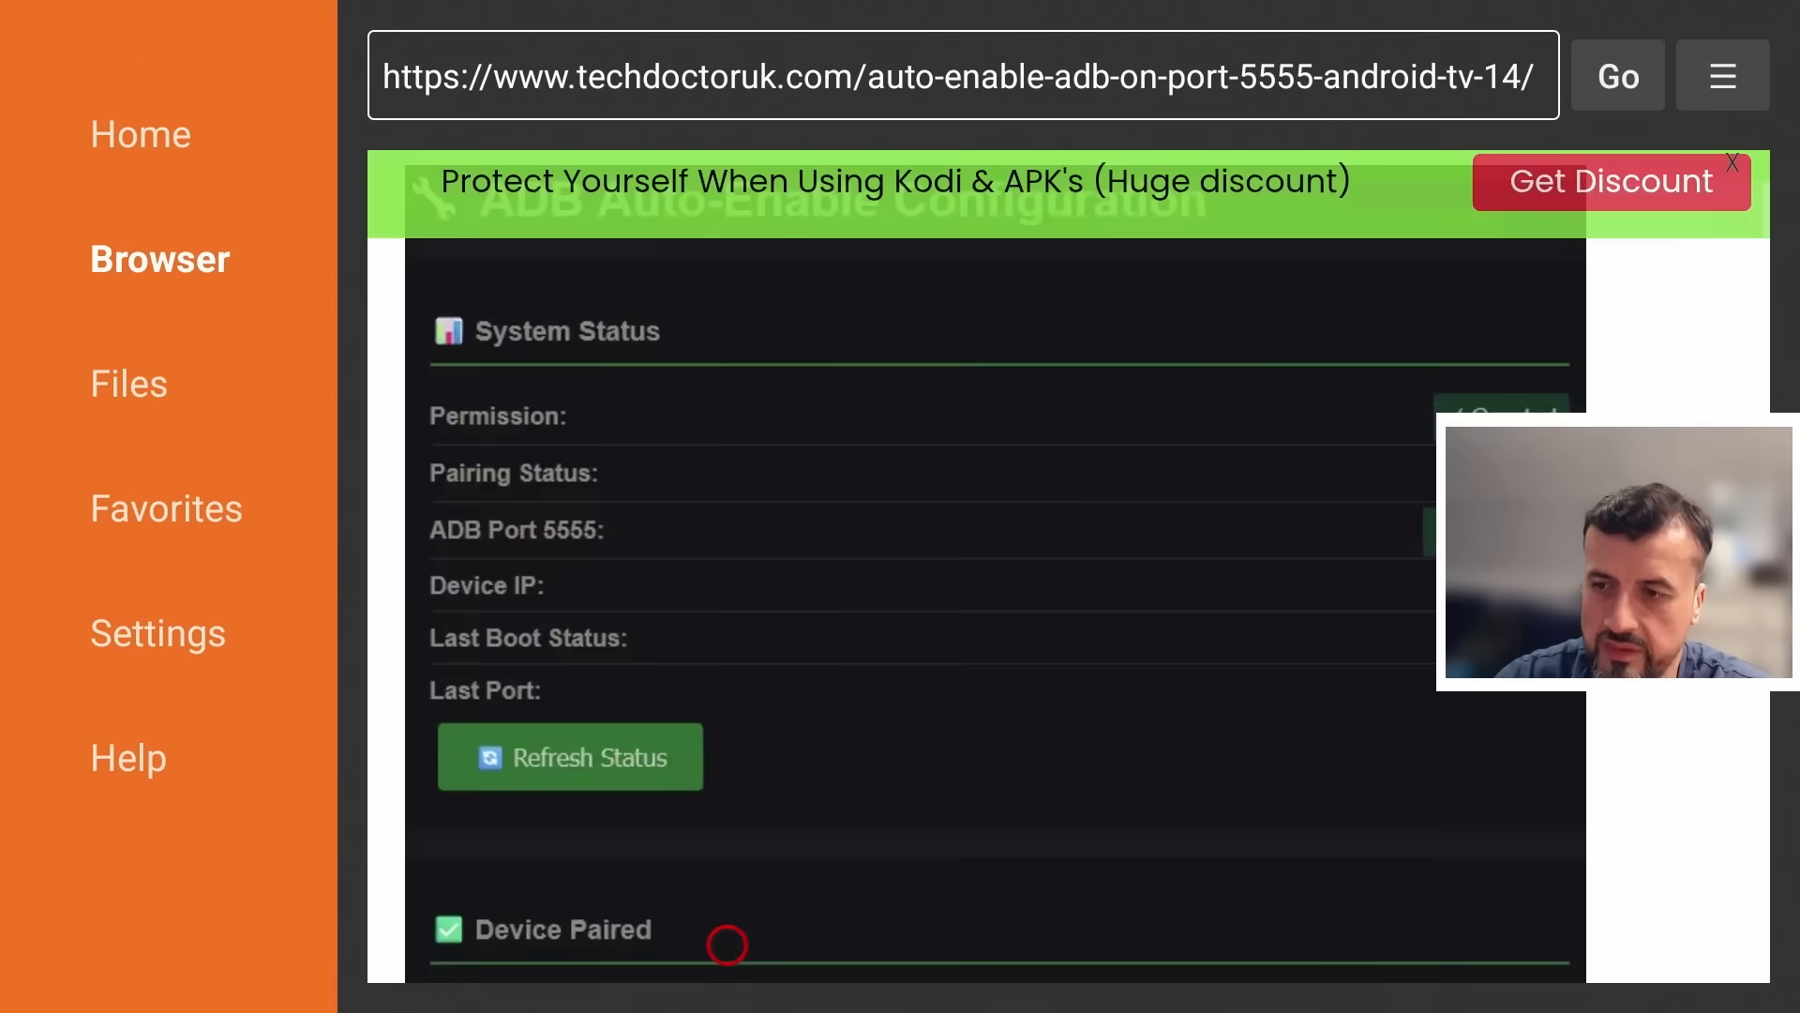
{"action": "scroll", "scroll_direction": "down", "scroll_amount": 3}
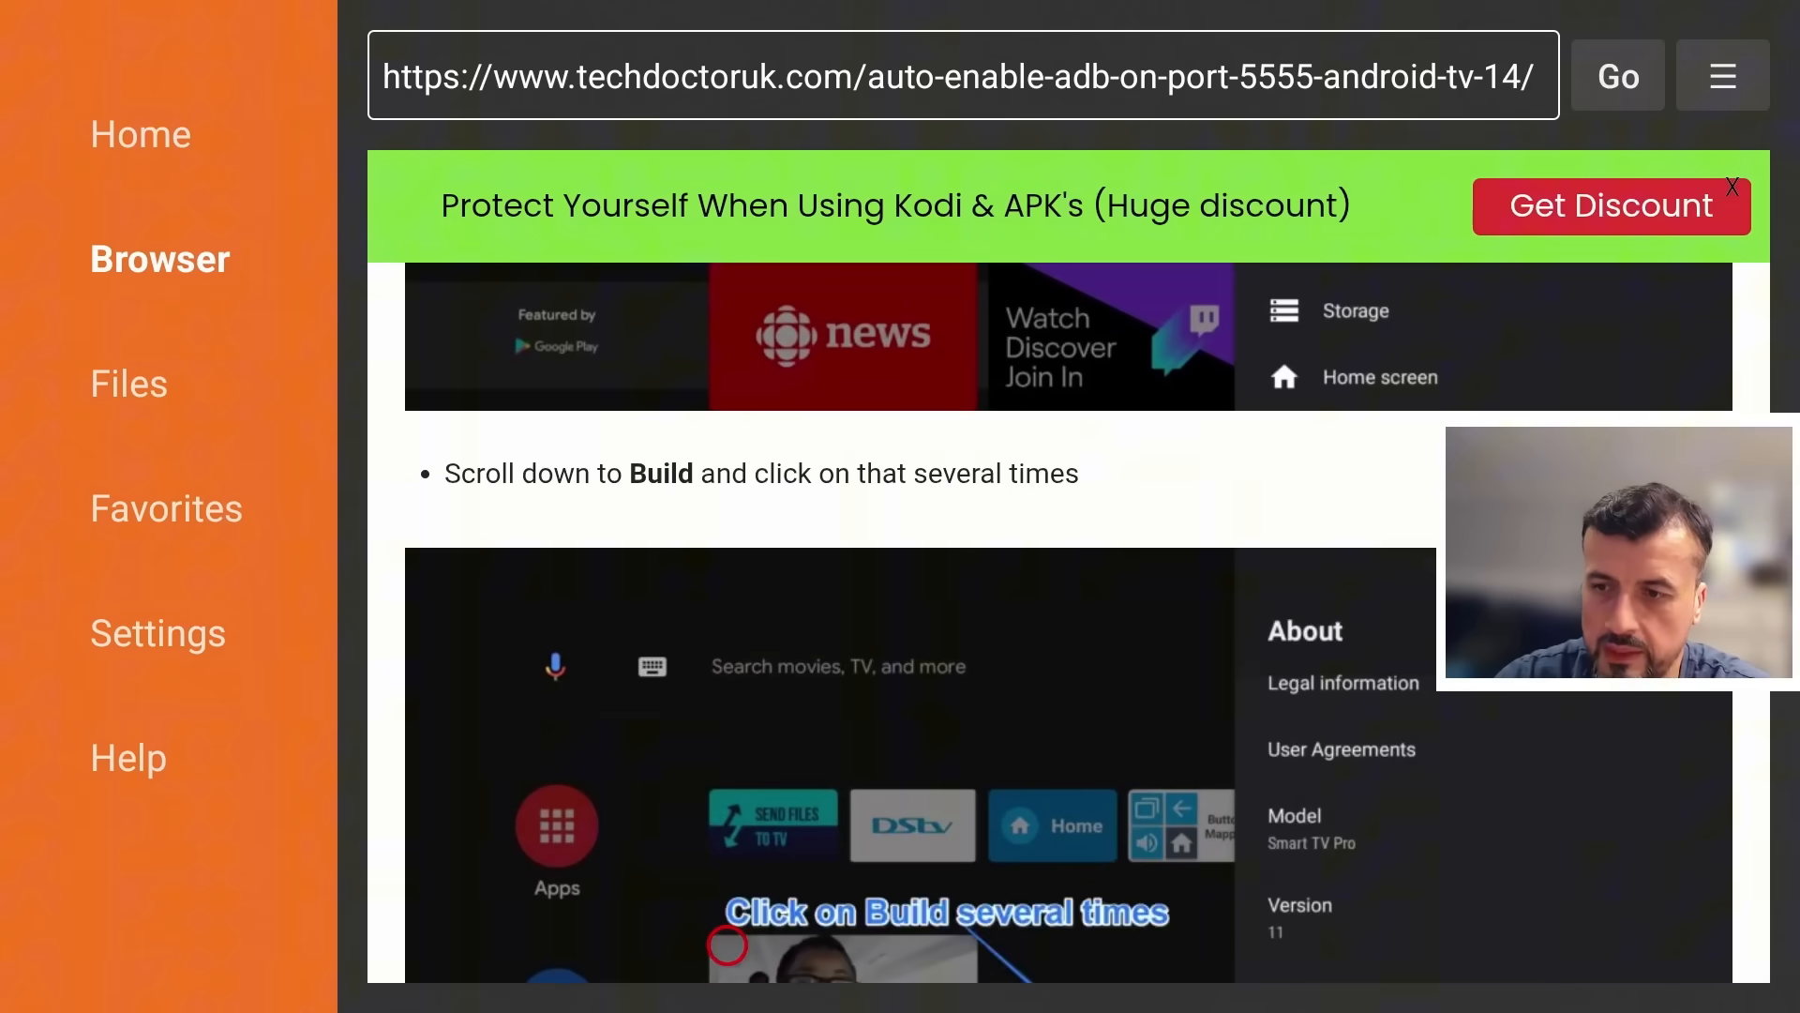
{"action": "scroll", "scroll_direction": "down", "scroll_amount": 3}
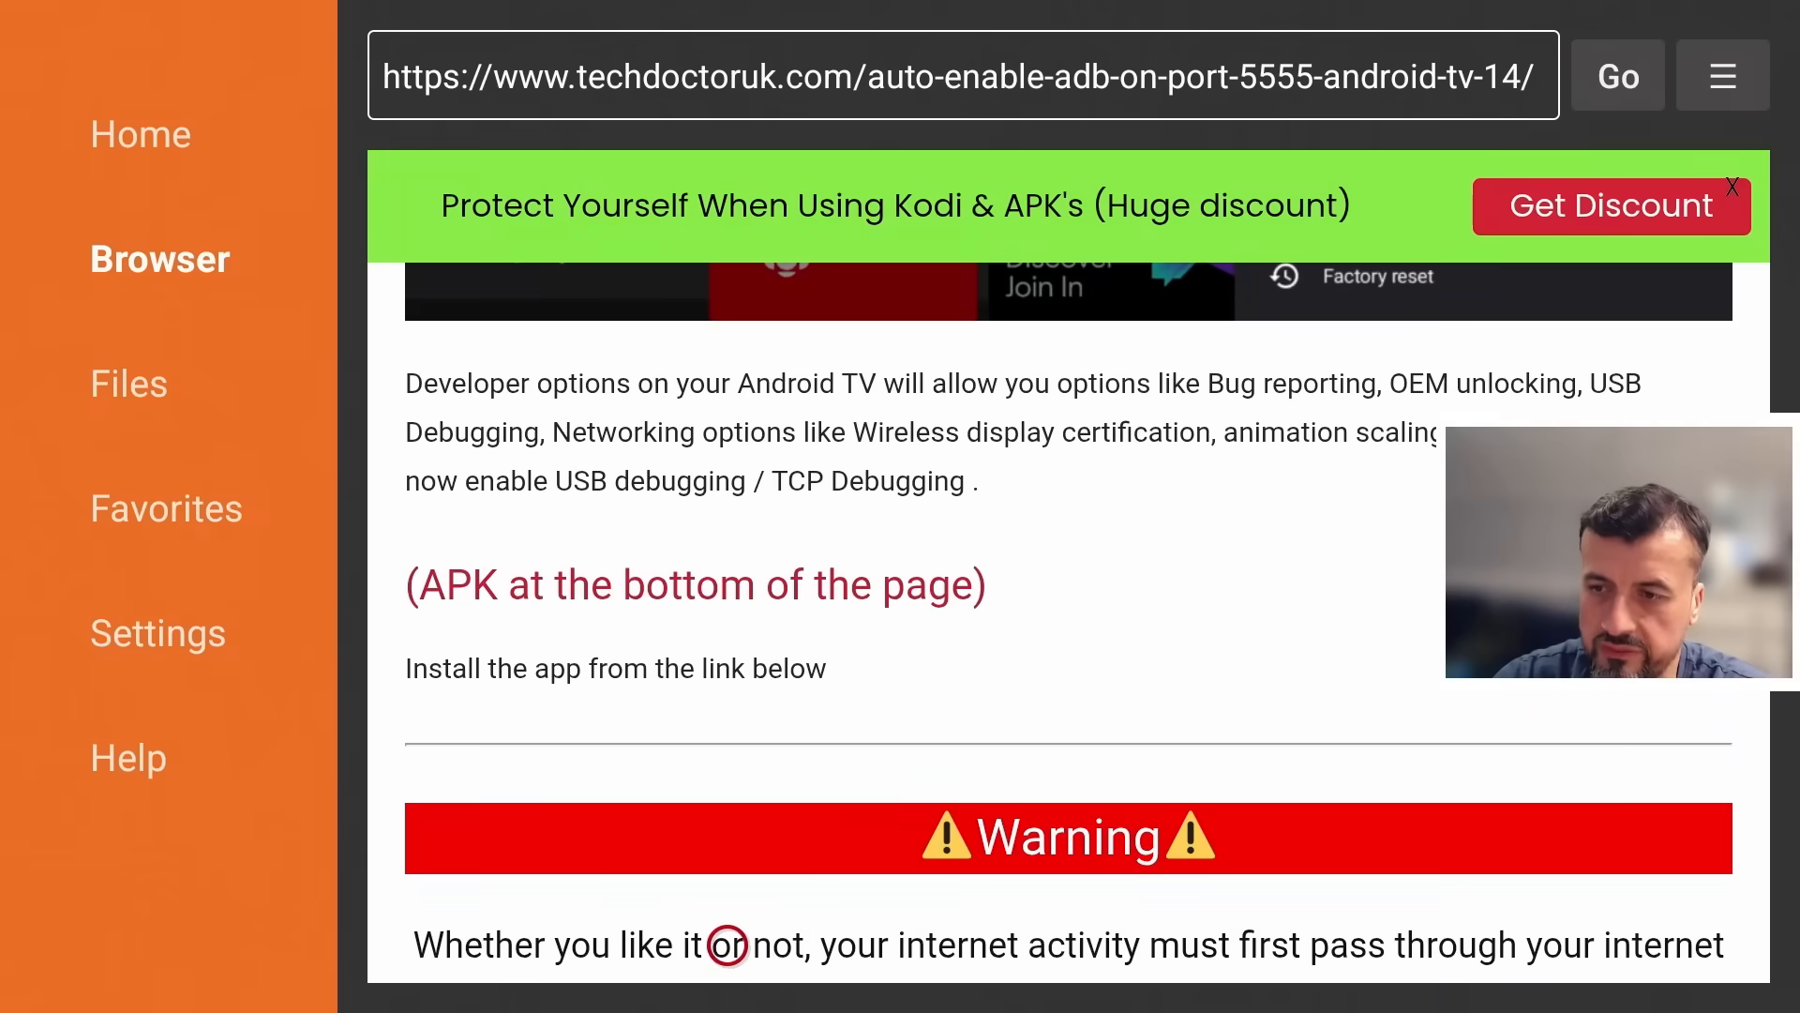
{"action": "scroll", "scroll_direction": "down", "scroll_amount": 3}
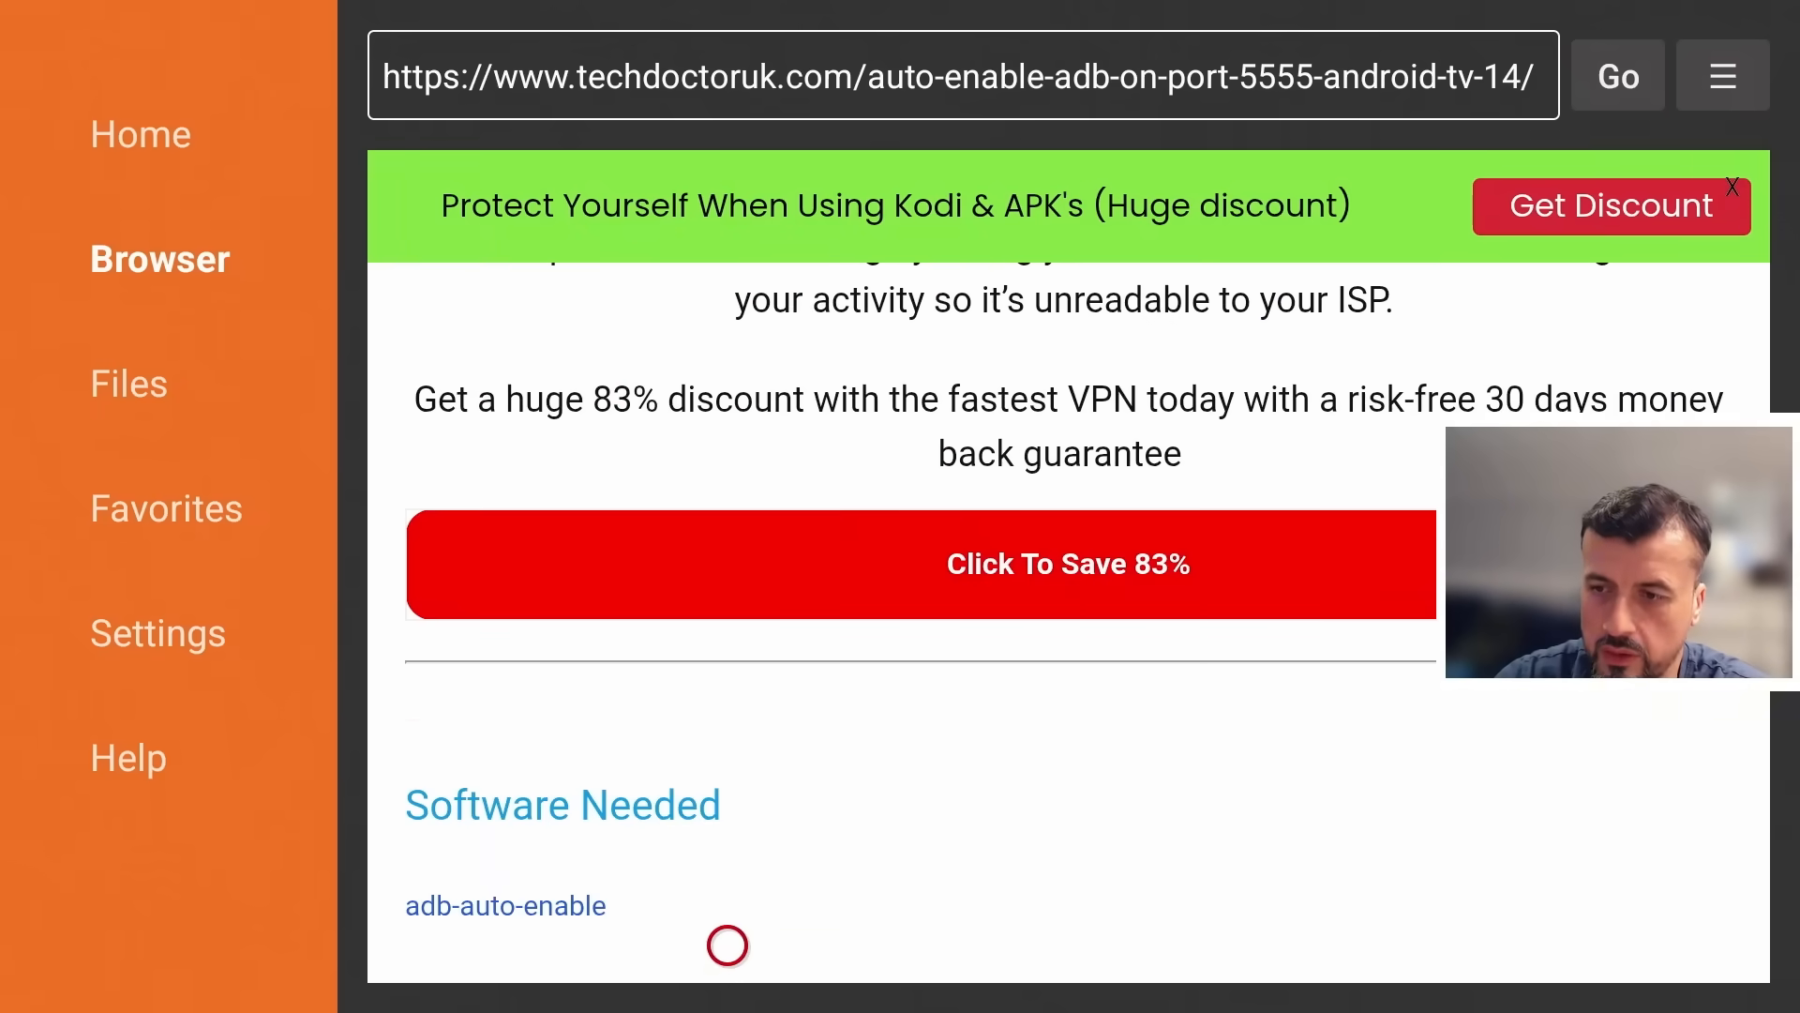
{"action": "scroll", "scroll_direction": "down", "scroll_amount": 3}
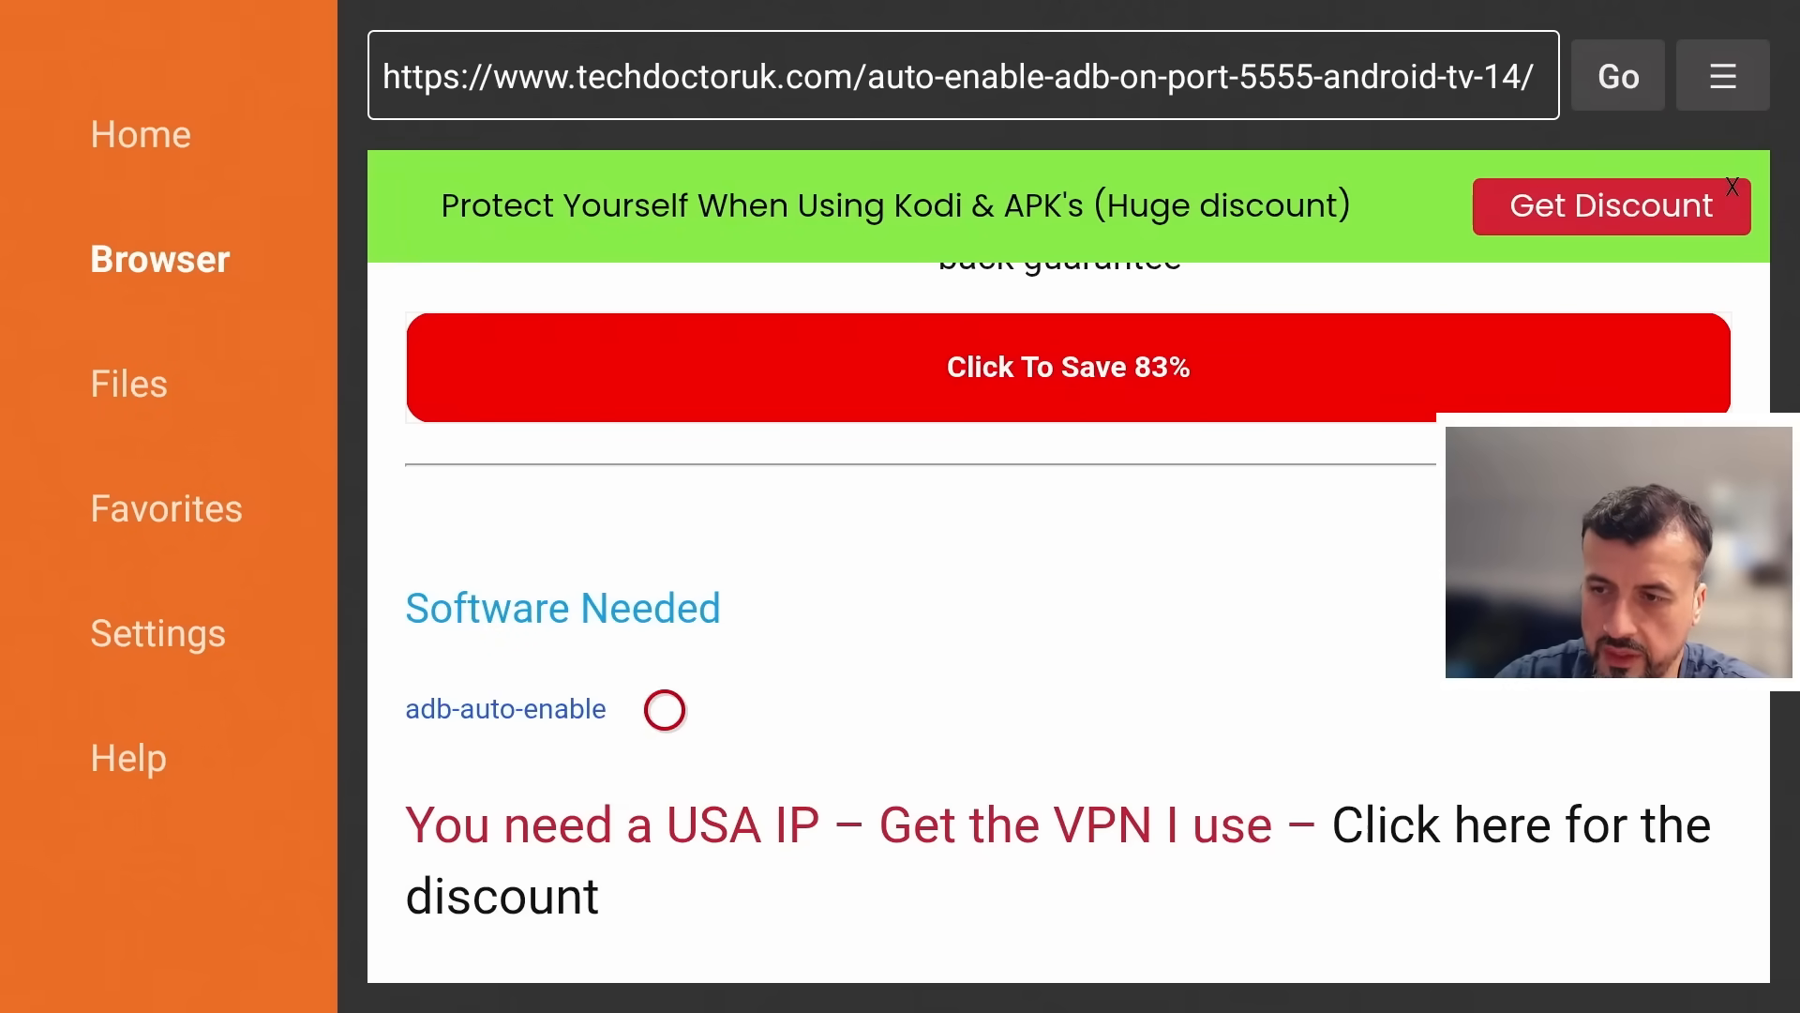
{"action": "left_click", "coordinate": [506, 709]}
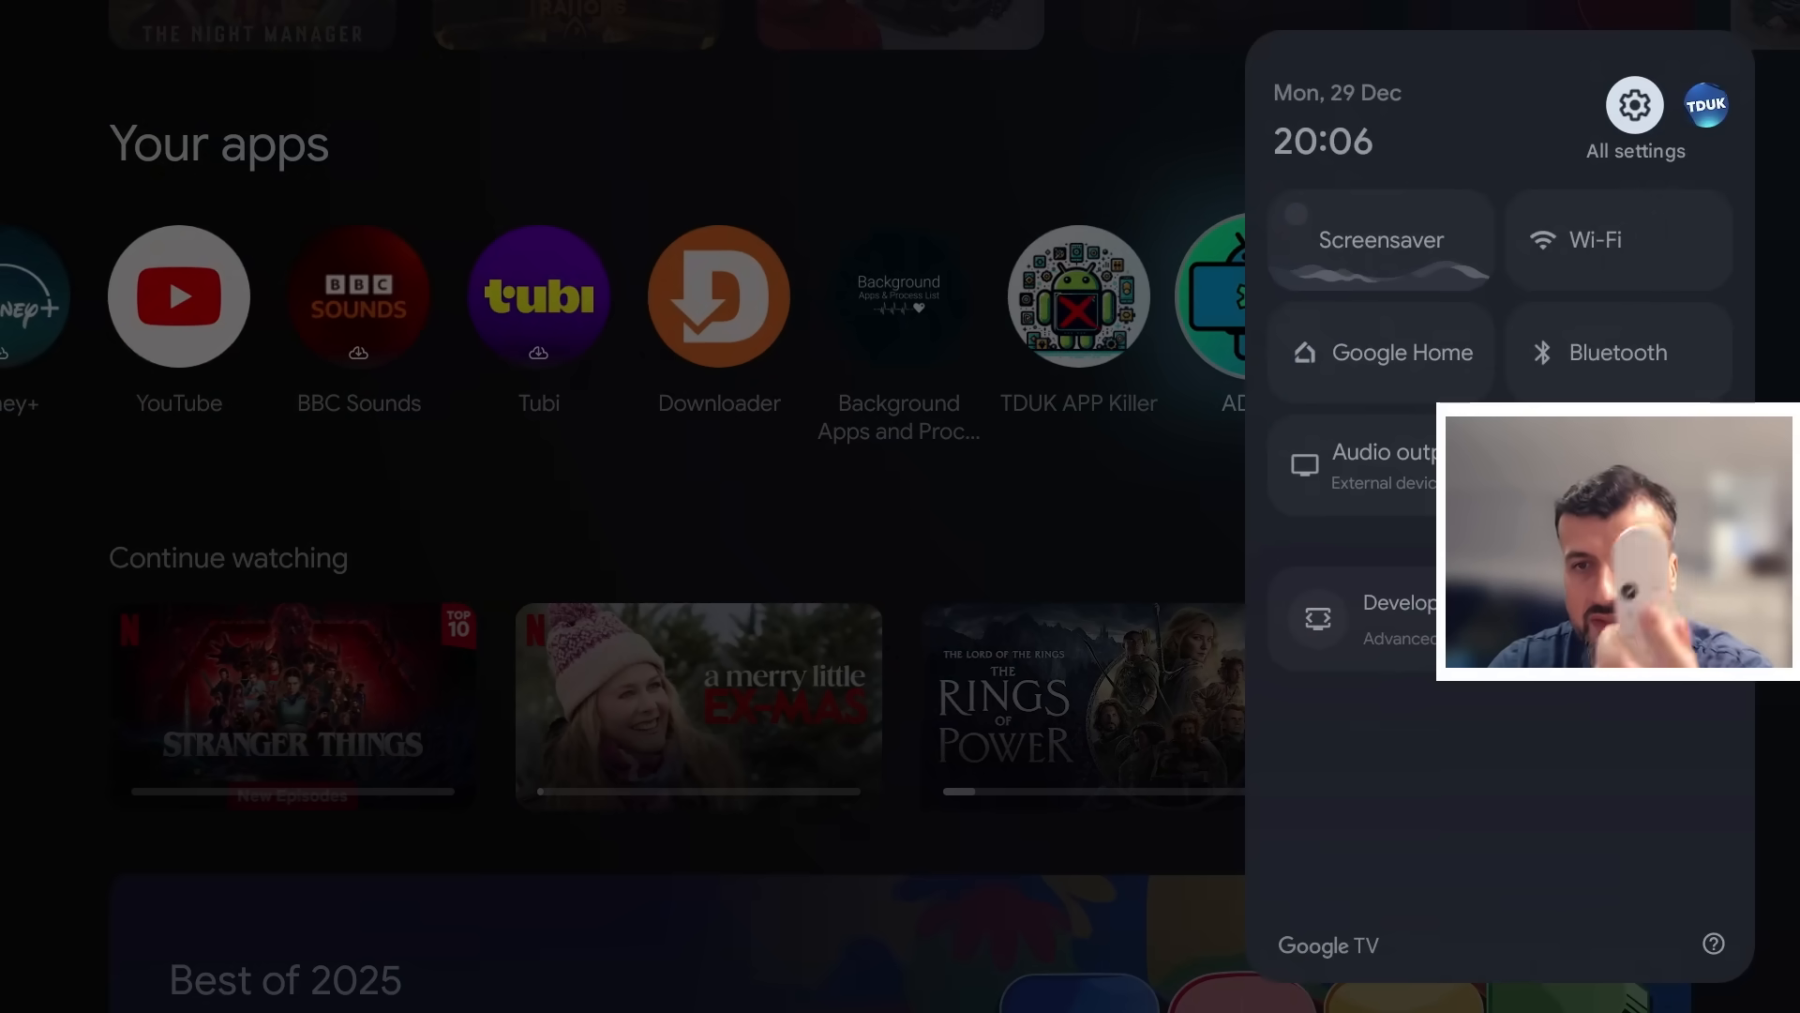
- Open All settings and view the list of all installed apps
{"action": "left_click", "coordinate": [1634, 104]}
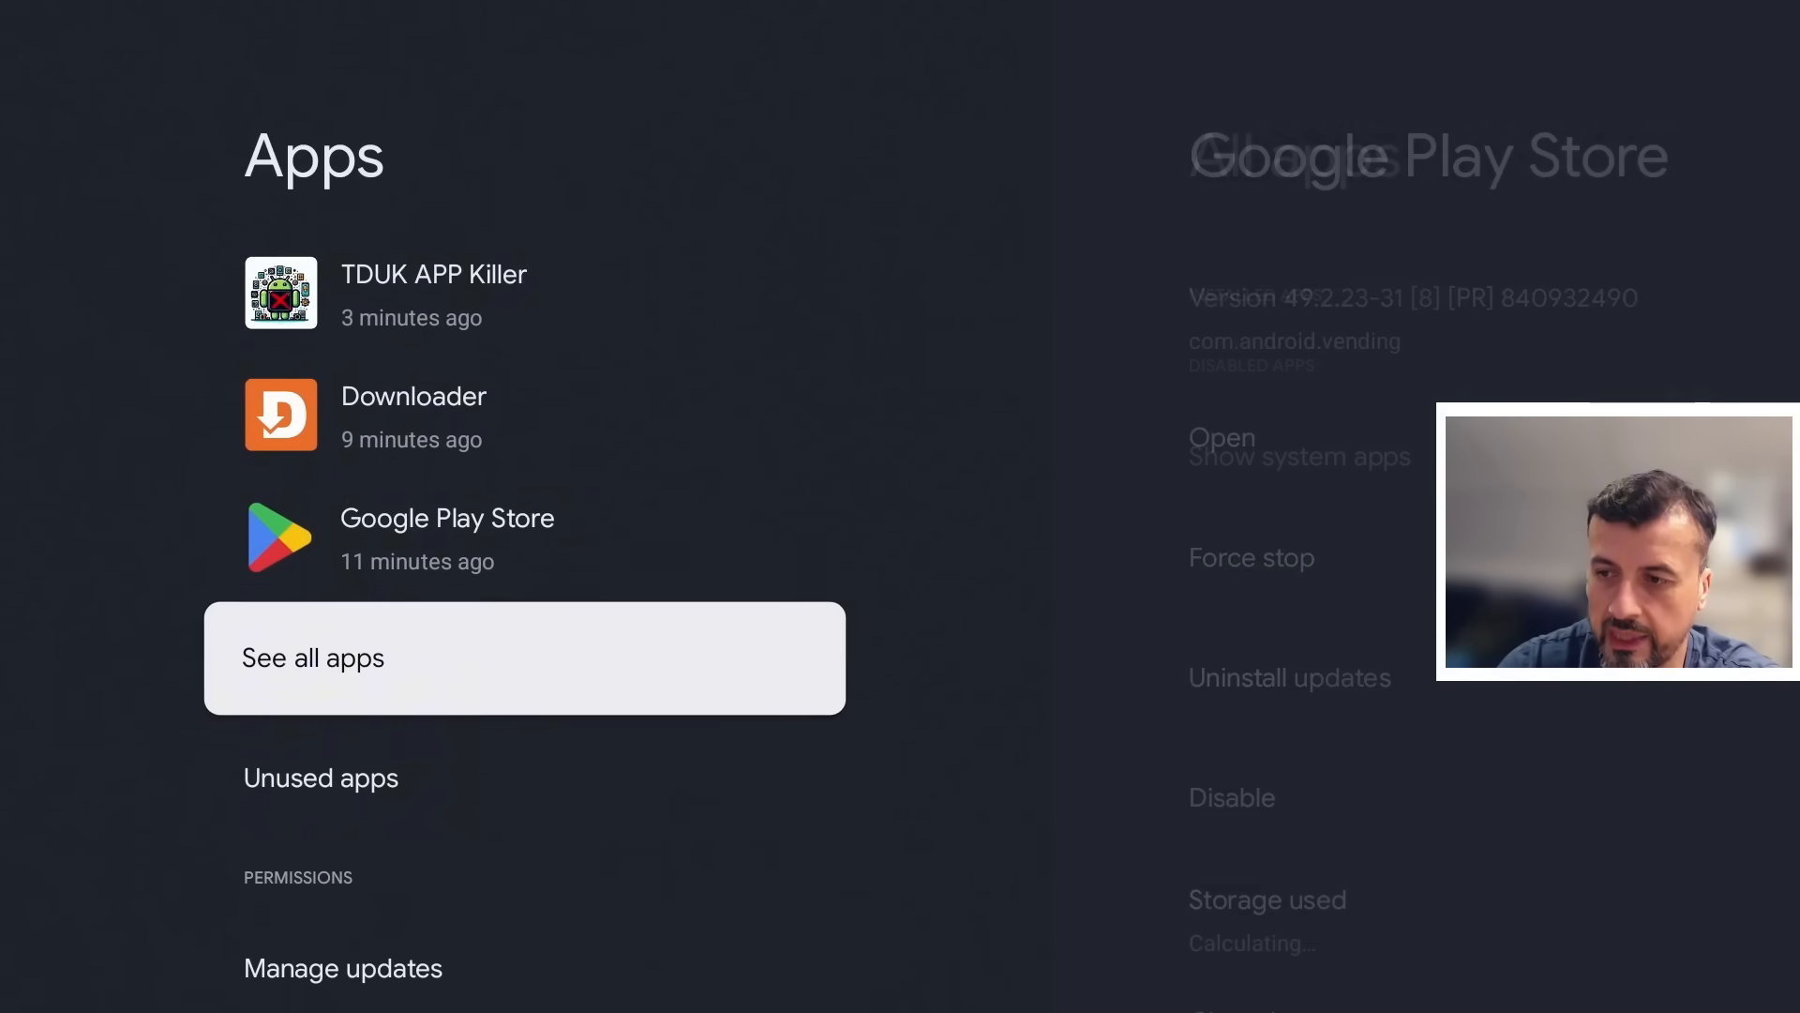
{"action": "left_click", "coordinate": [312, 656]}
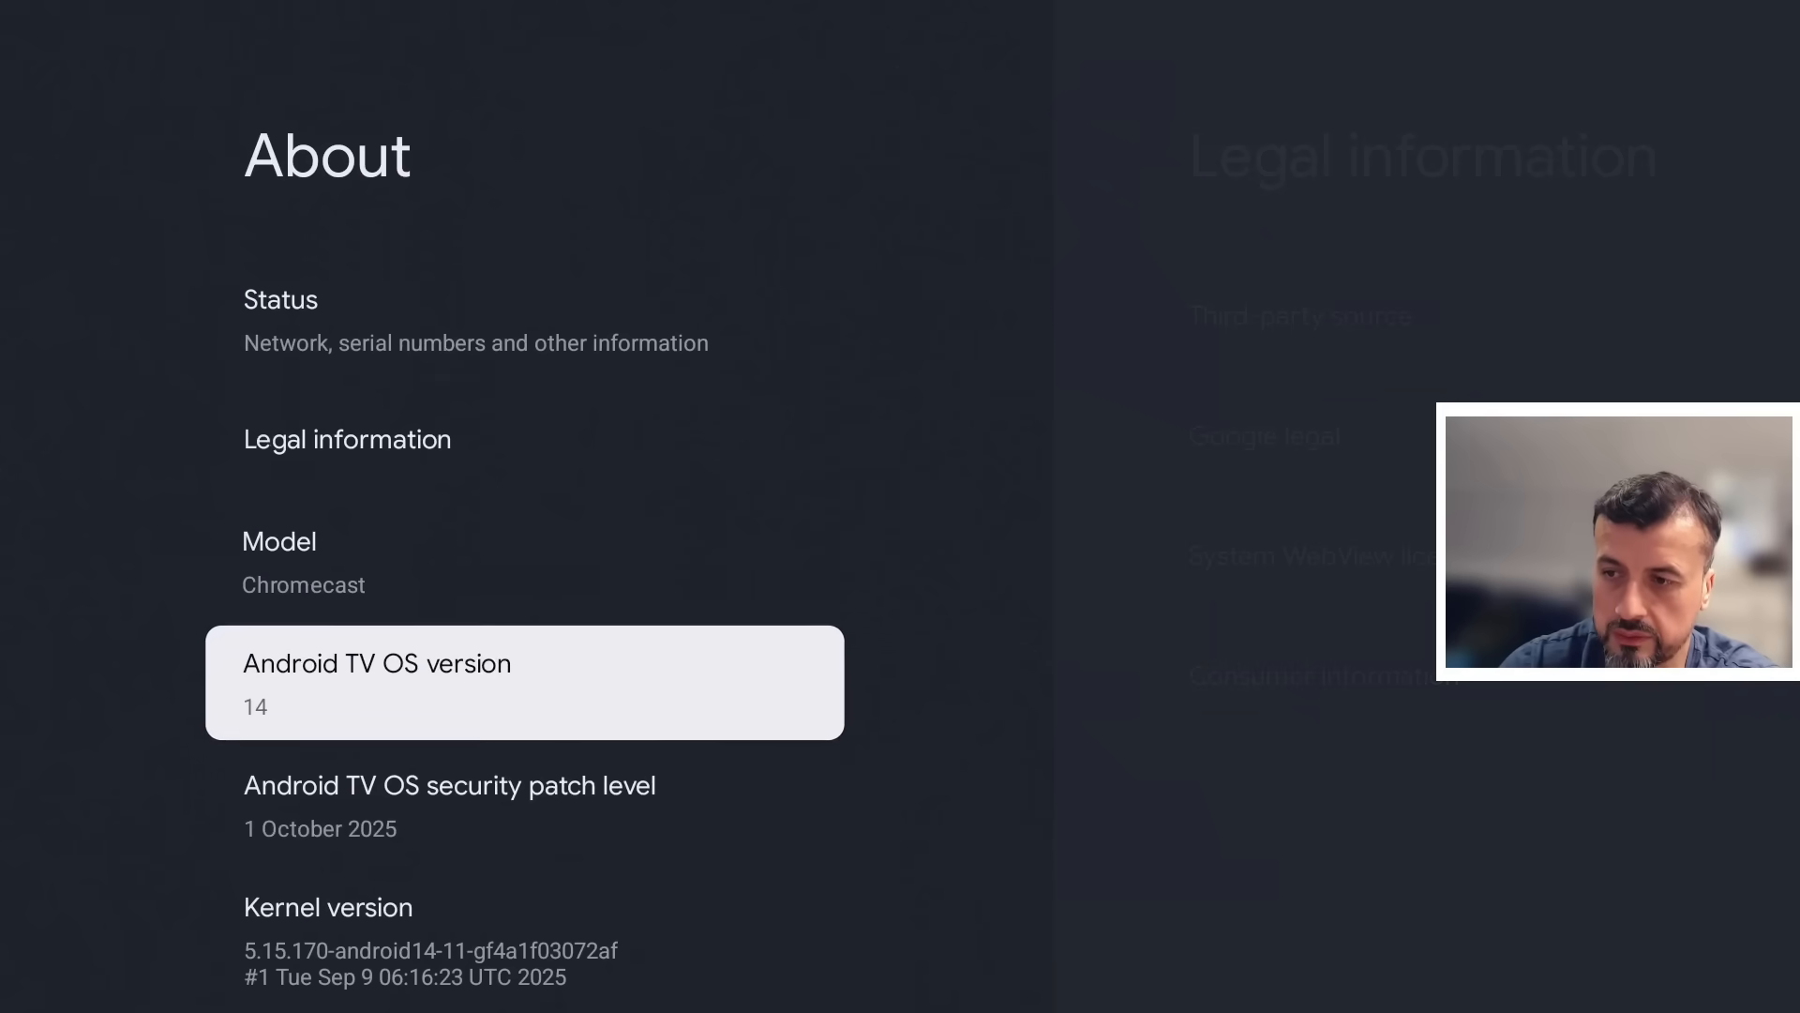
- Tap the Android TV OS build repeatedly to unlock developer mode
{"action": "scroll", "scroll_direction": "down", "scroll_amount": 3}
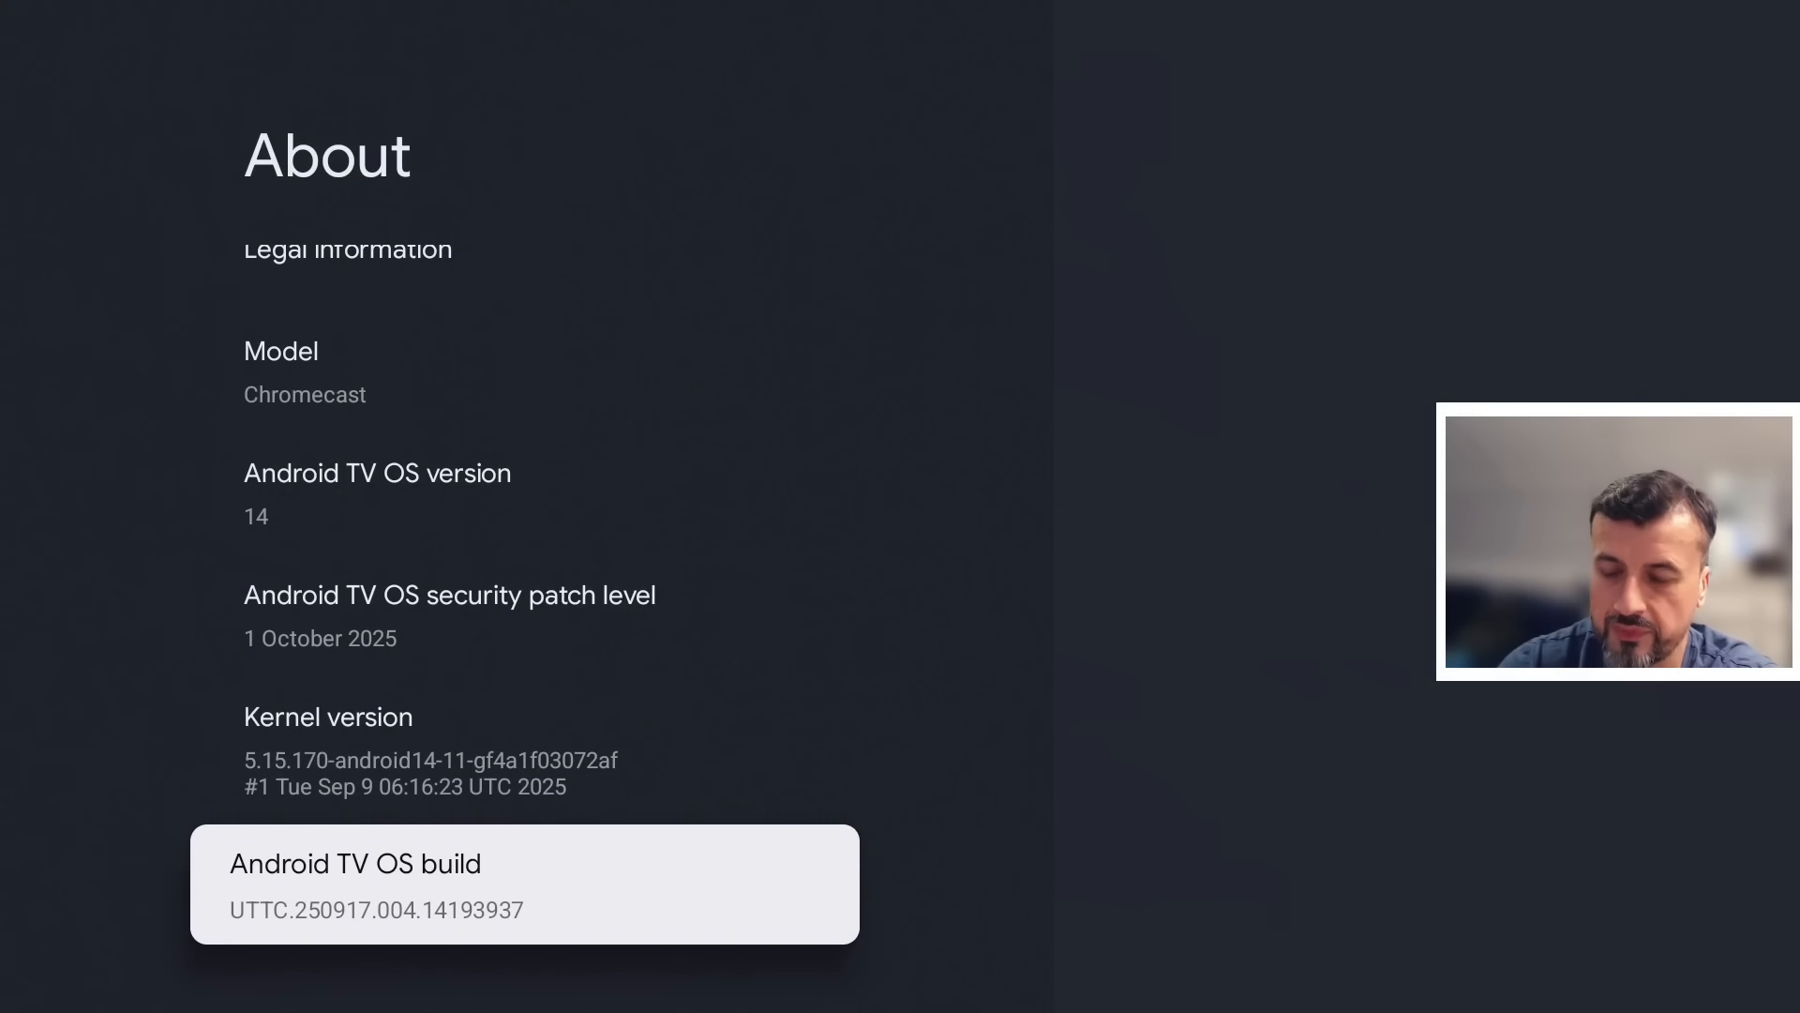
{"action": "left_click", "coordinate": [522, 883]}
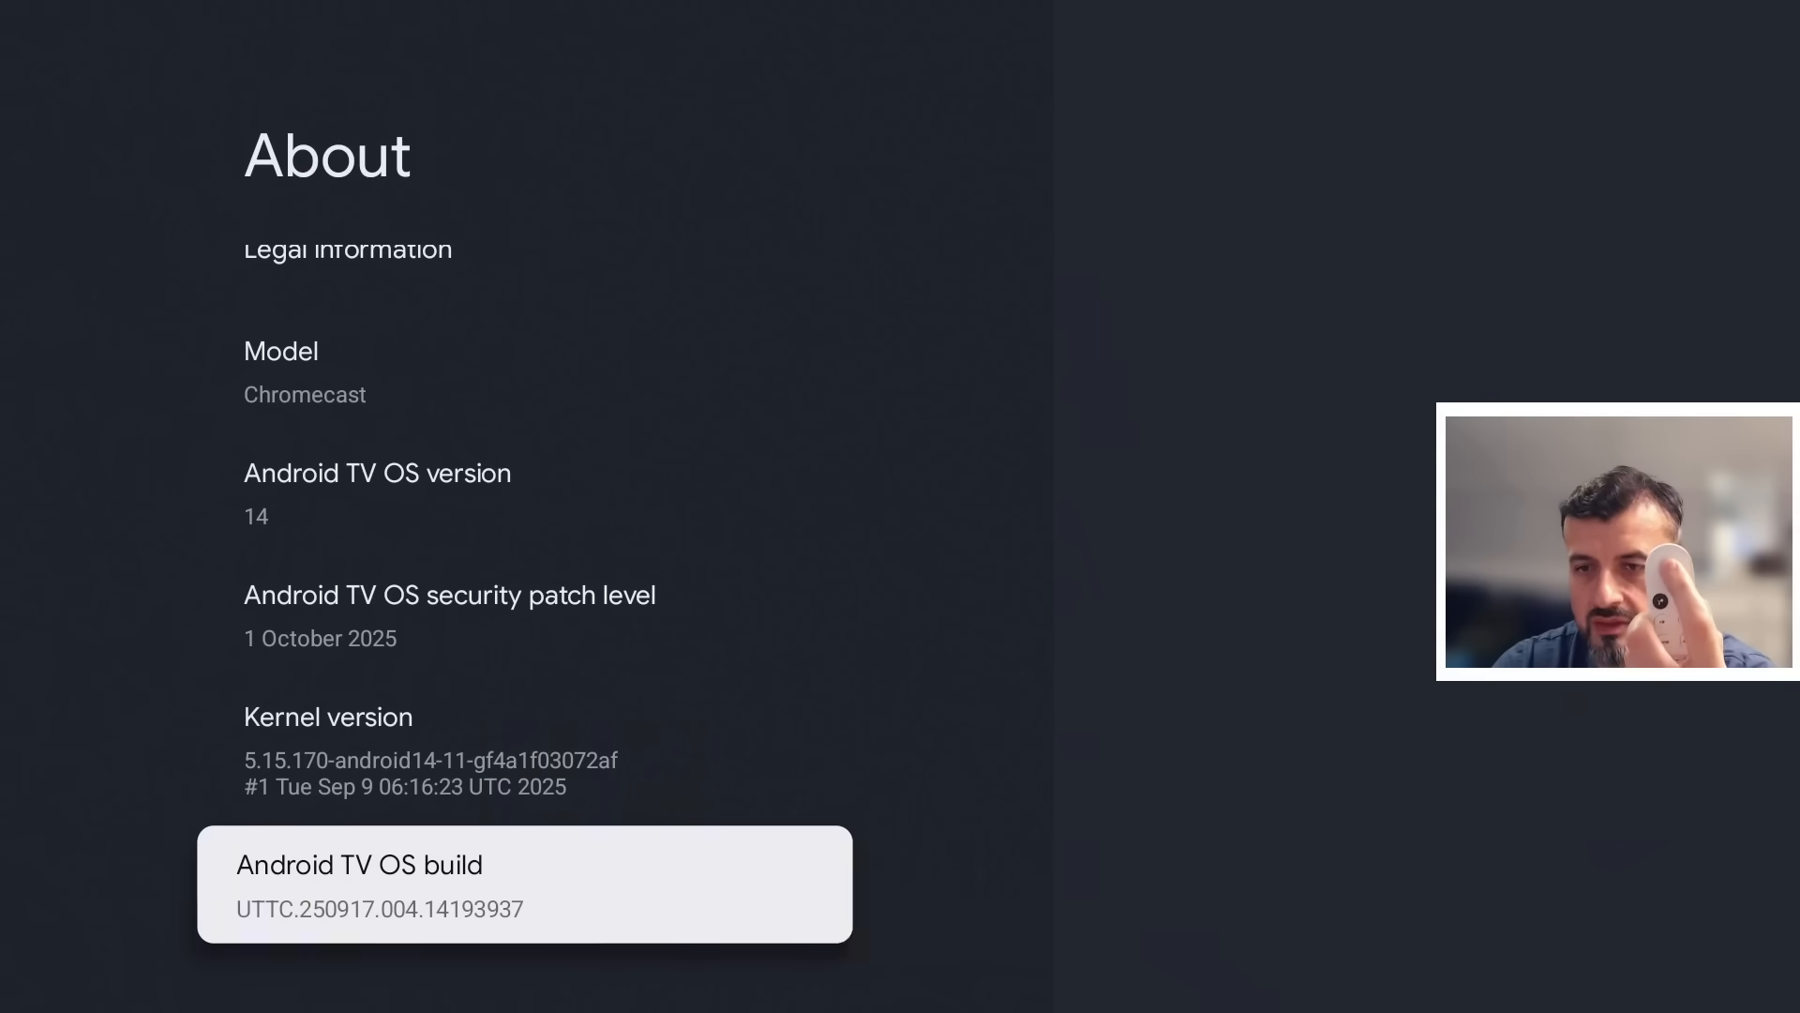
{"action": "left_click", "coordinate": [522, 884]}
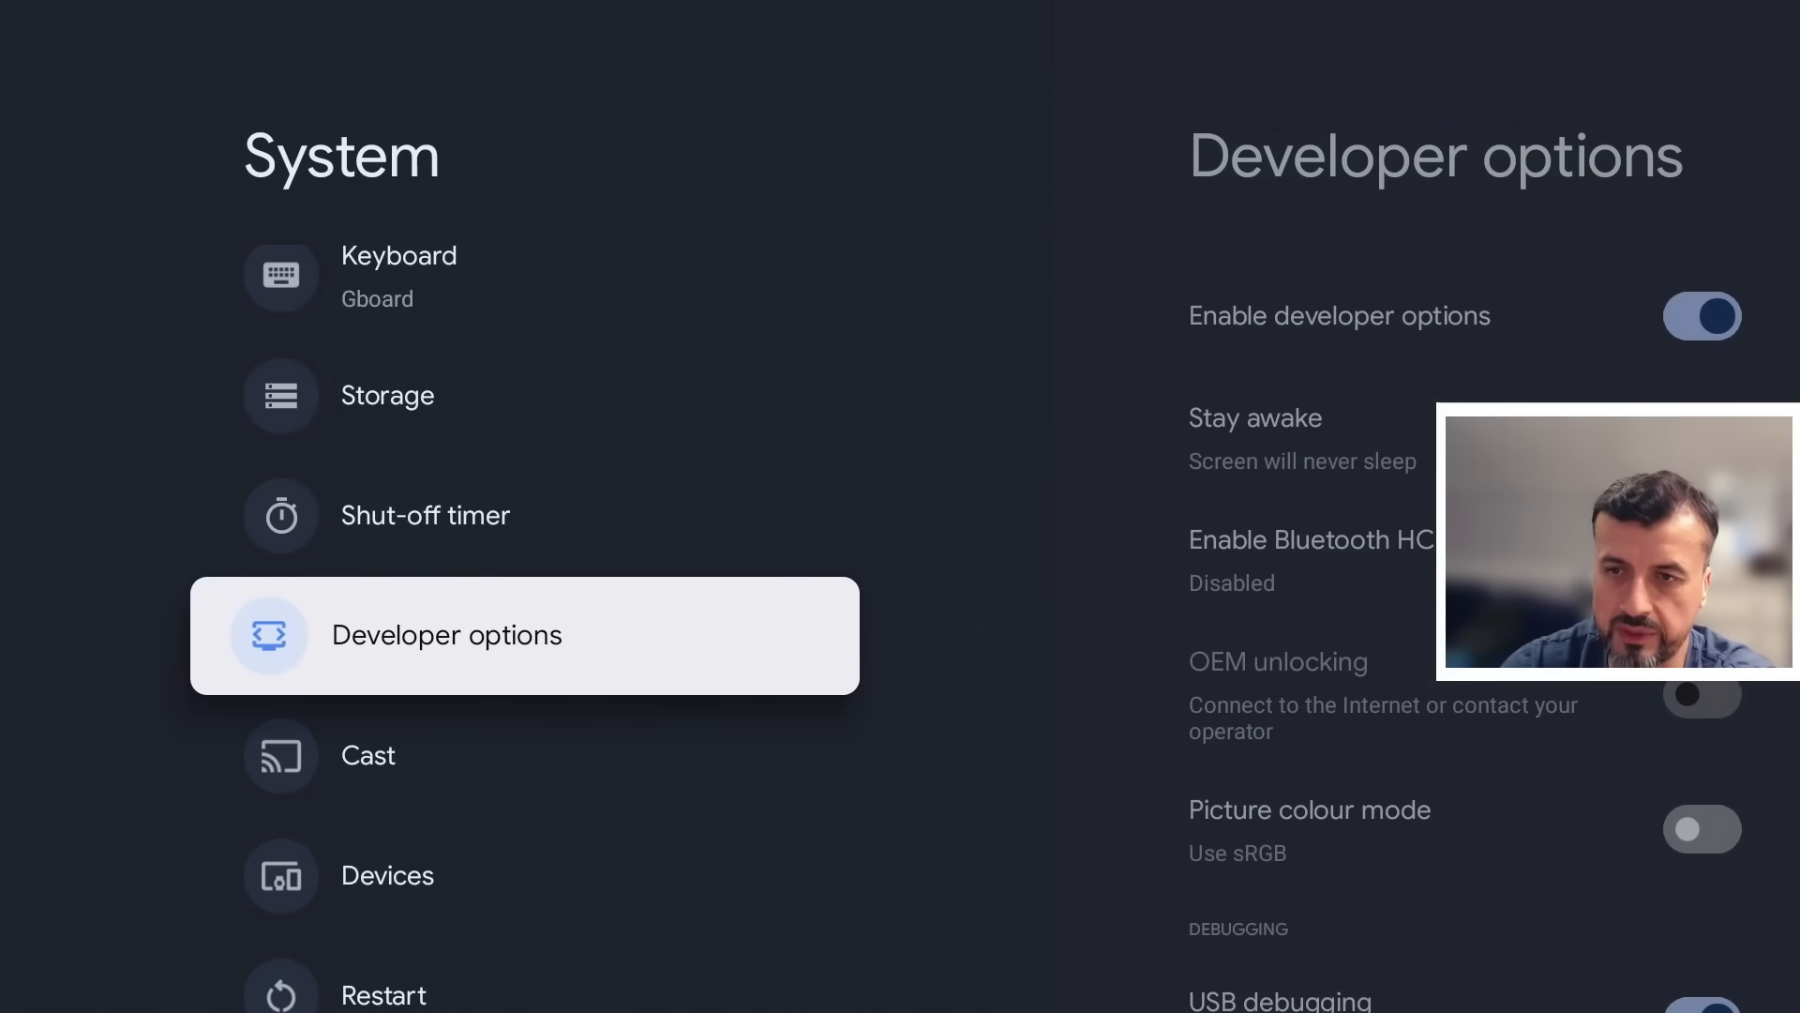
- Open Developer options and allow wireless debugging on the current network
{"action": "left_click", "coordinate": [445, 634]}
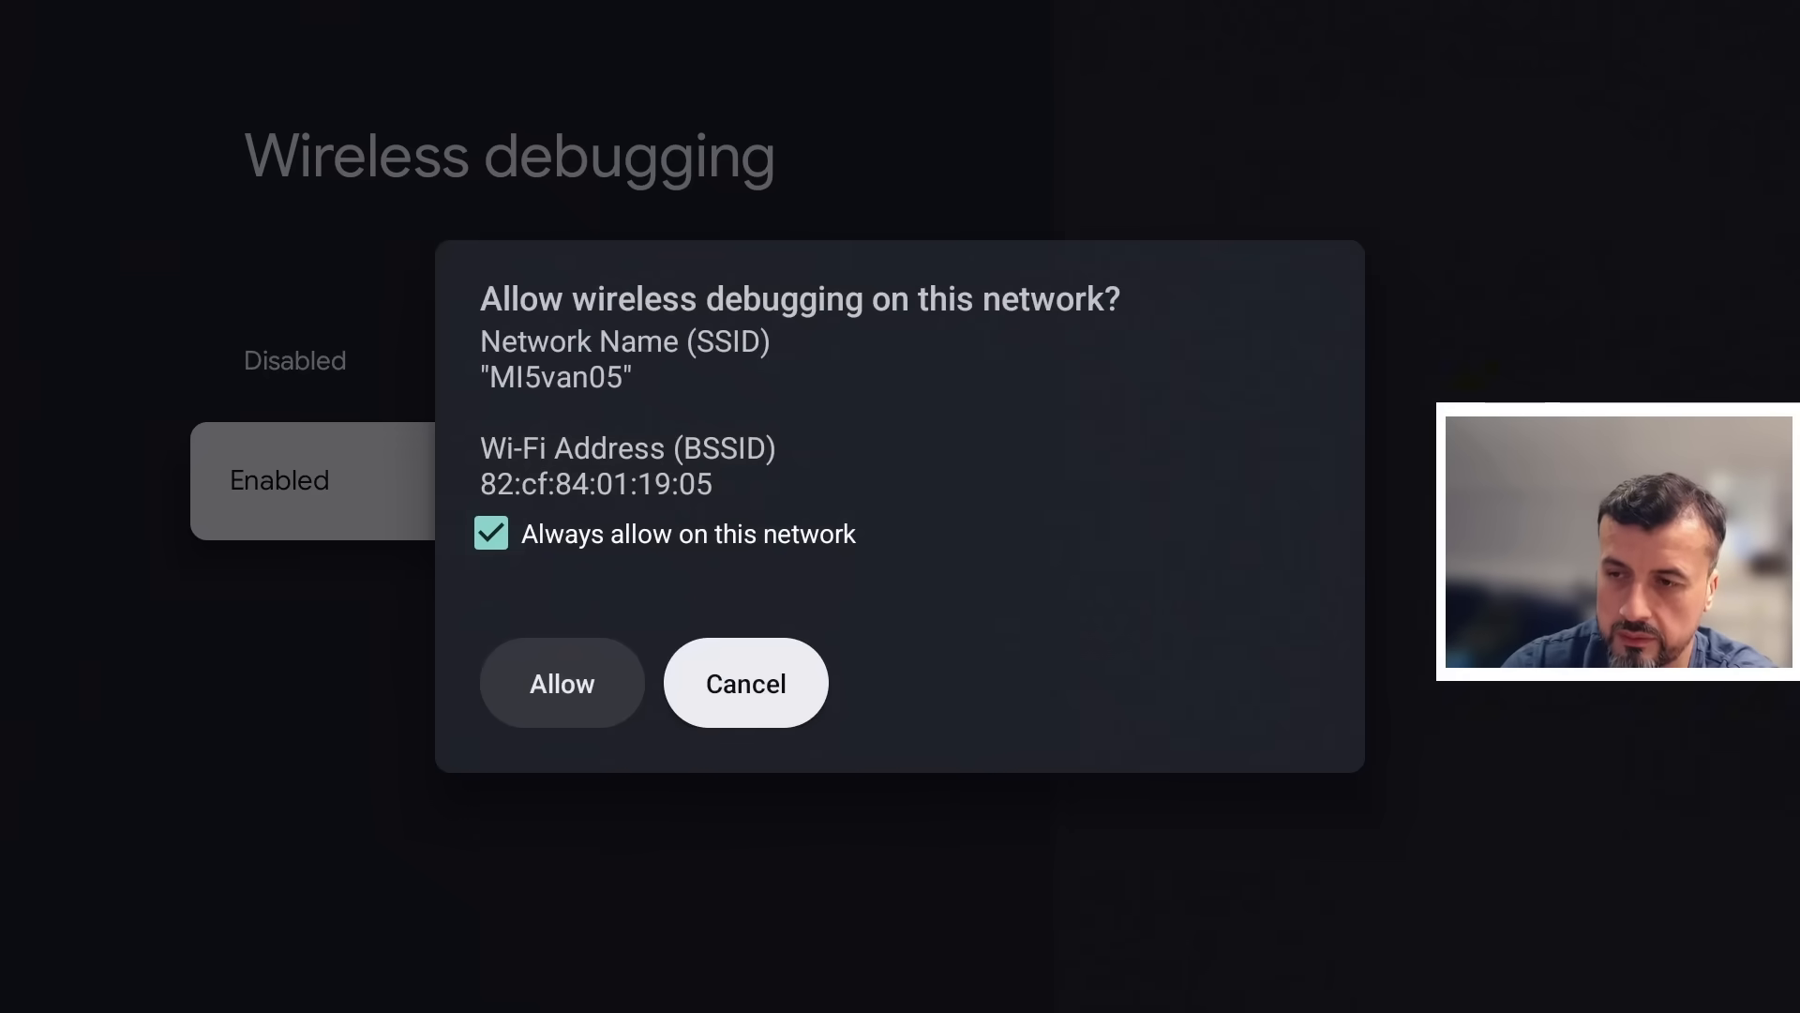
{"action": "left_click", "coordinate": [561, 682]}
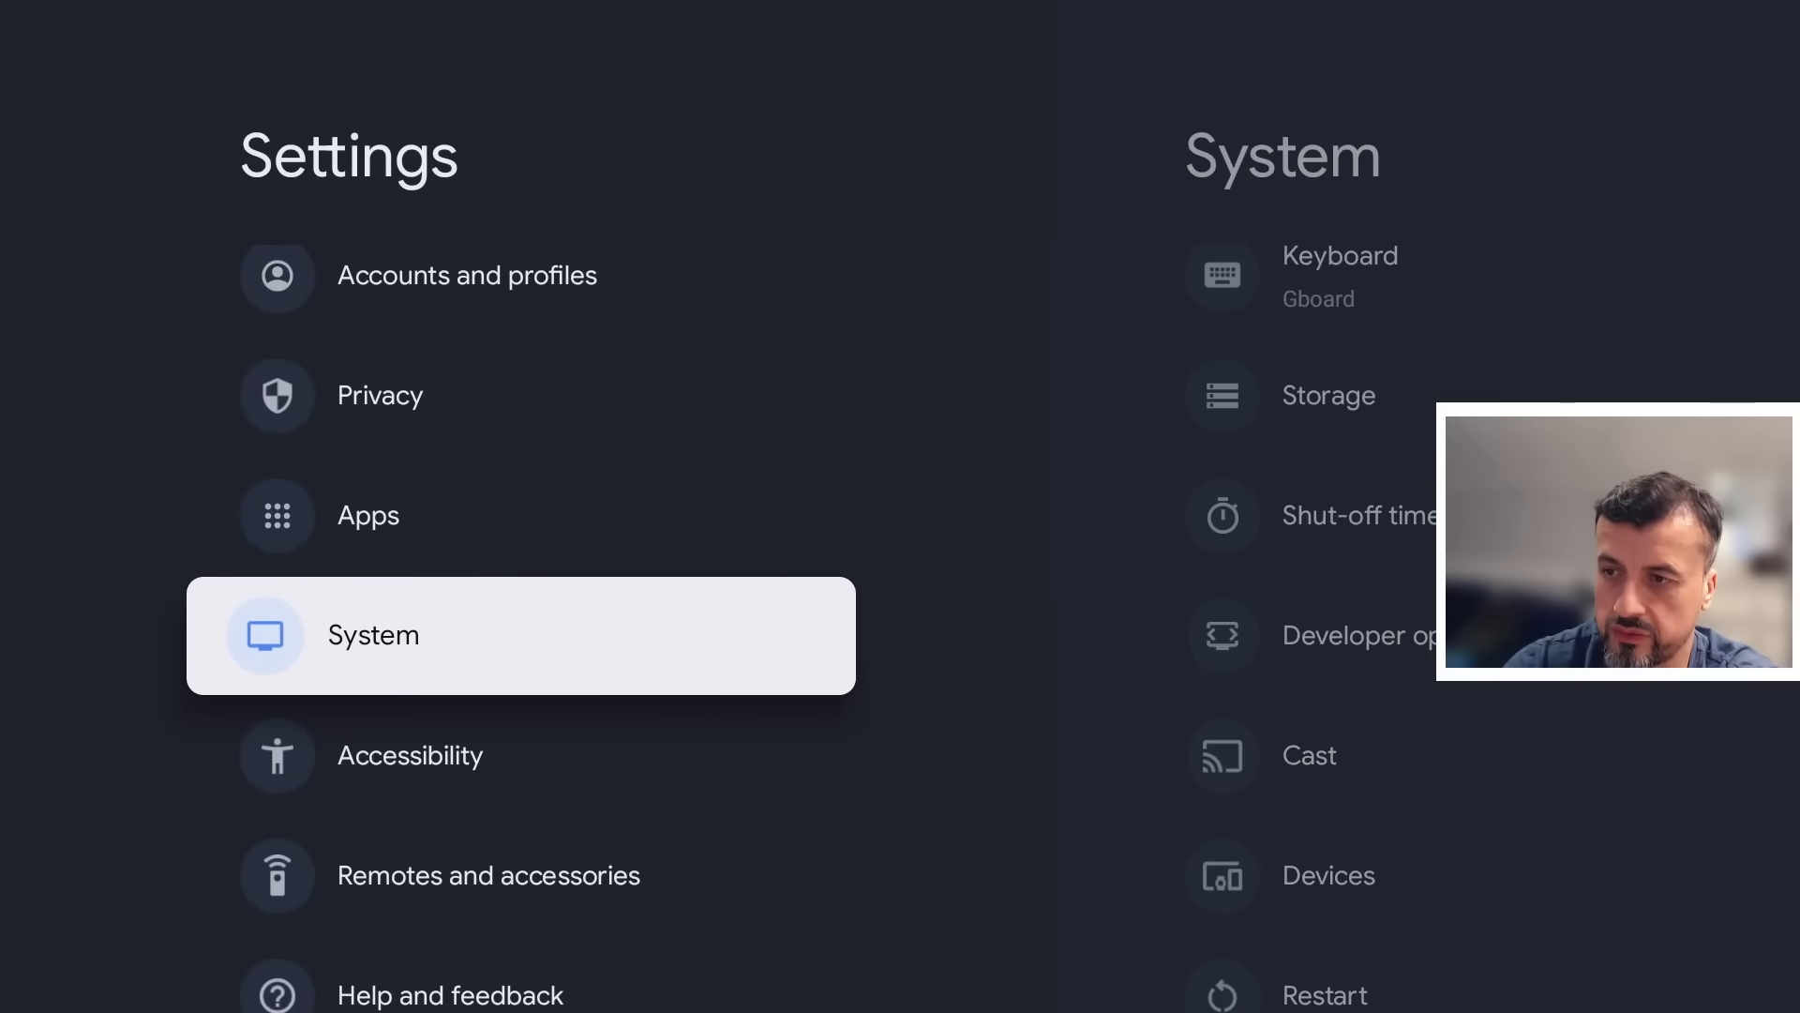
{"action": "left_click", "coordinate": [368, 515]}
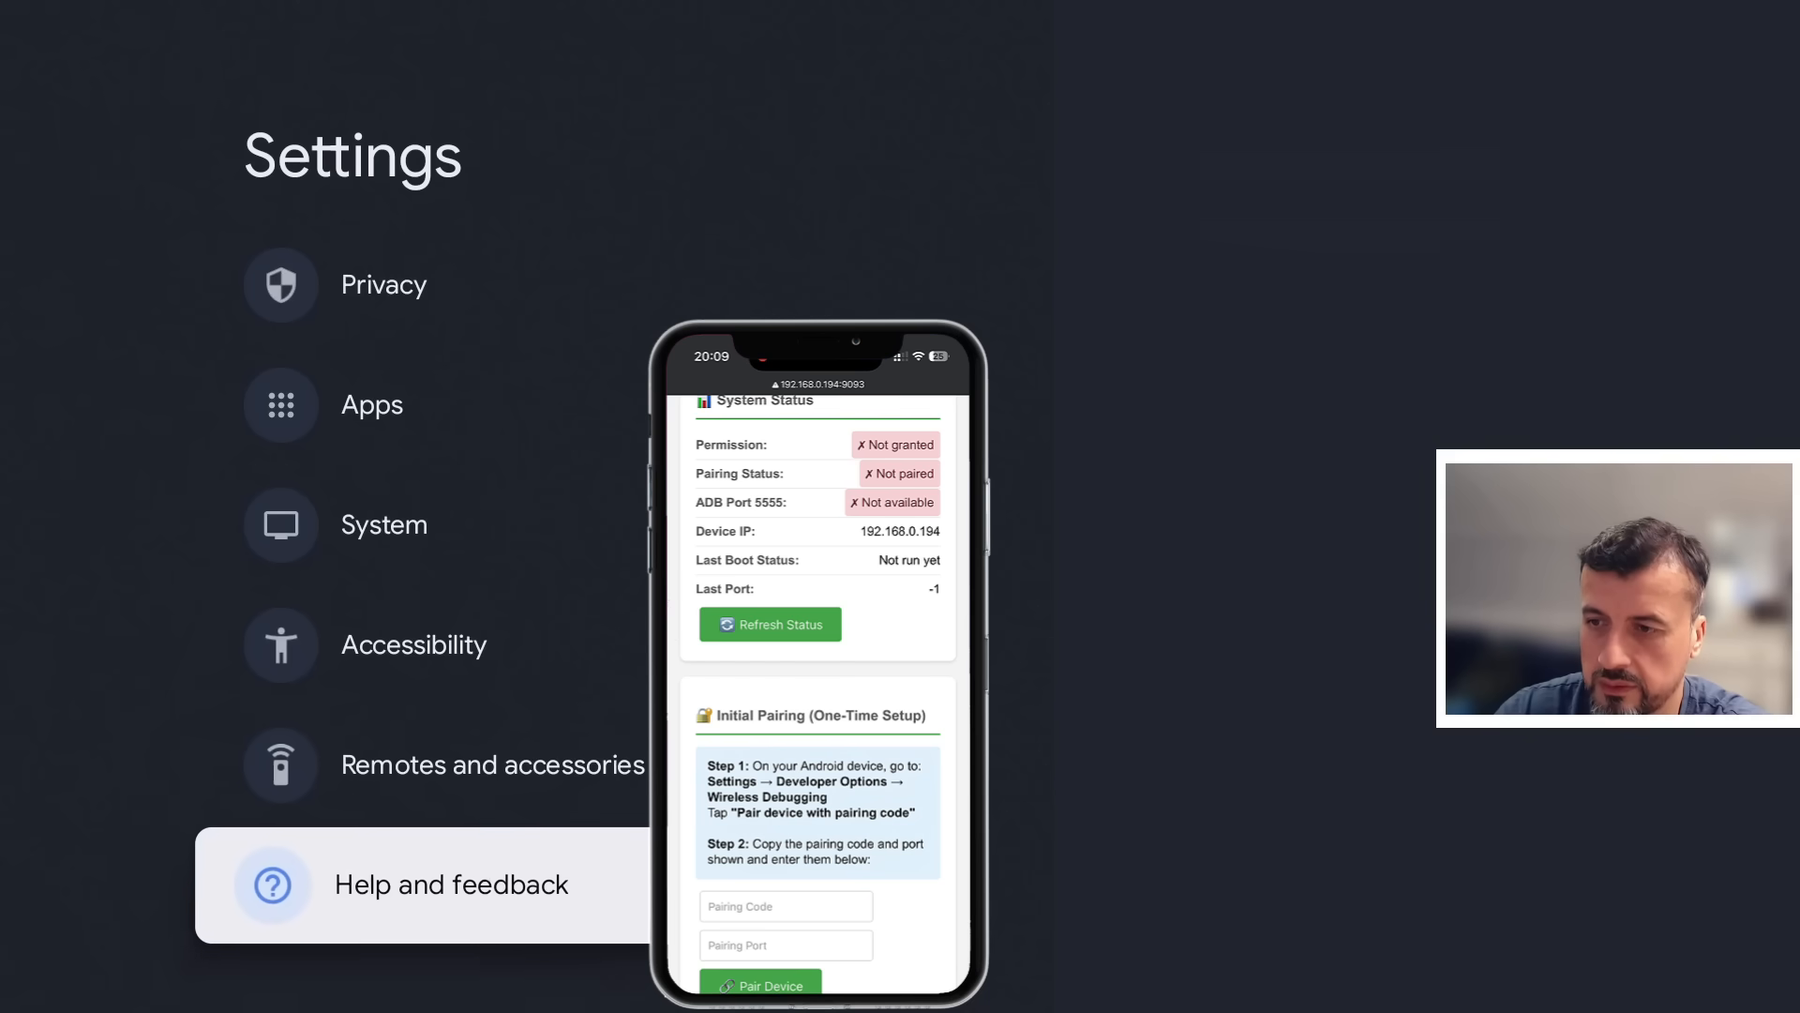
- Return to Google TV's Developer options page
{"action": "left_click", "coordinate": [384, 523]}
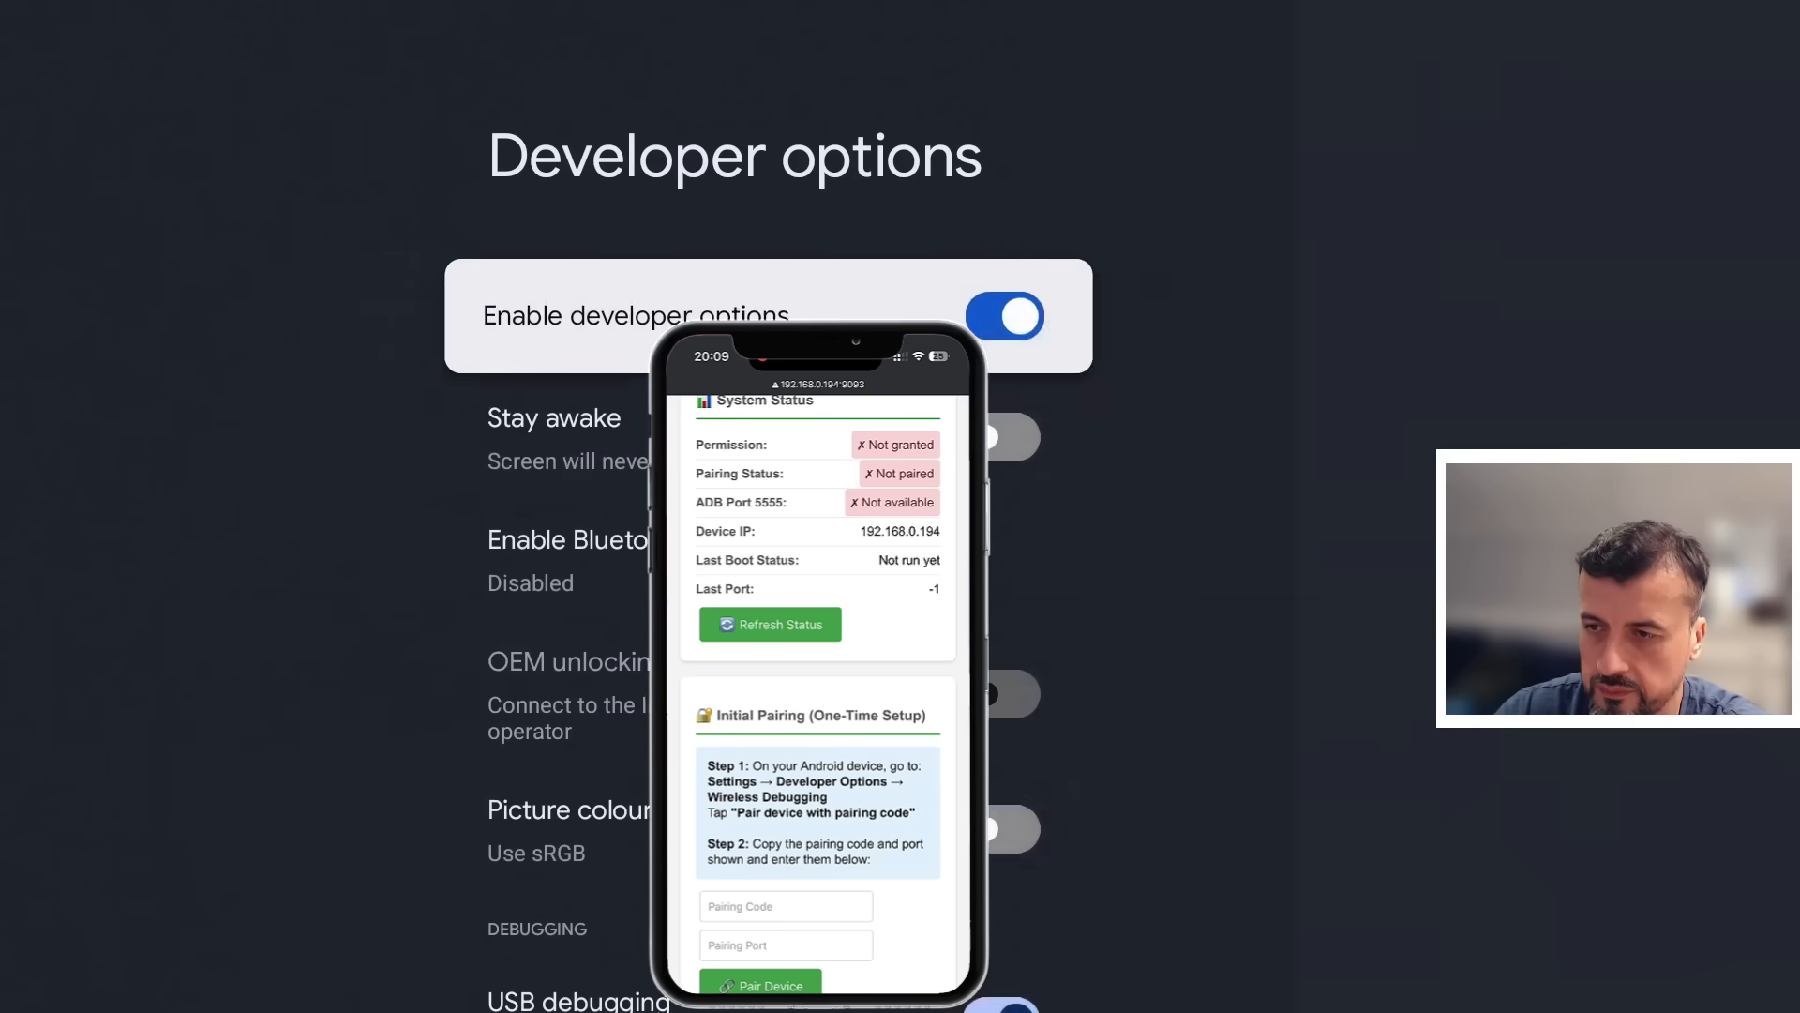
- Scroll Developer options down to Wireless debugging's pairing code option
{"action": "scroll", "scroll_direction": "down", "scroll_amount": 3}
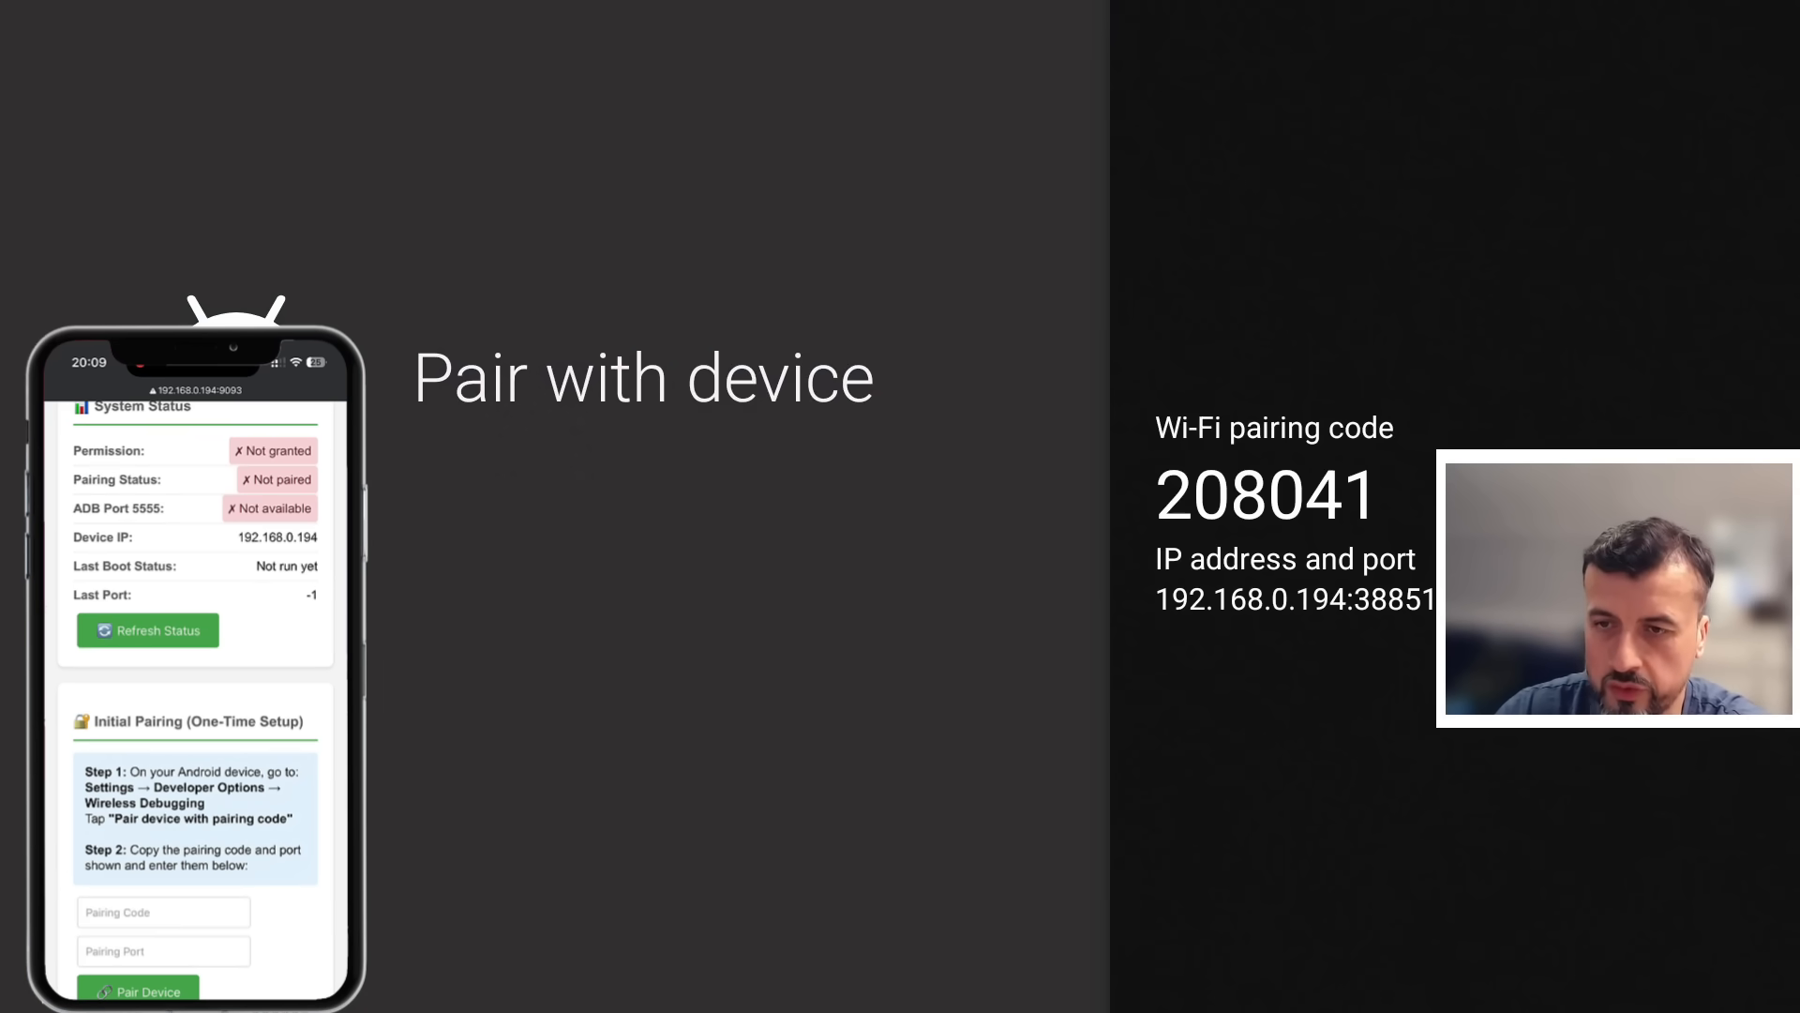
{"action": "scroll", "scroll_direction": "down", "scroll_amount": 3}
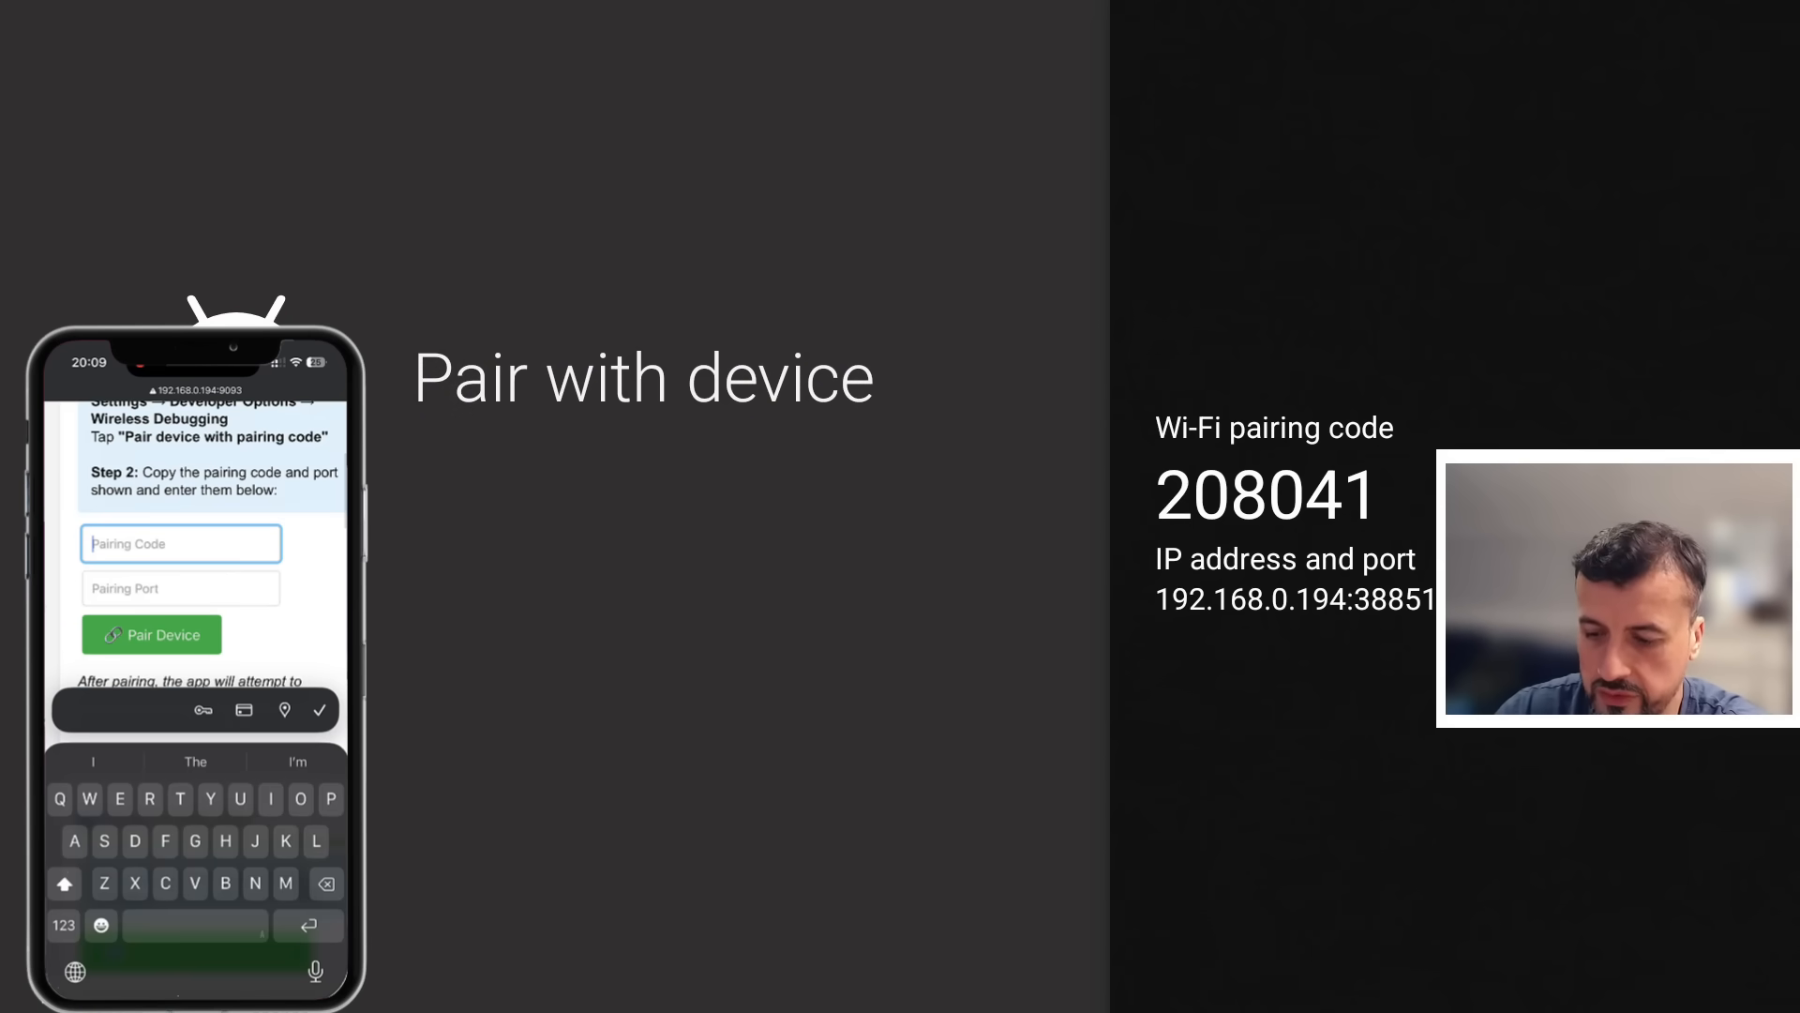
{"action": "type", "text": "2080"}
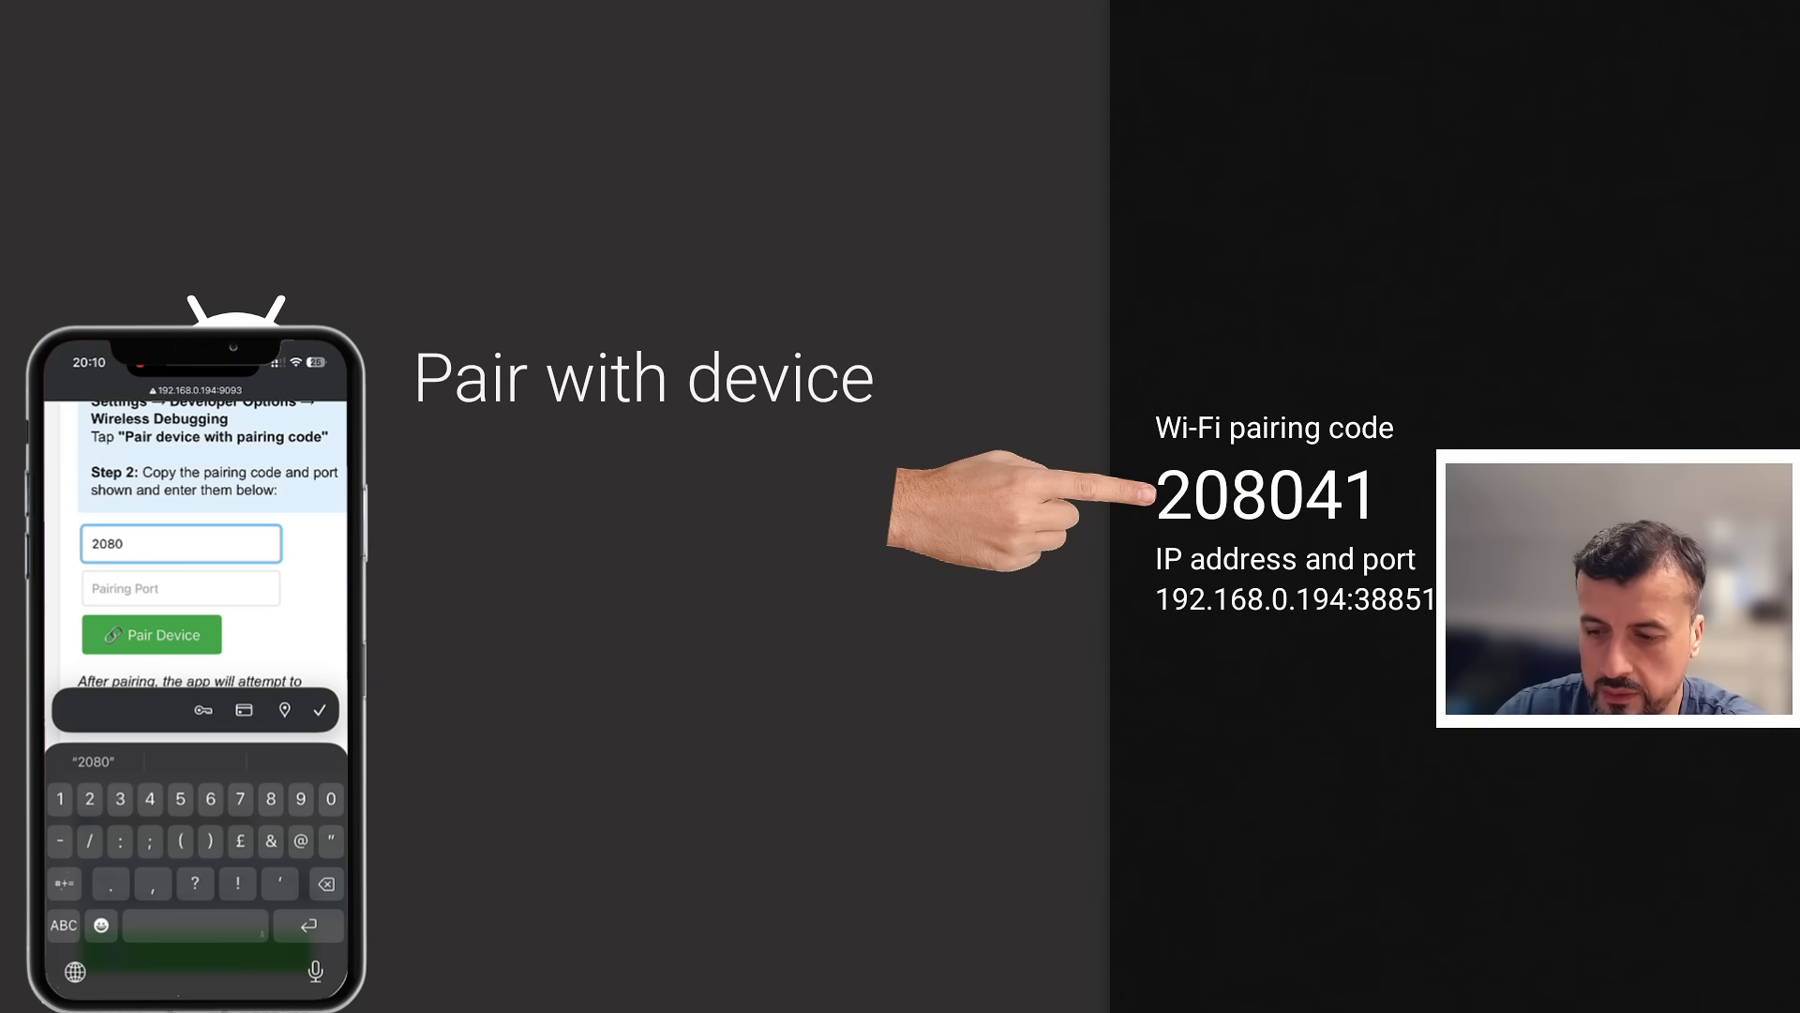
{"action": "left_click", "coordinate": [150, 798]}
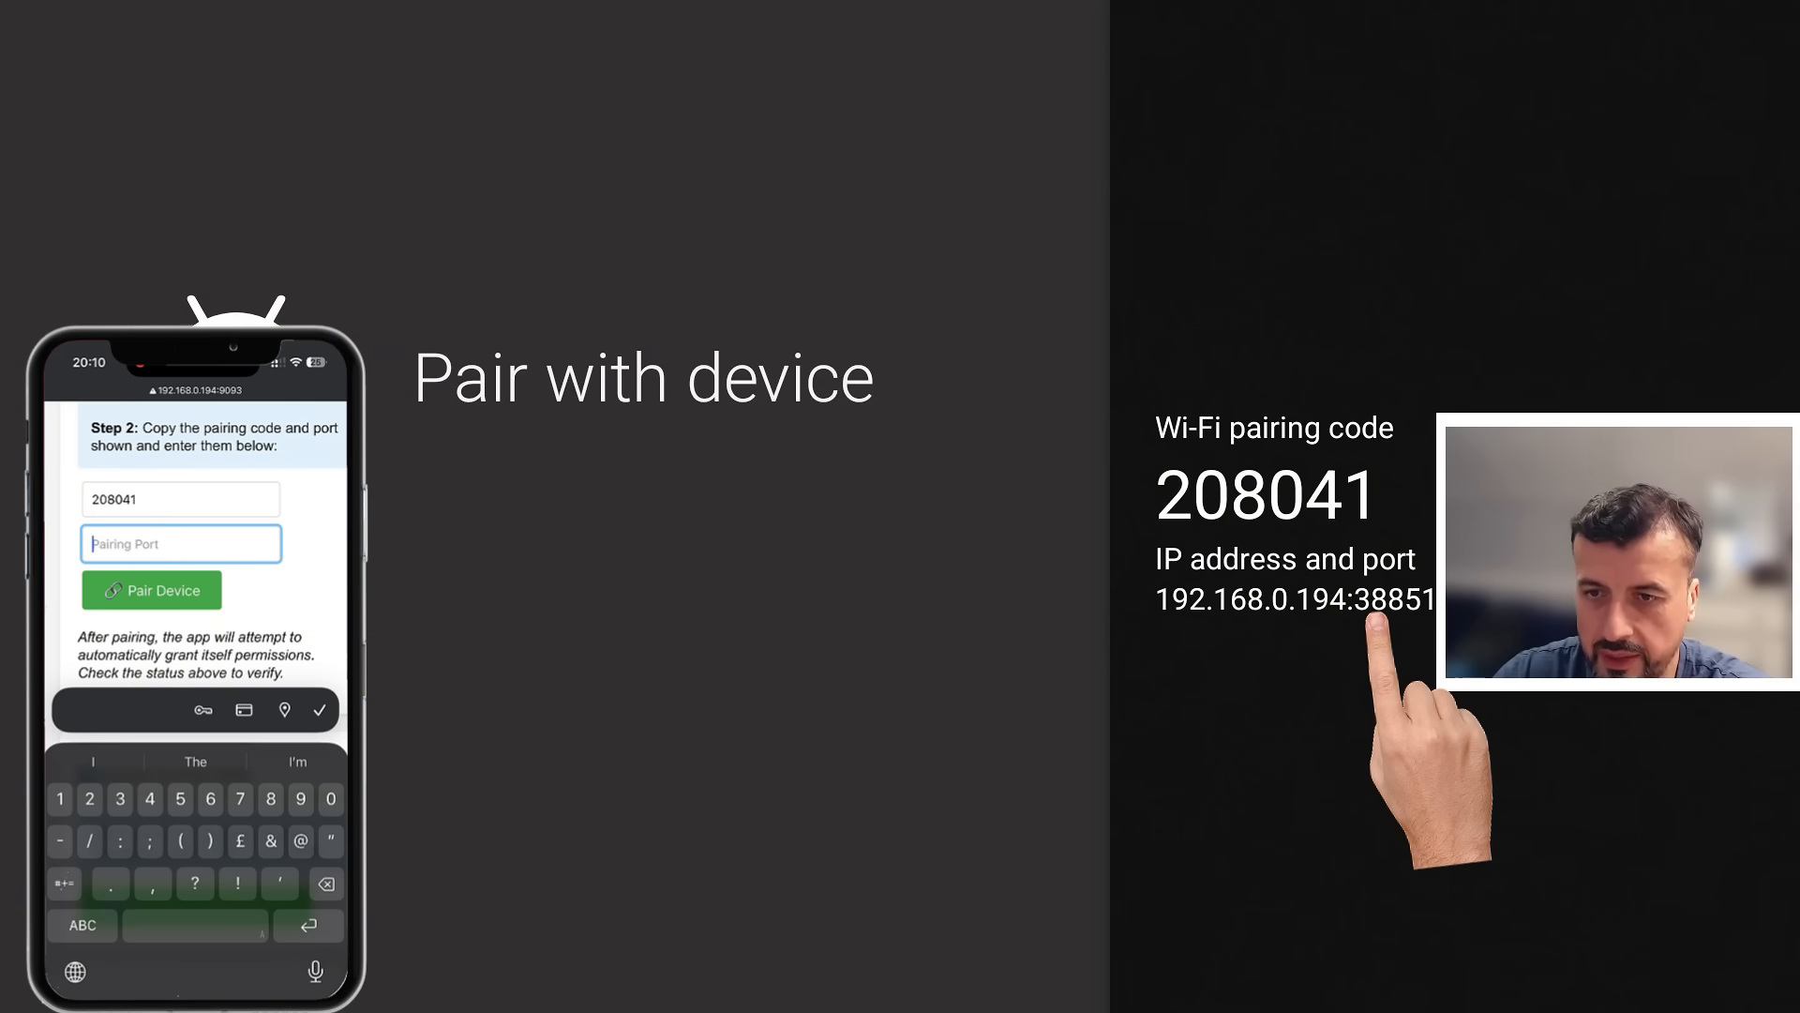
{"action": "type", "text": "3"}
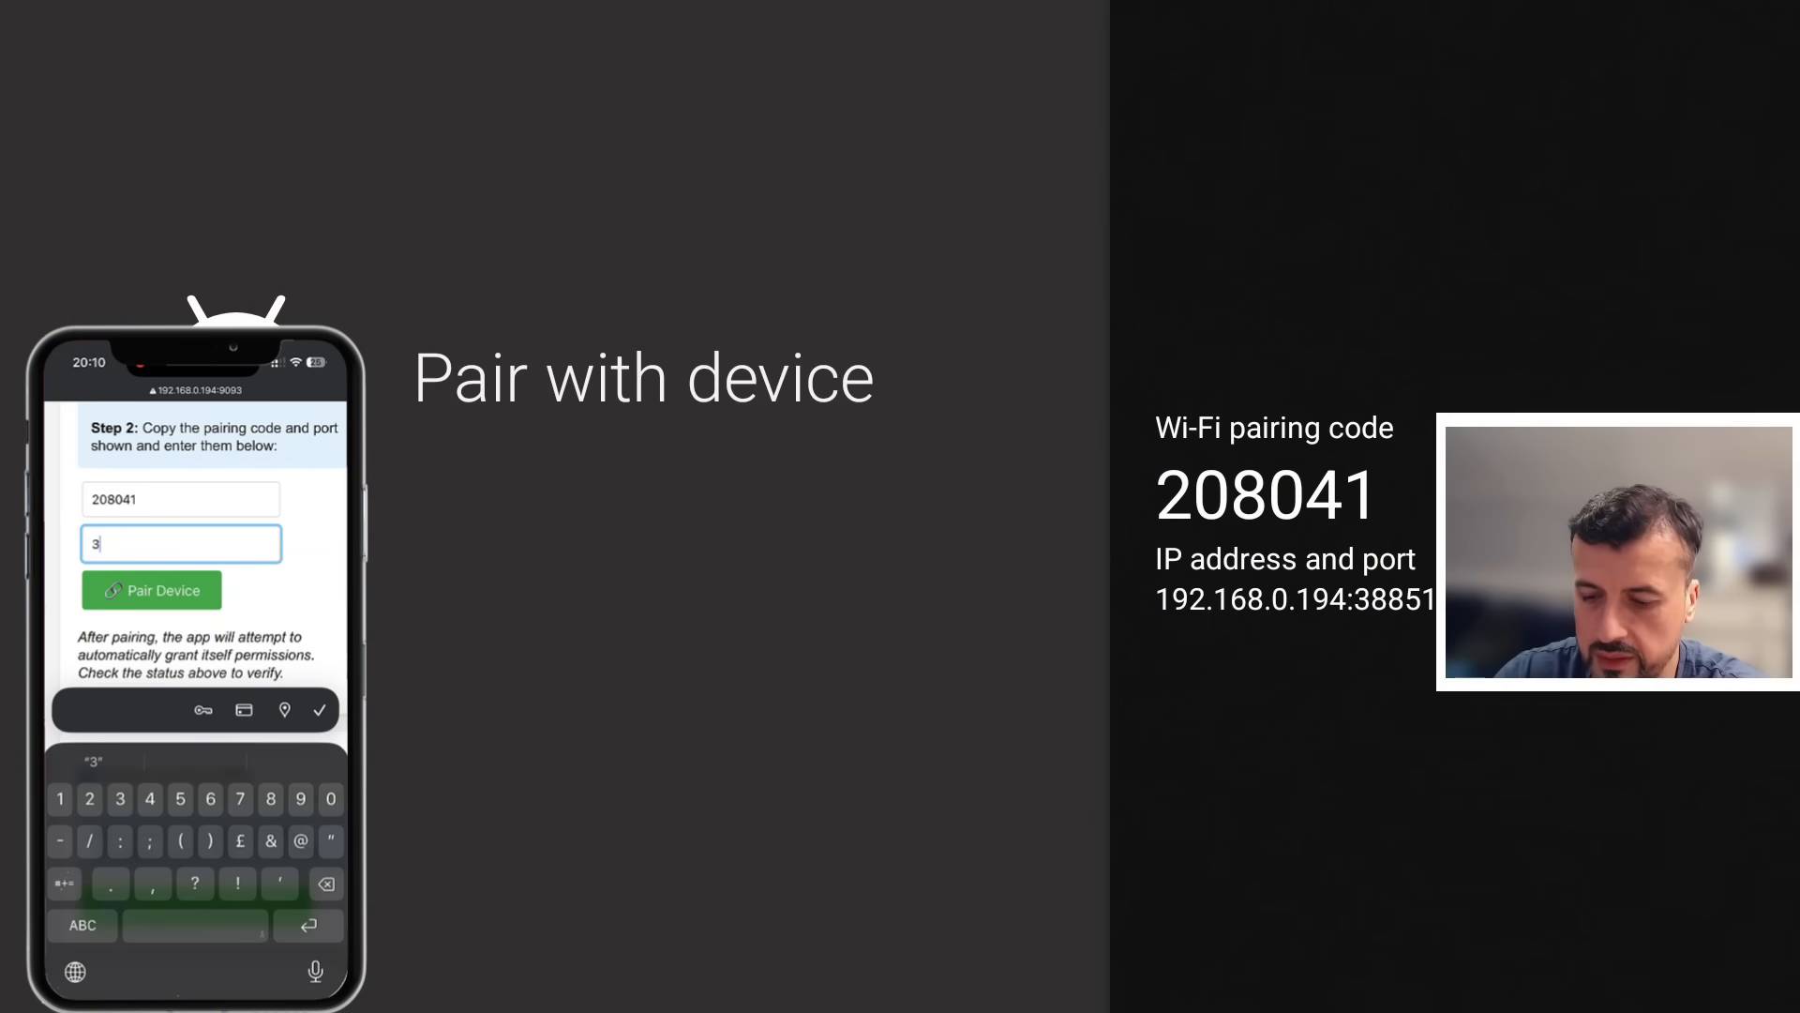
{"action": "type", "text": "8851"}
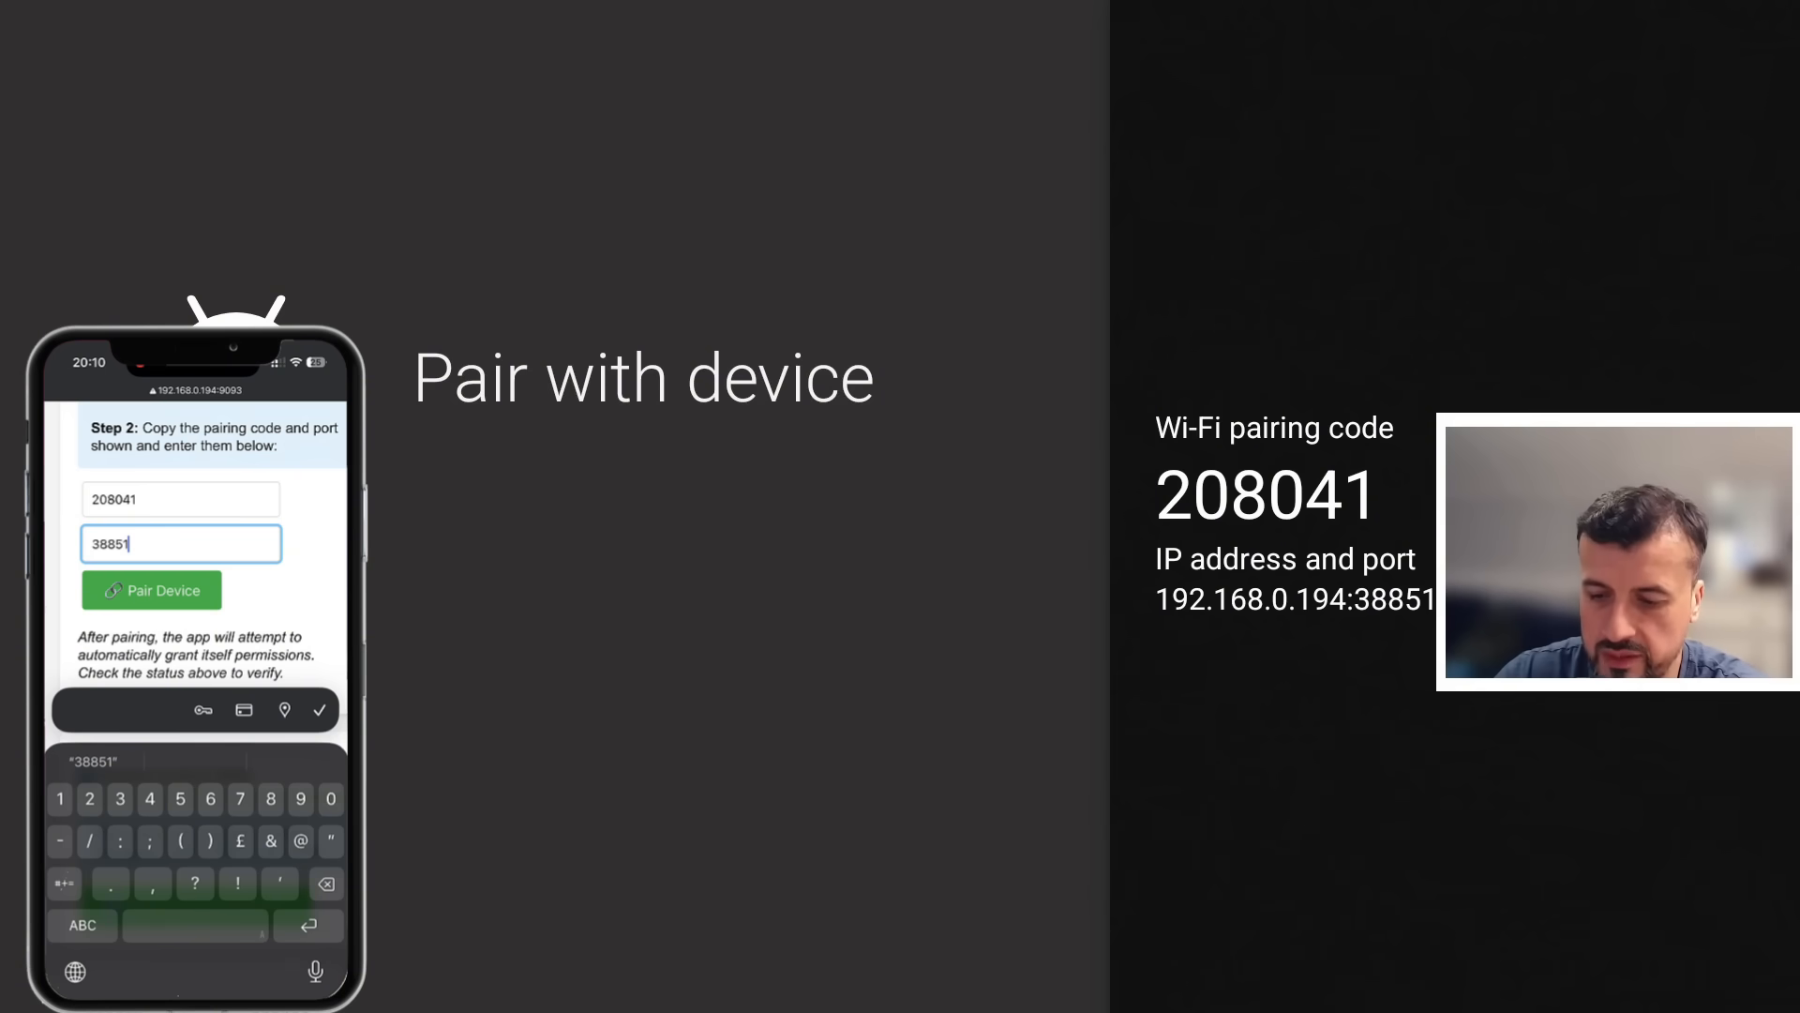
{"action": "left_click", "coordinate": [150, 589]}
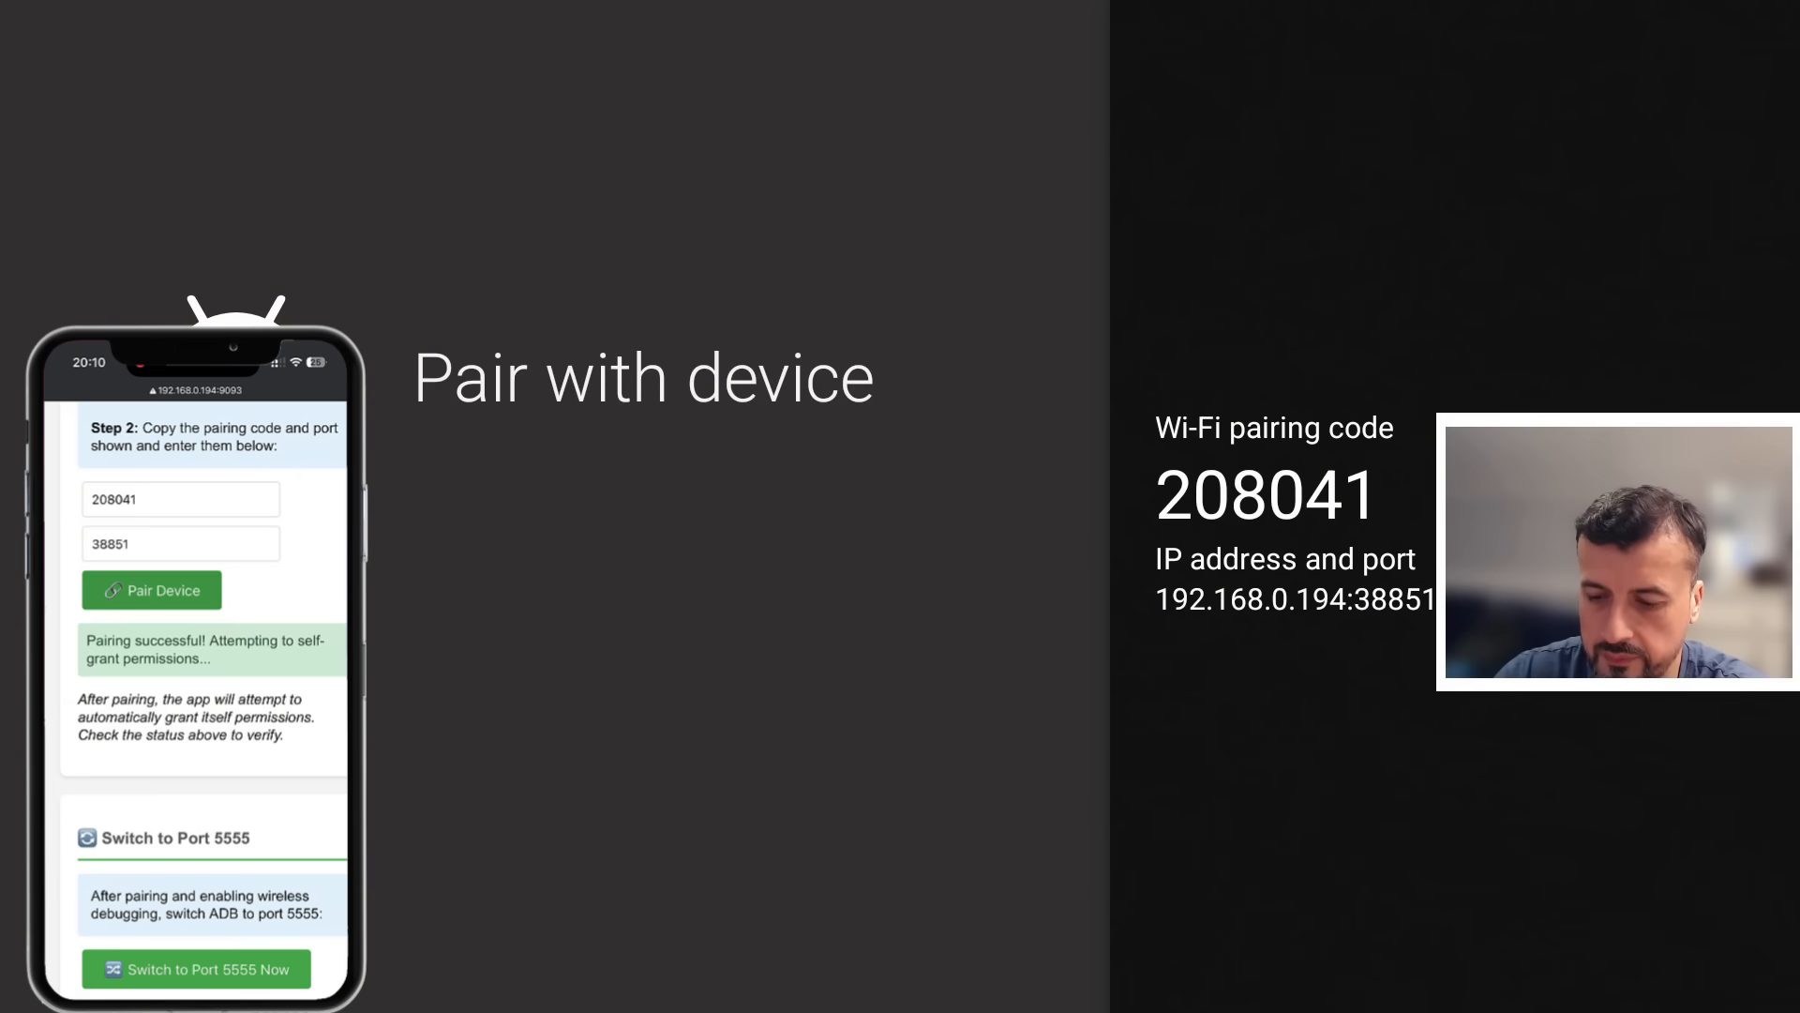
{"action": "scroll", "scroll_direction": "down", "scroll_amount": 3}
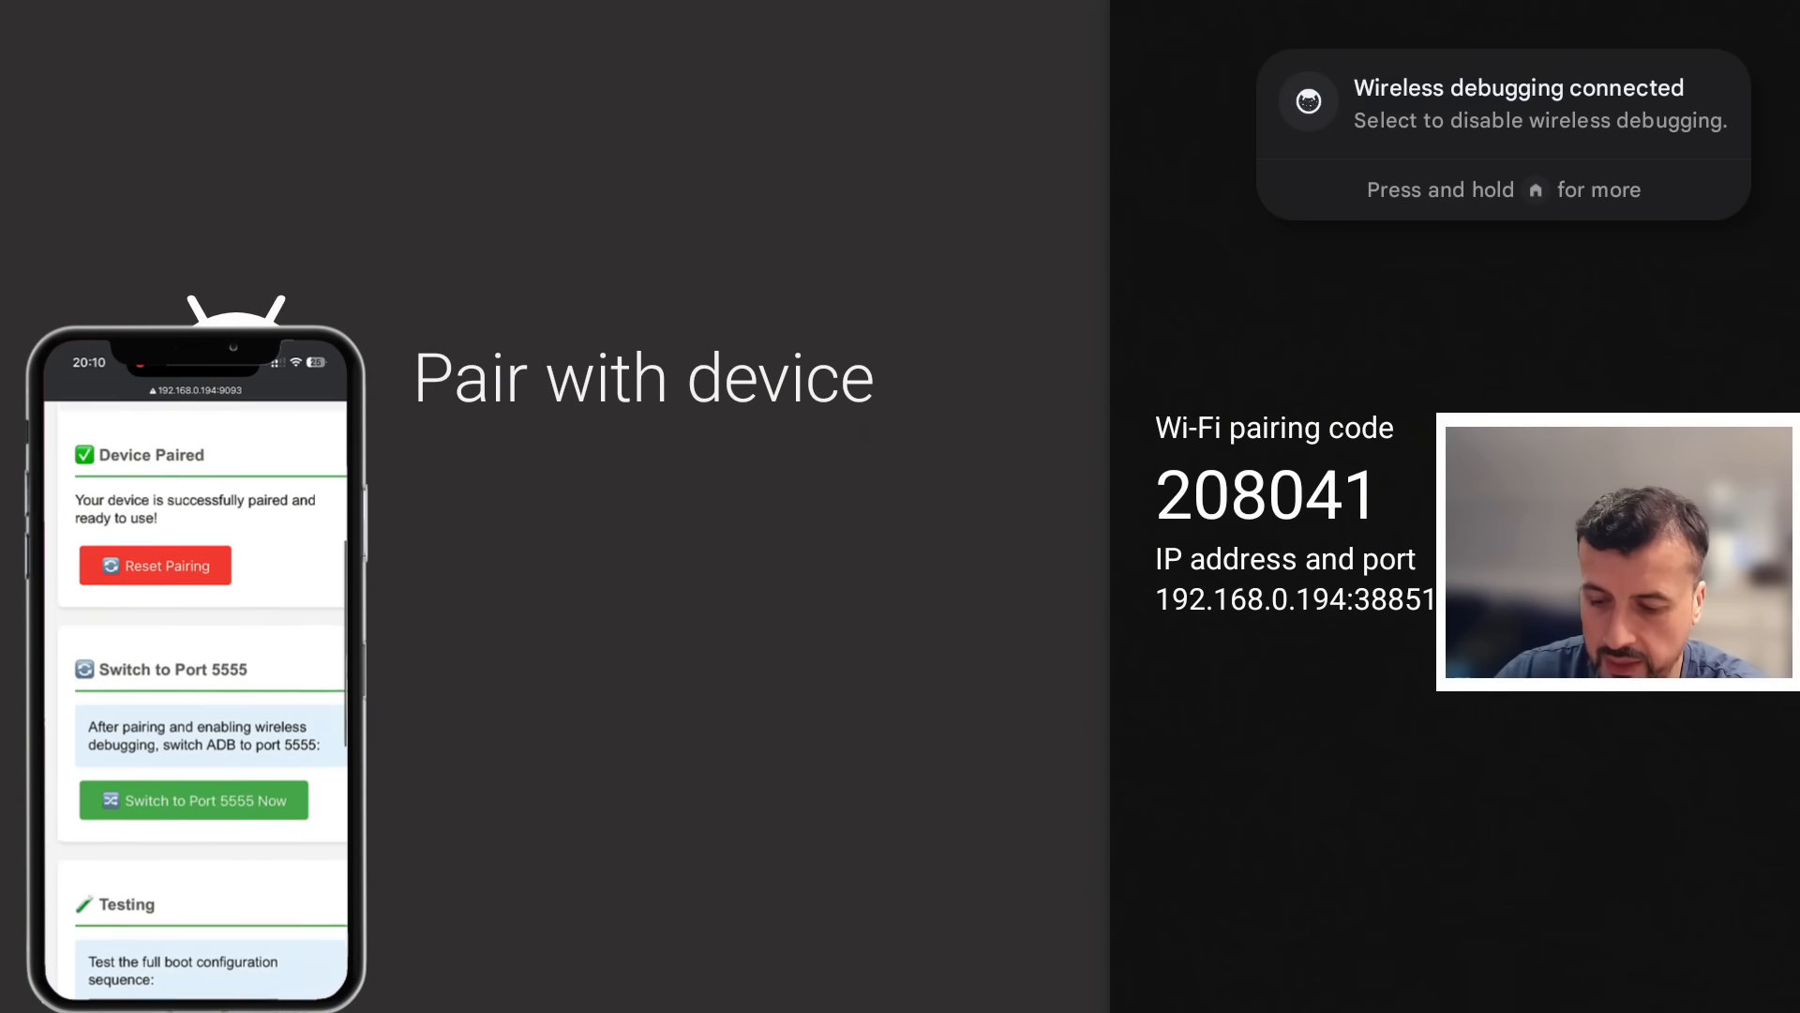
- Switch ADB Auto Enable to port 5555 and check the refreshed System Status
{"action": "scroll", "scroll_direction": "down", "scroll_amount": 3}
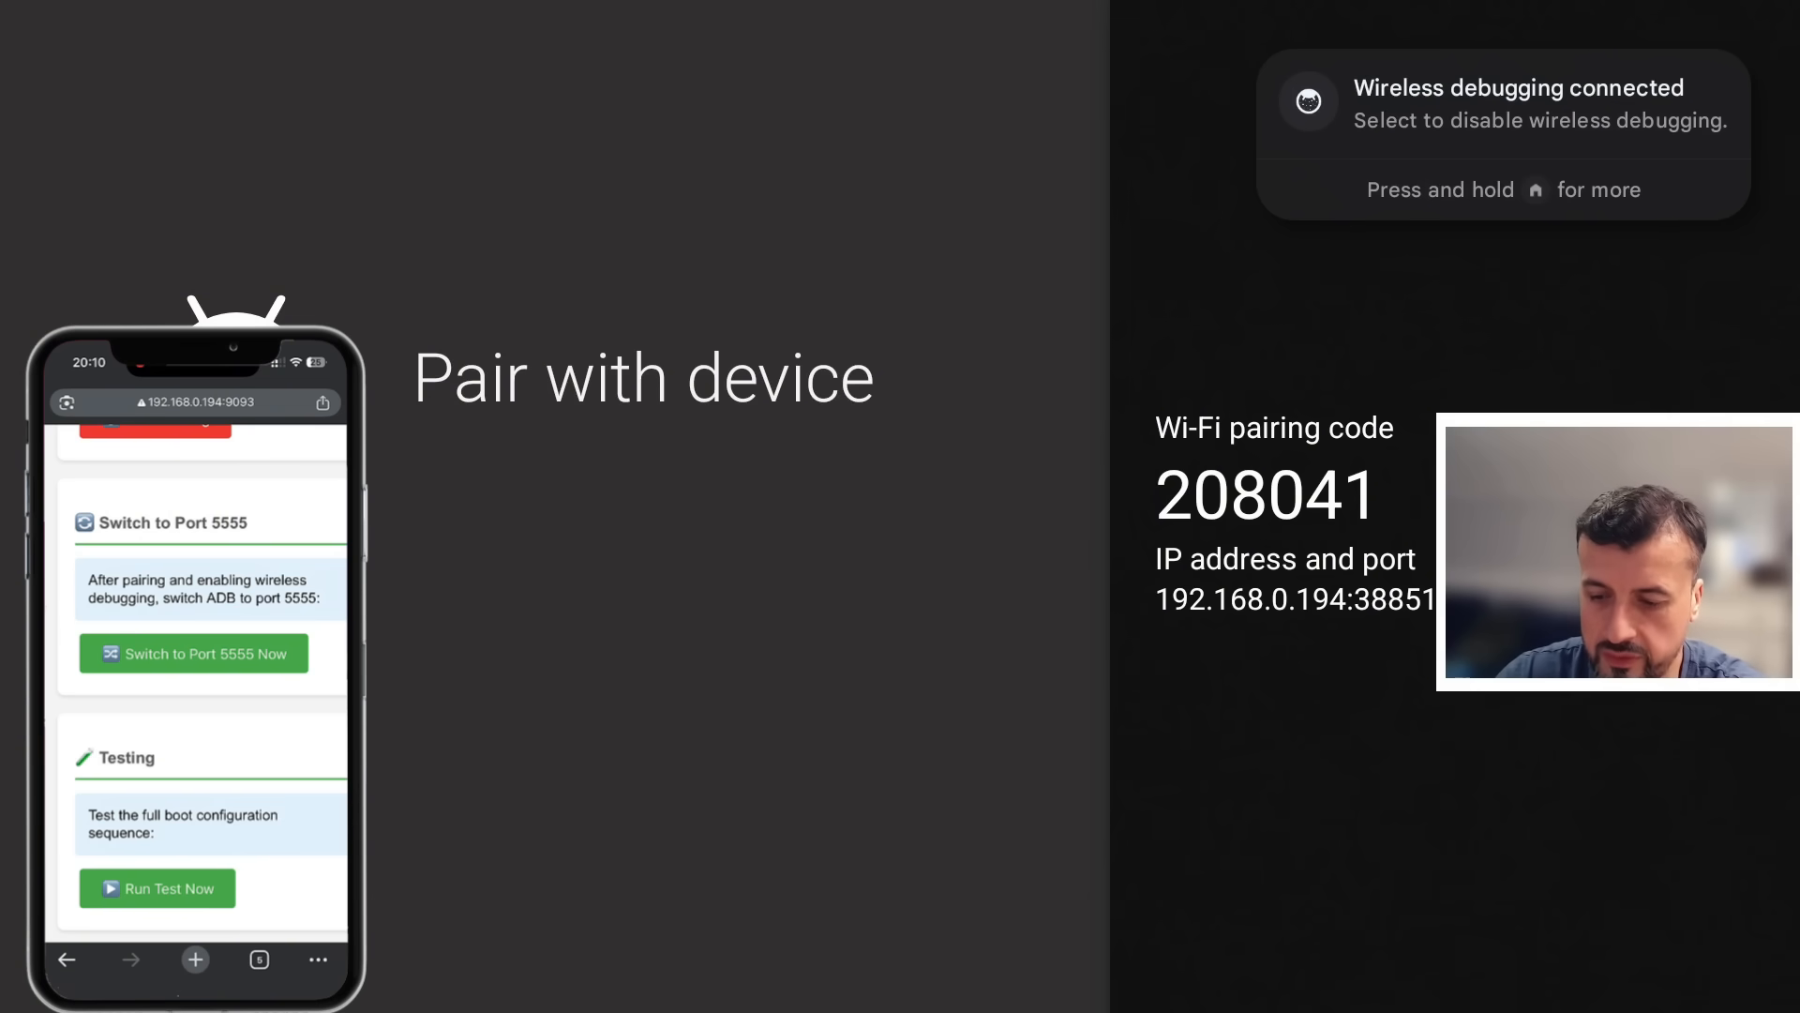
{"action": "left_click", "coordinate": [193, 653]}
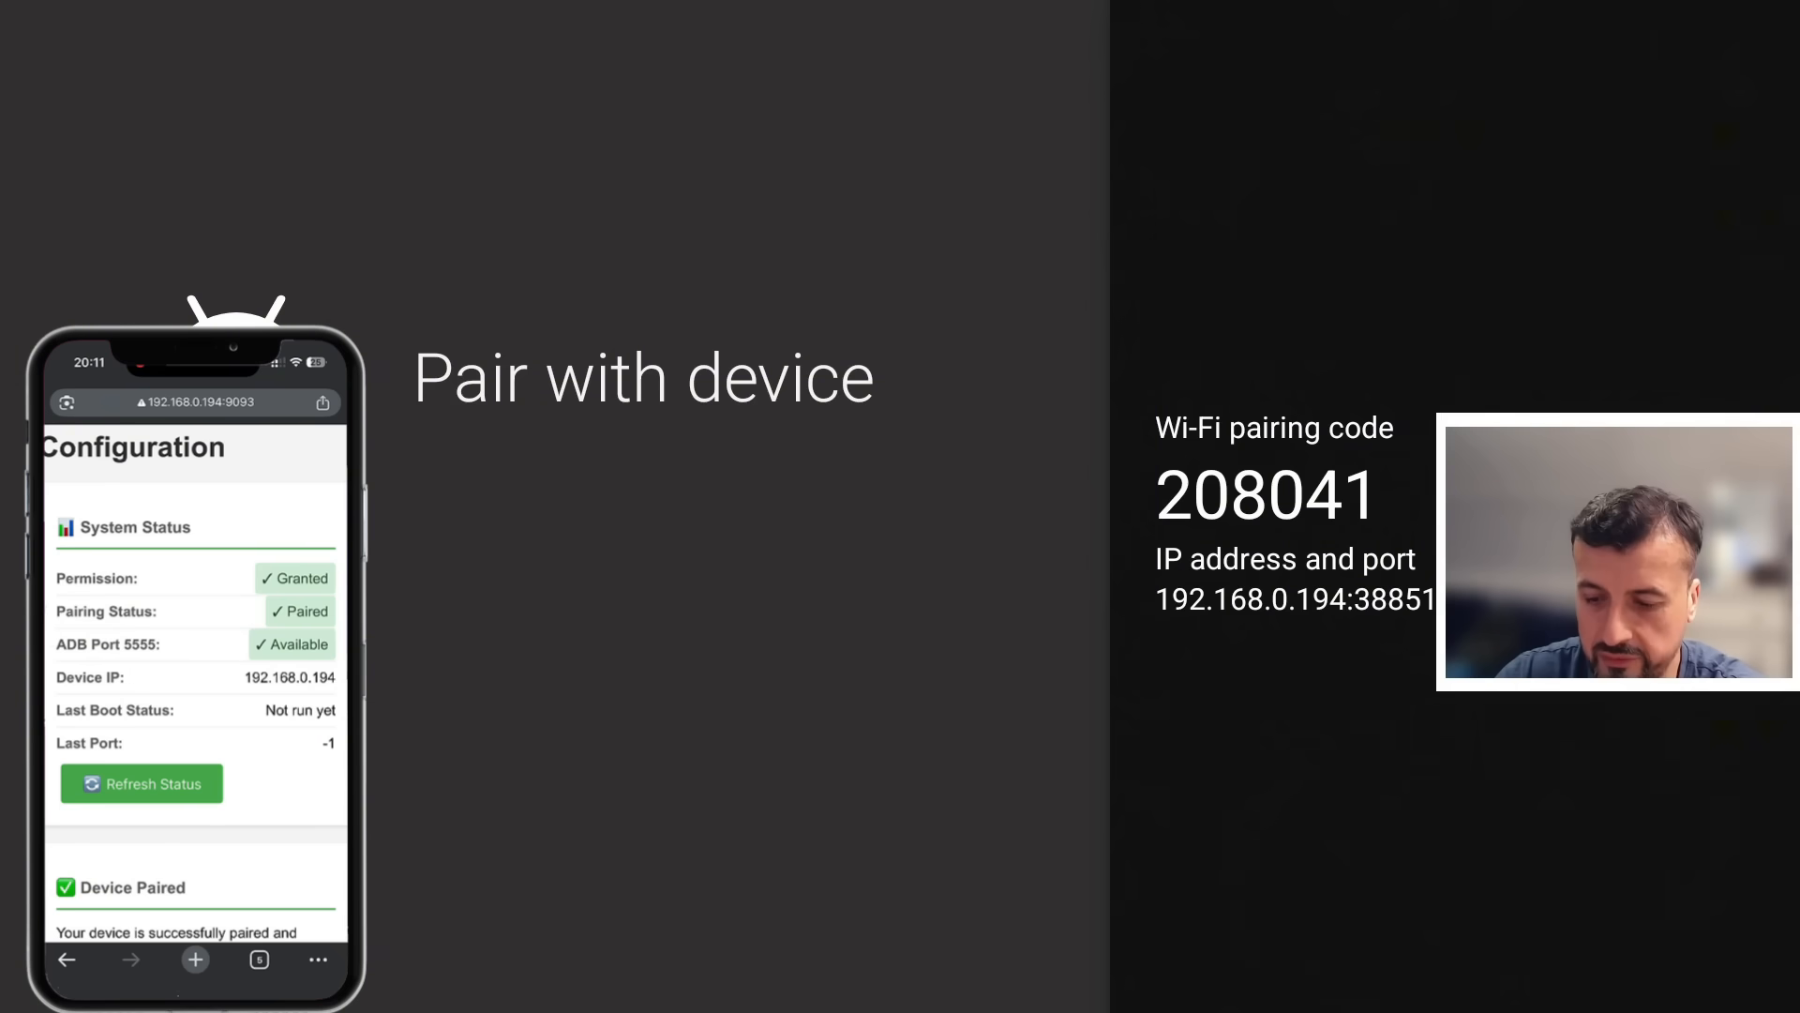
{"action": "scroll", "scroll_direction": "down", "scroll_amount": 3}
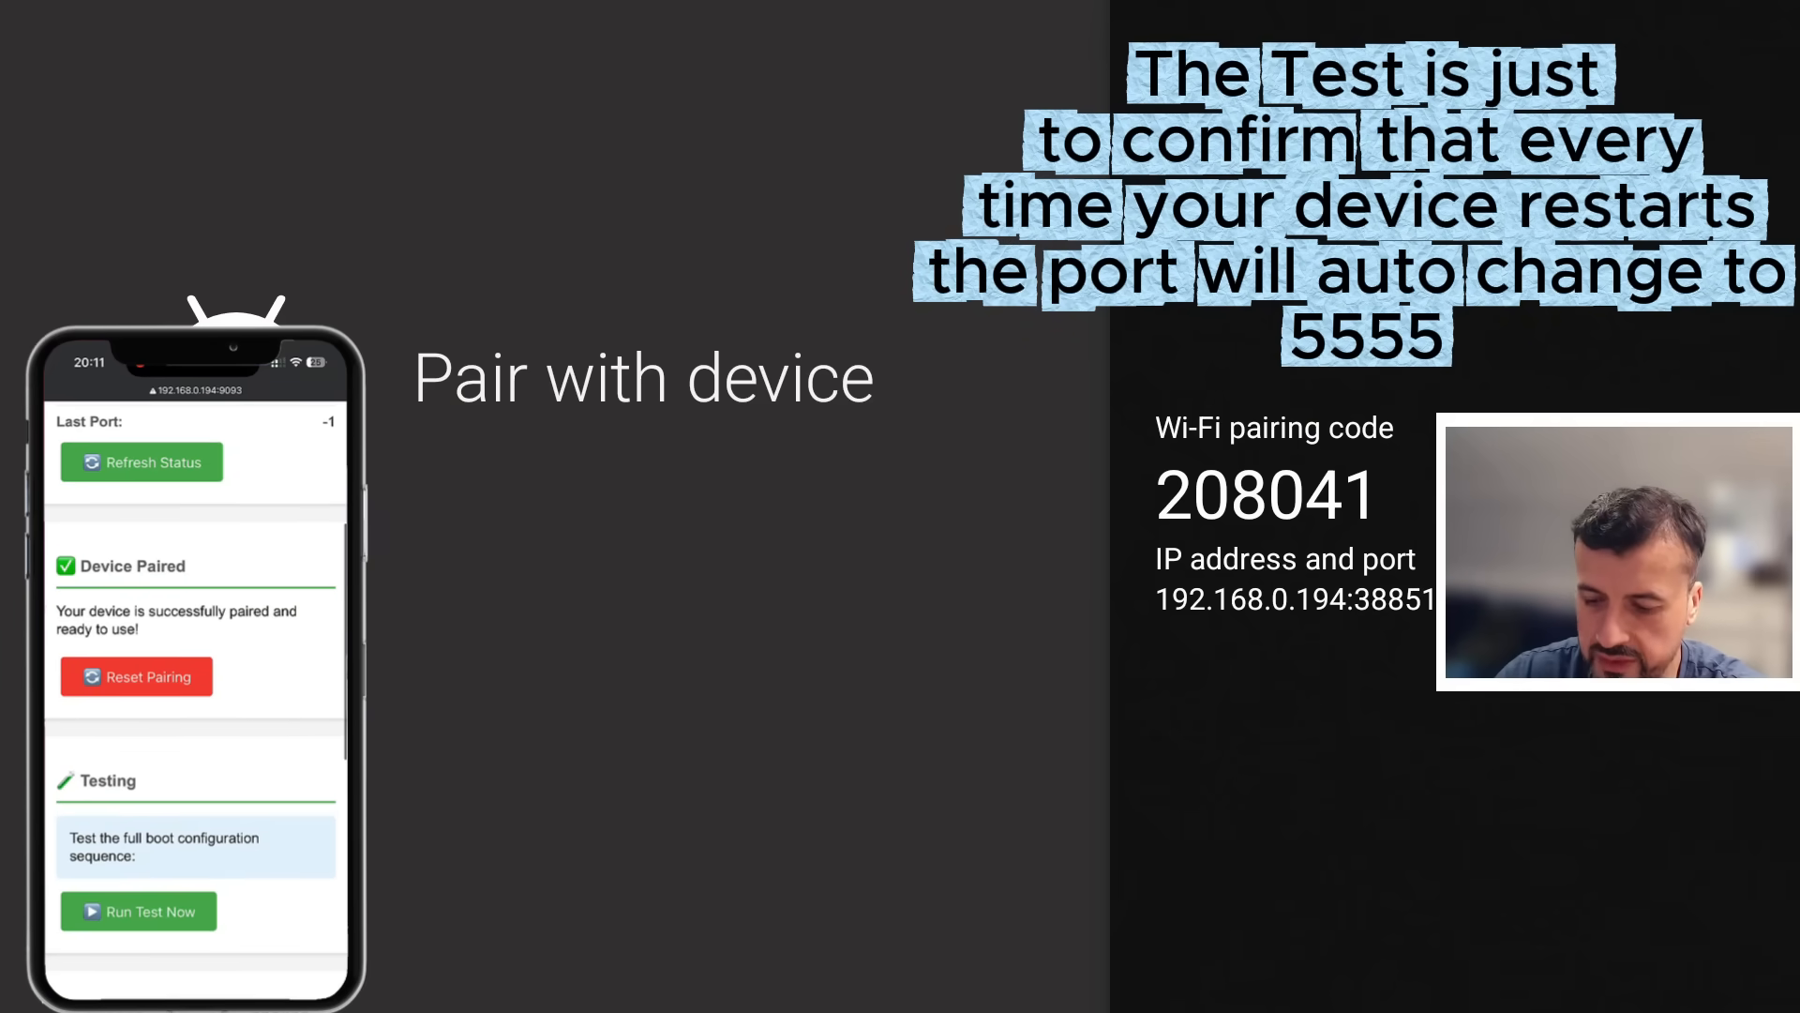
- Start the boot configuration test and scroll down to follow its Live Logs
{"action": "left_click", "coordinate": [138, 910]}
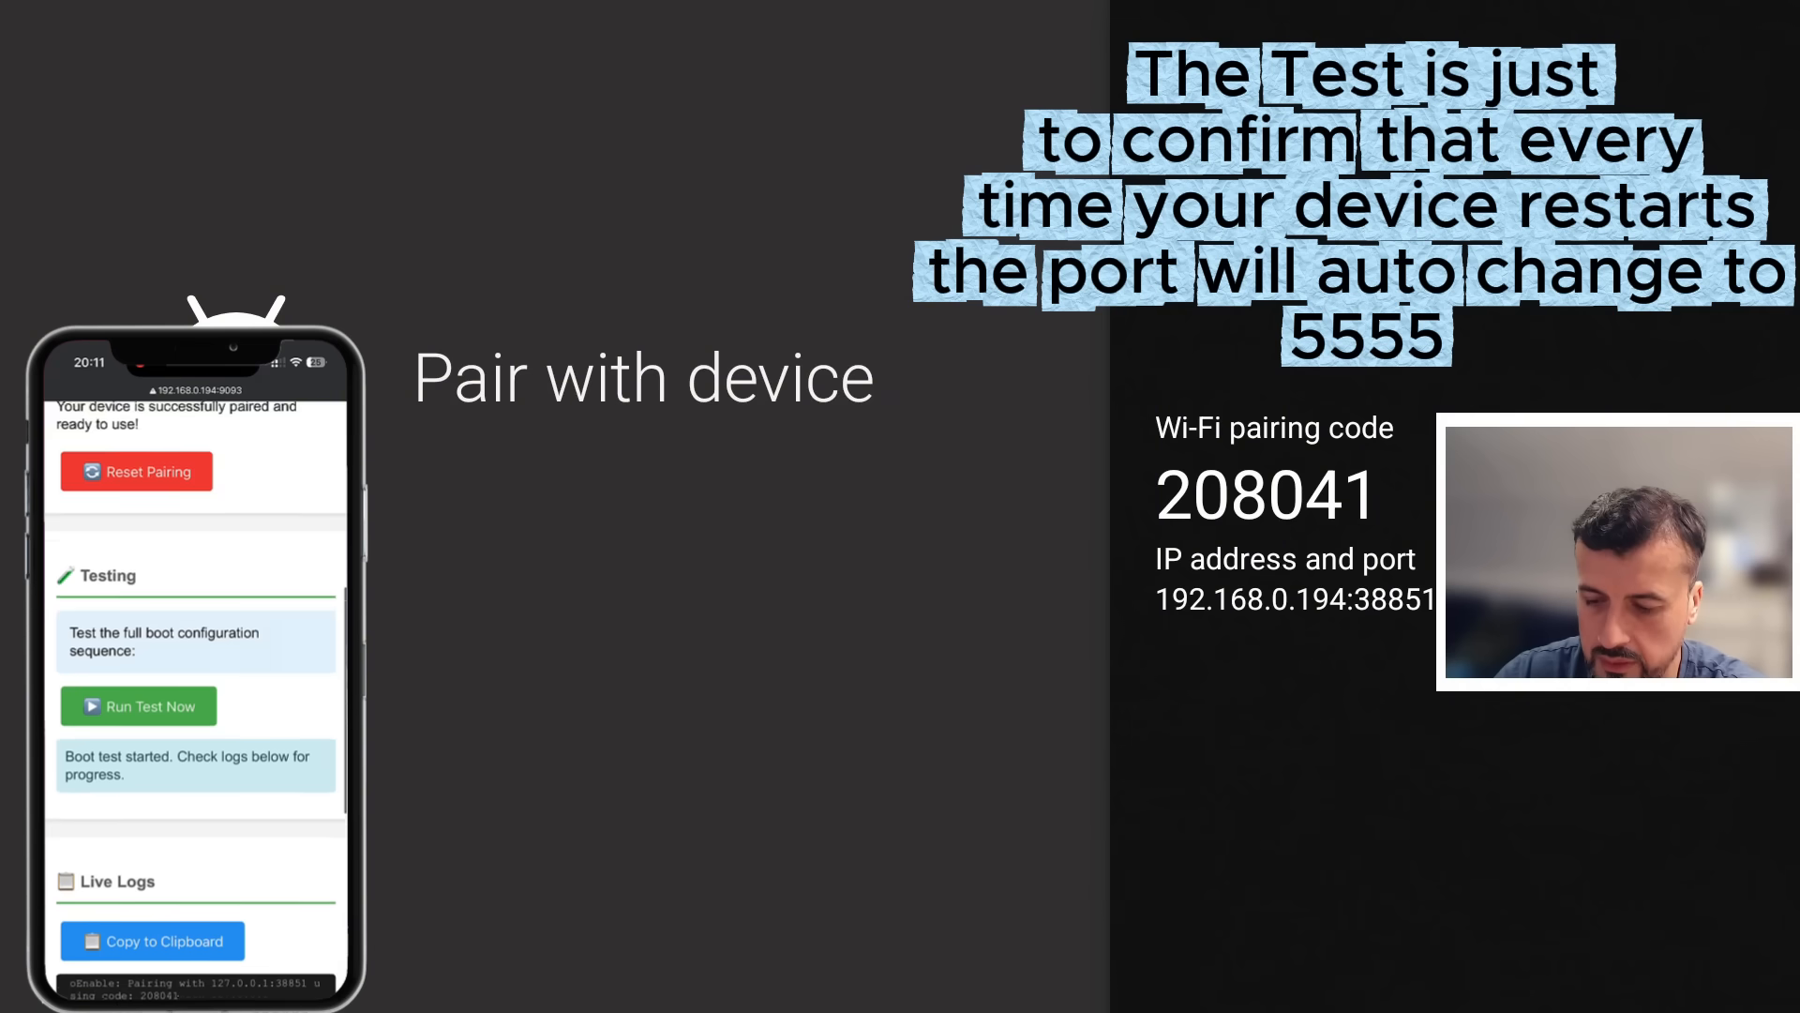
{"action": "scroll", "scroll_direction": "down", "scroll_amount": 3}
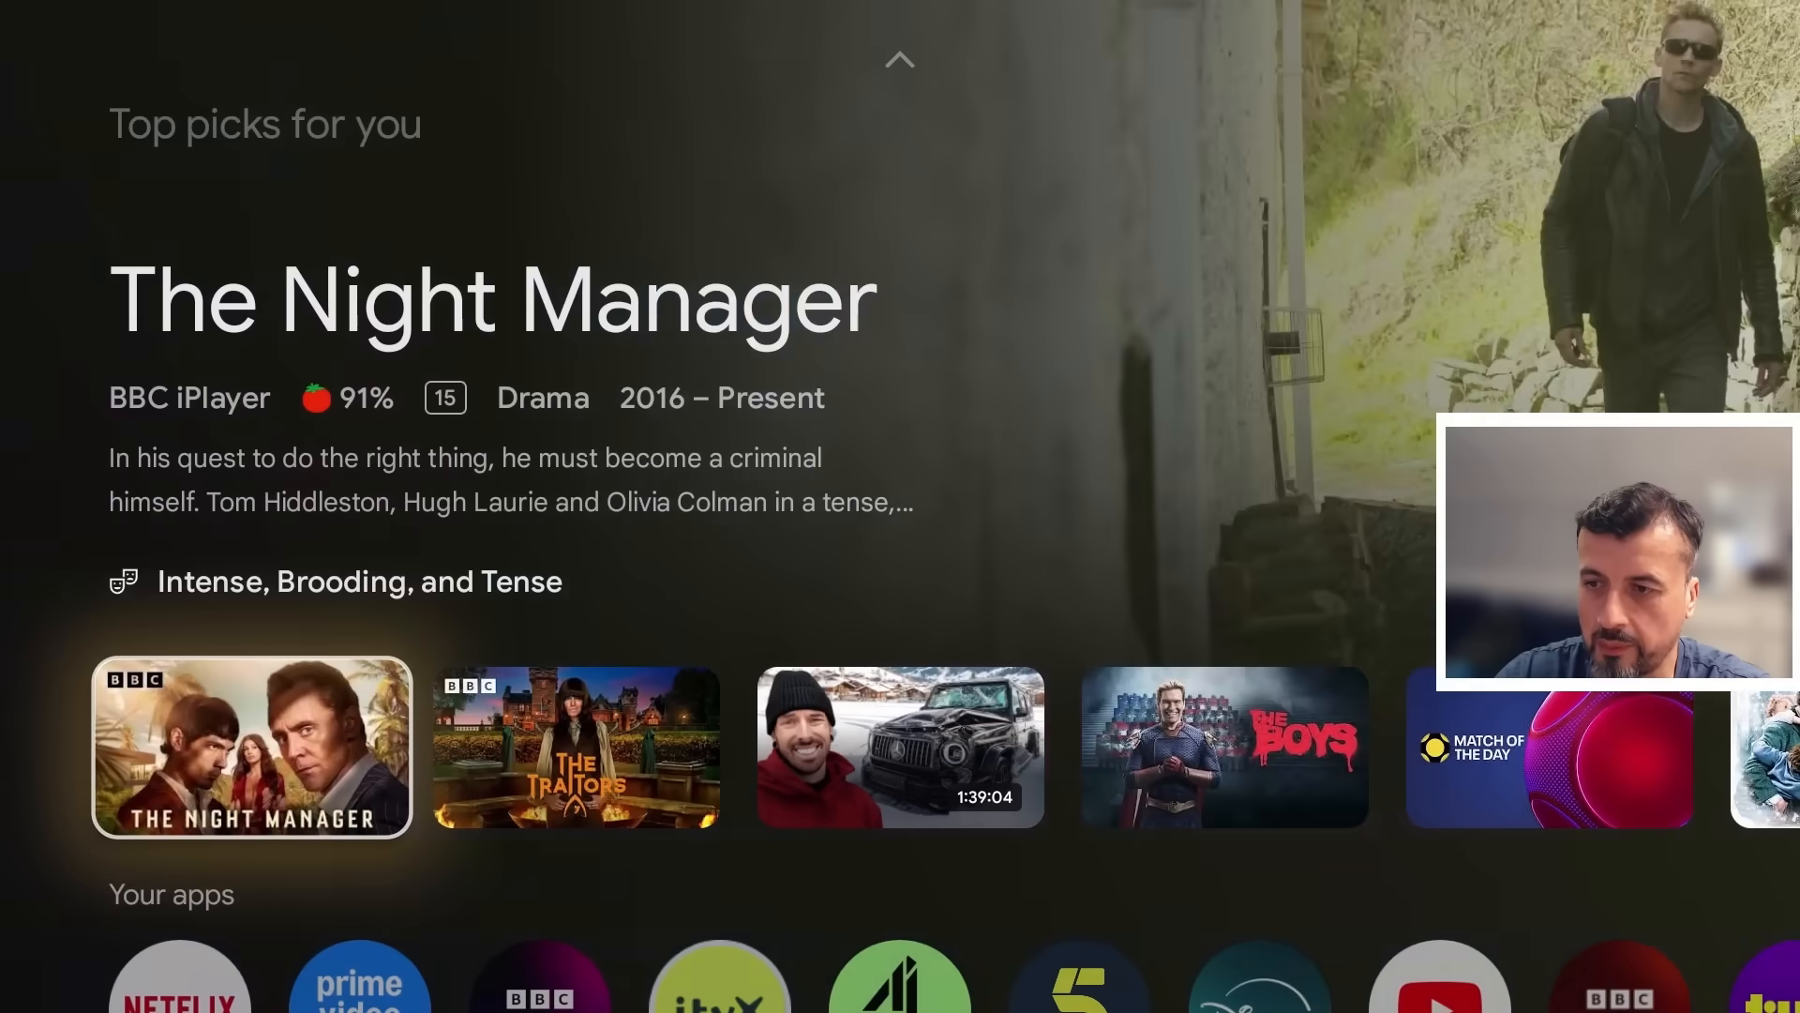
- Launch TDUK APP Killer and connect it to this device via ADB
{"action": "scroll", "scroll_direction": "down", "scroll_amount": 3}
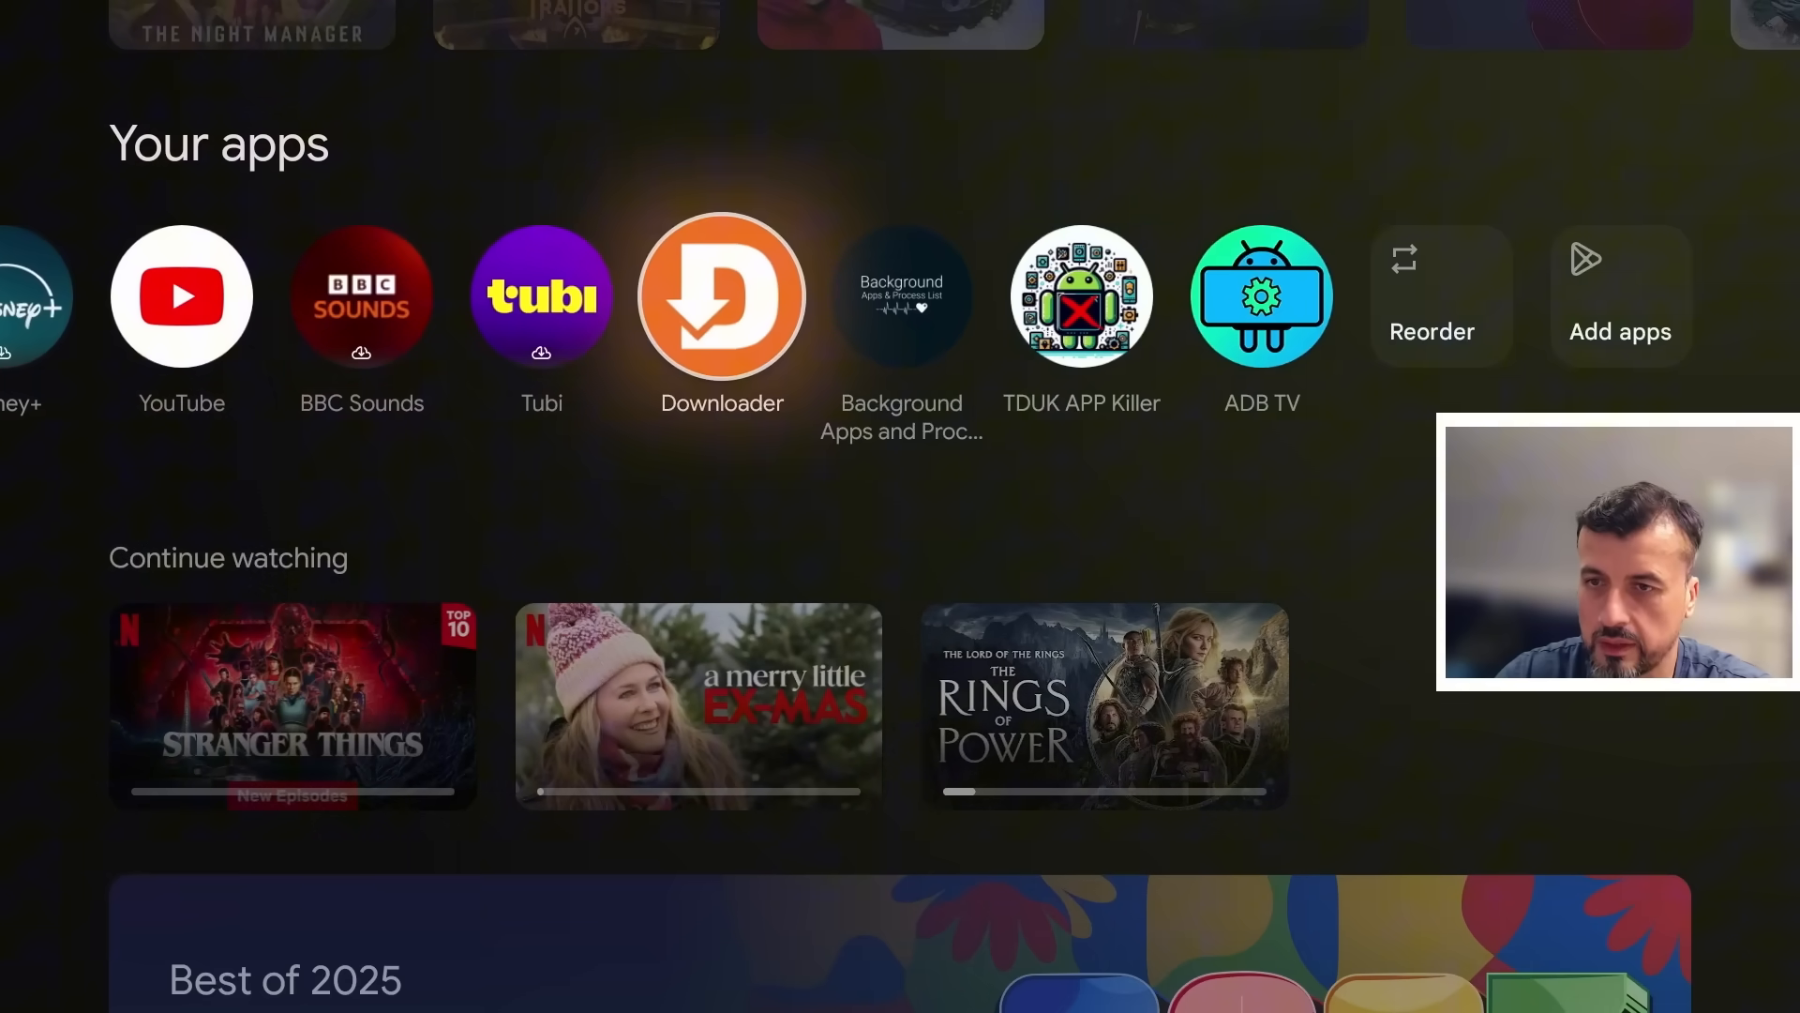
{"action": "left_click", "coordinate": [1079, 294]}
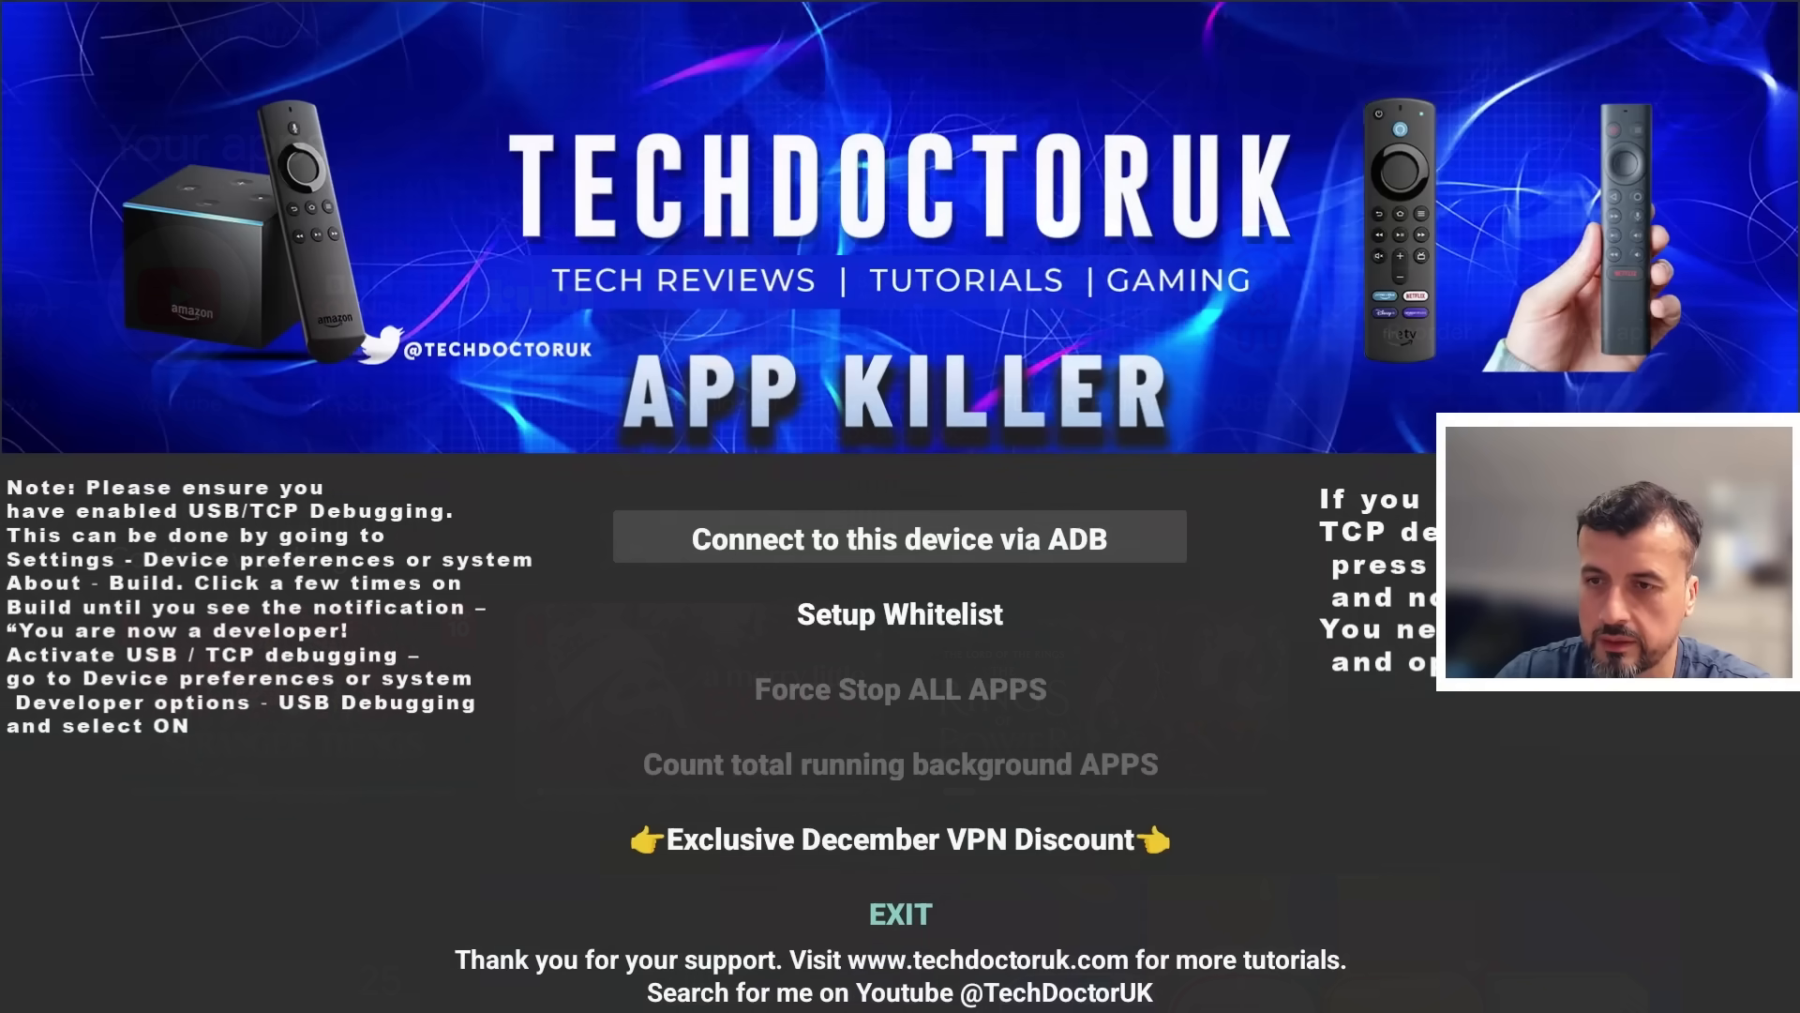
{"action": "left_click", "coordinate": [899, 536]}
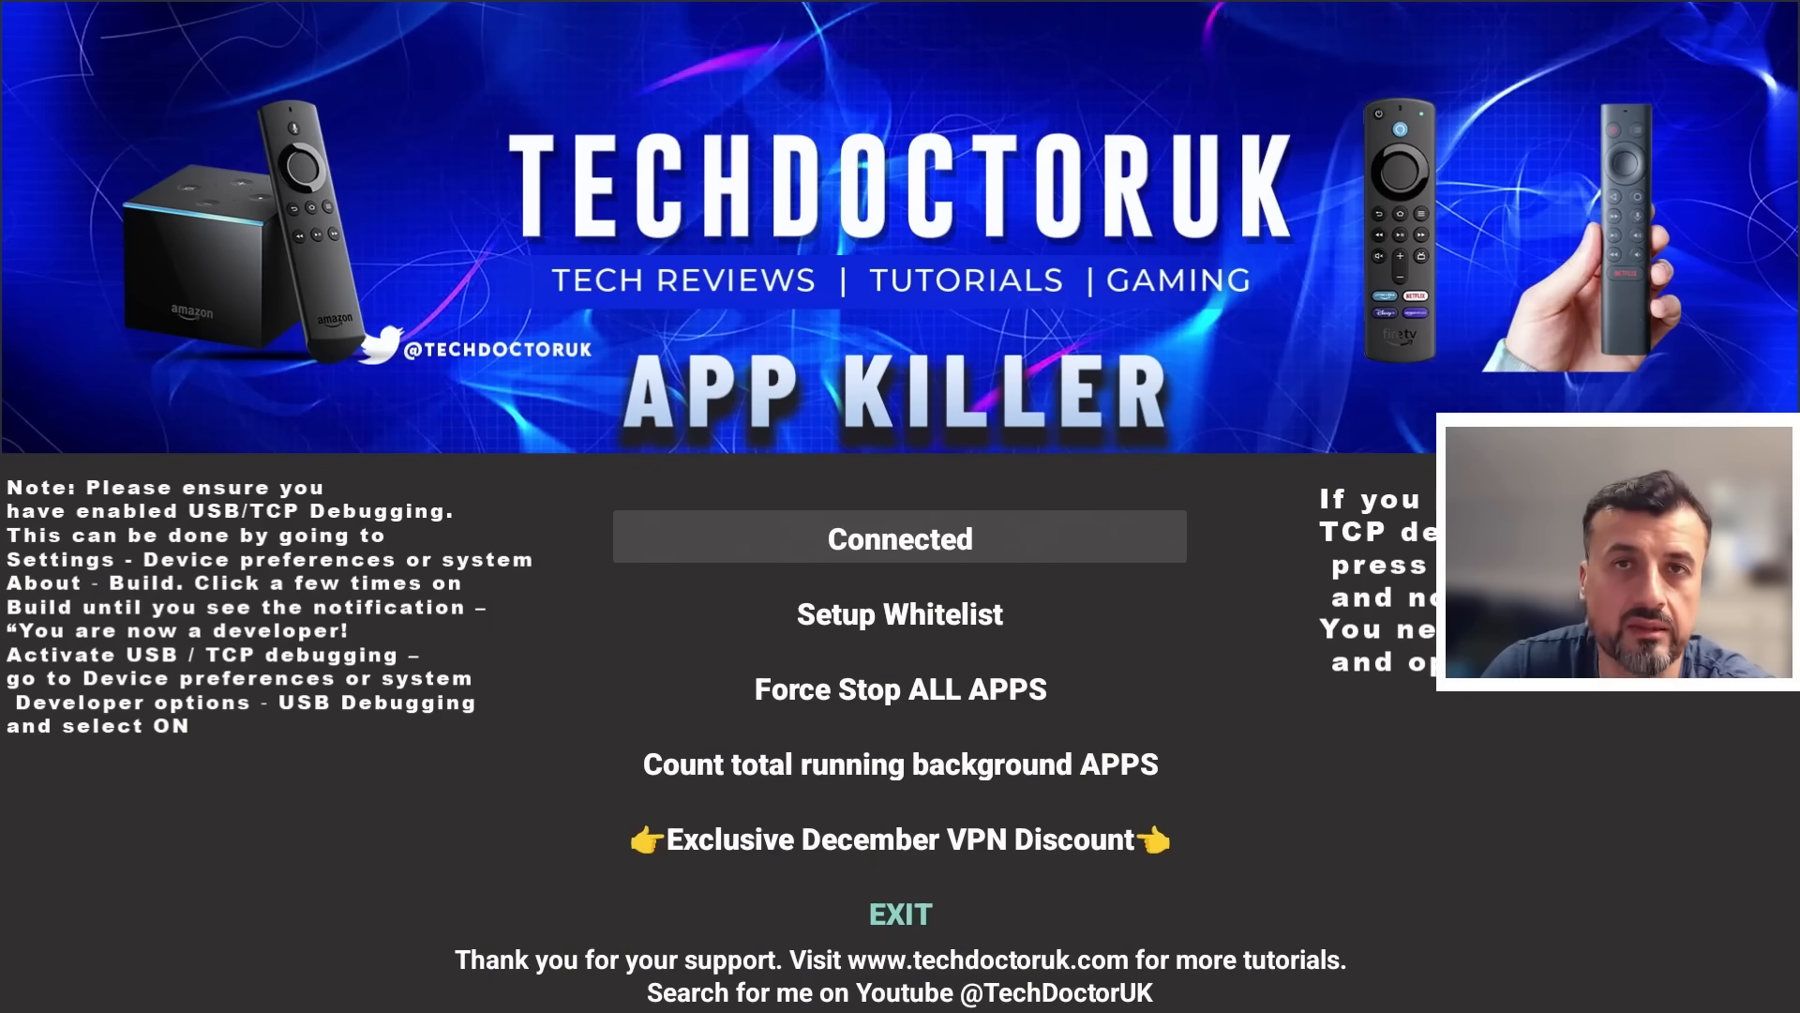
- Count the running background apps (five) and force stop all apps
{"action": "left_click", "coordinate": [900, 764]}
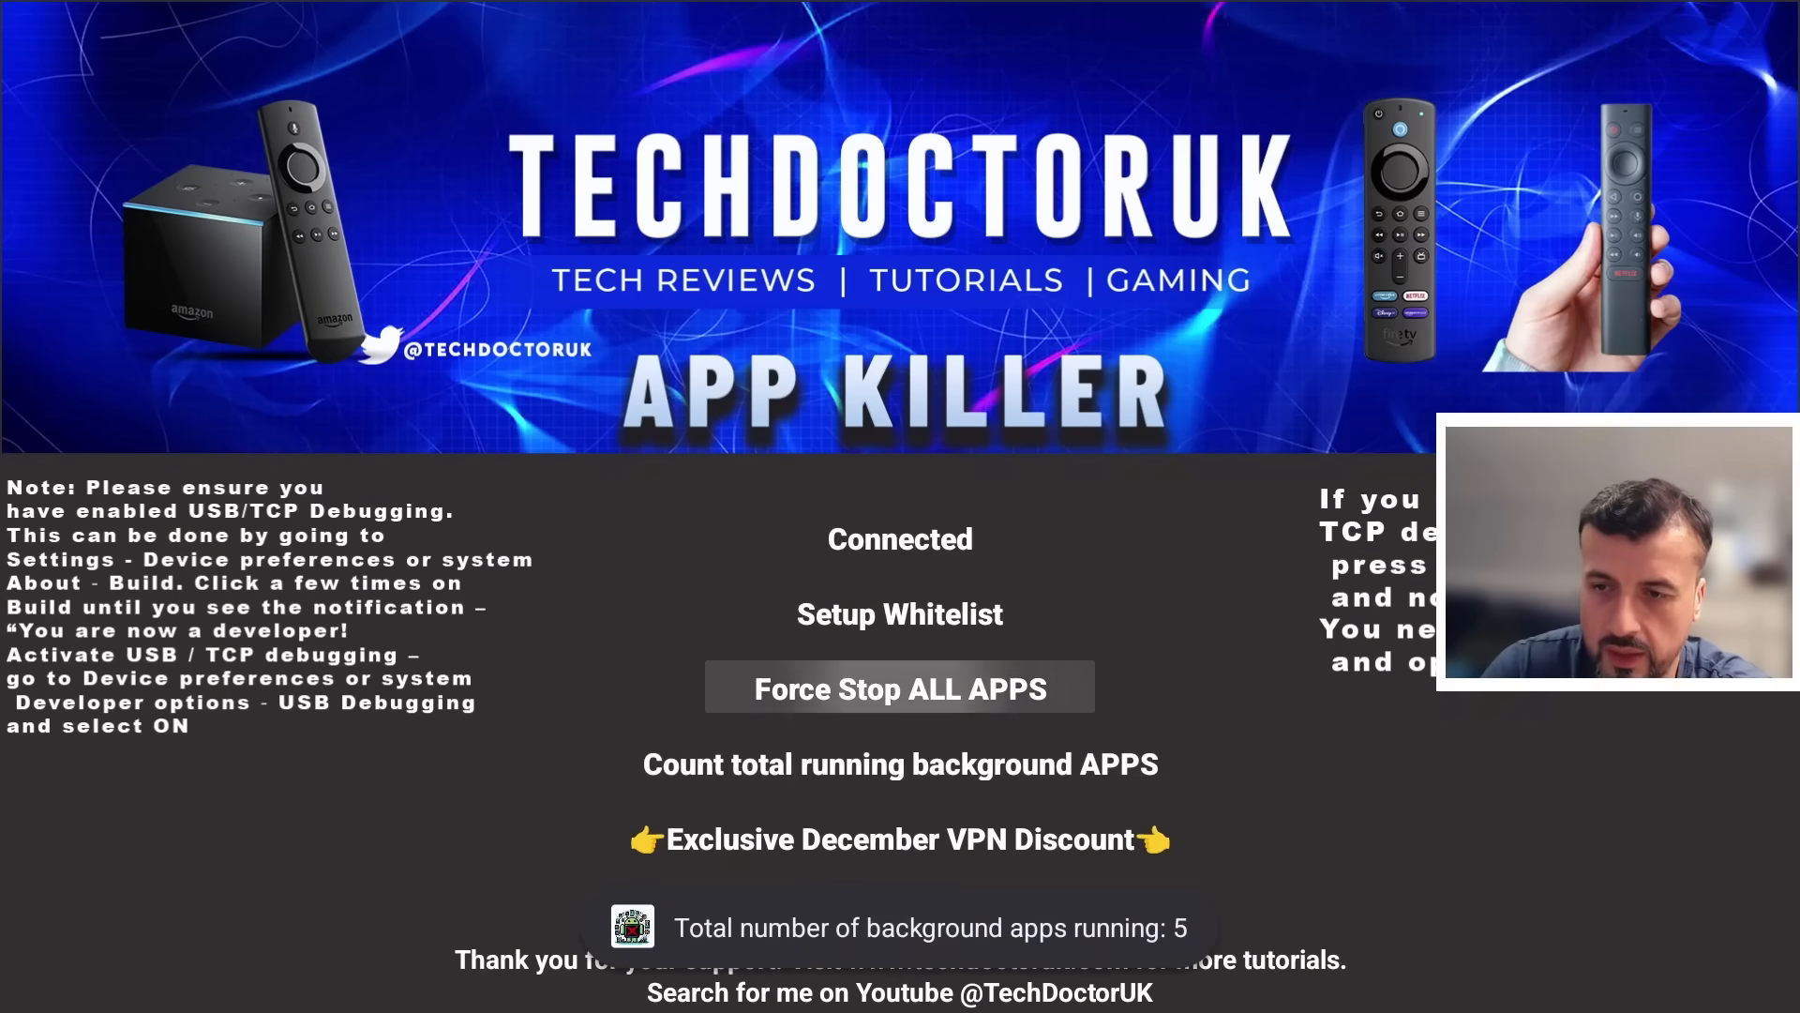
{"action": "left_click", "coordinate": [899, 687]}
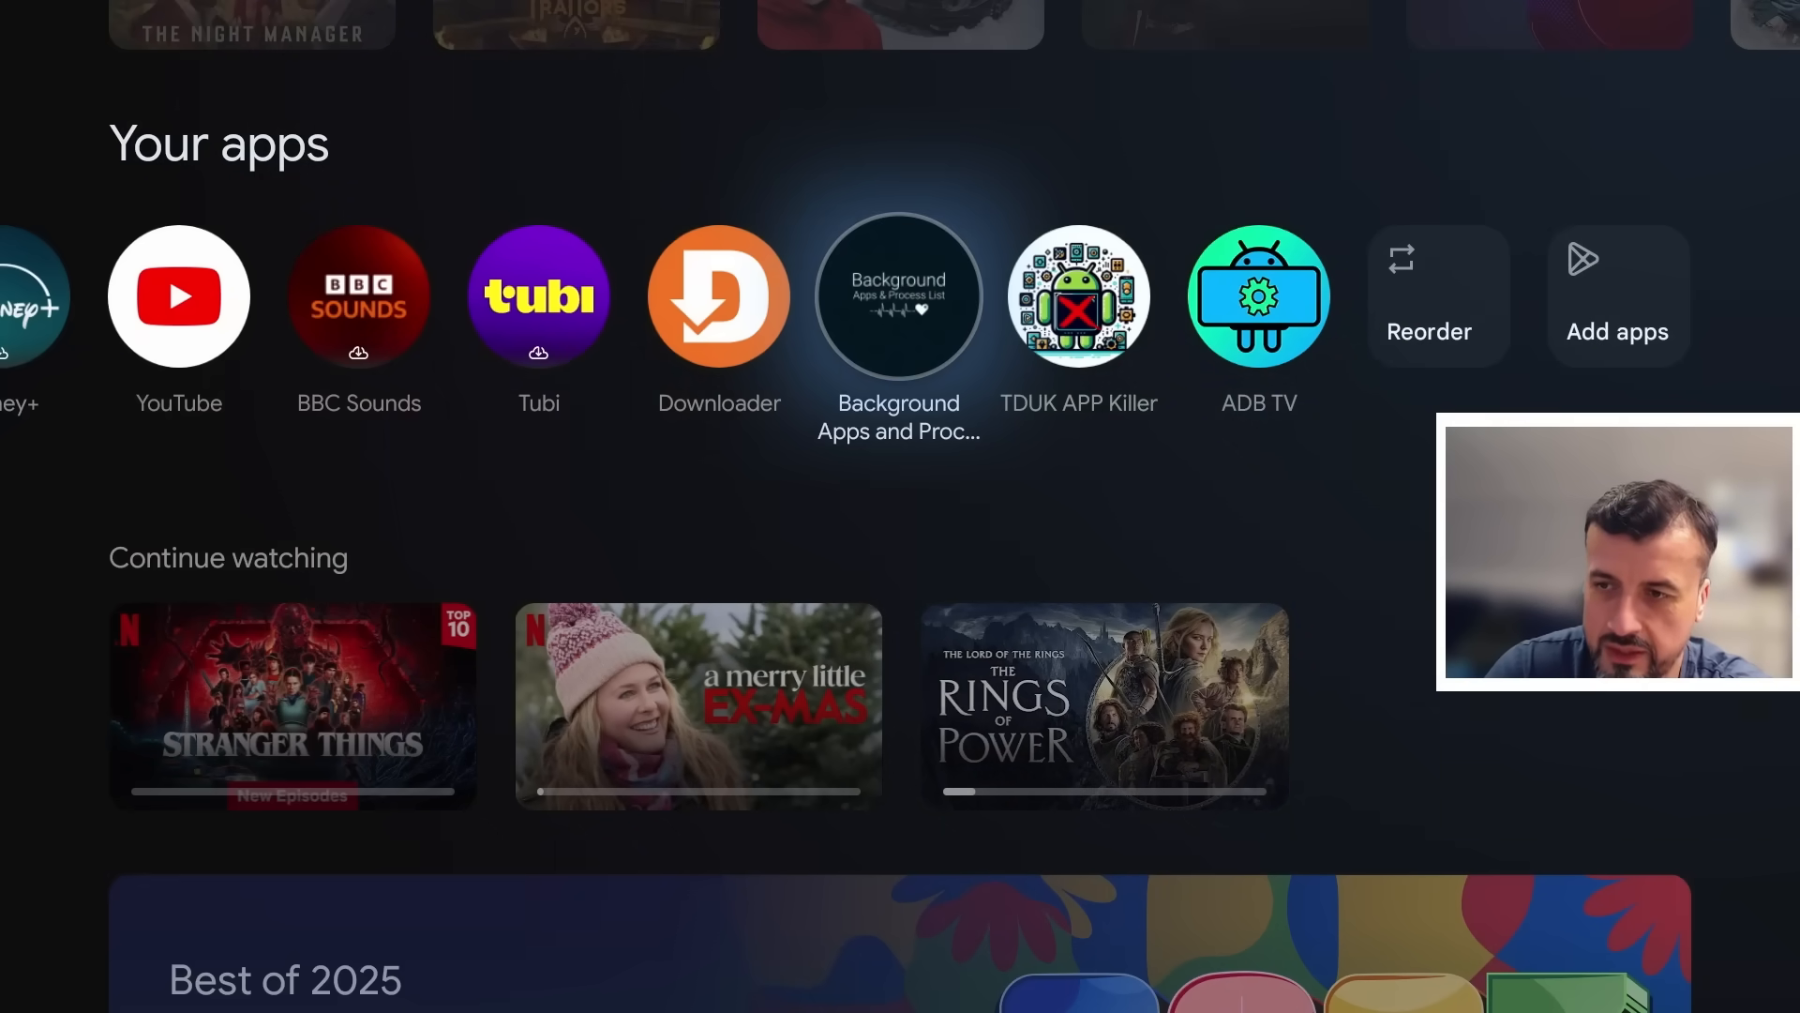
- Launch ADB TV, accept the licence, and run setup through Step 2 and Connect
{"action": "left_click", "coordinate": [899, 296]}
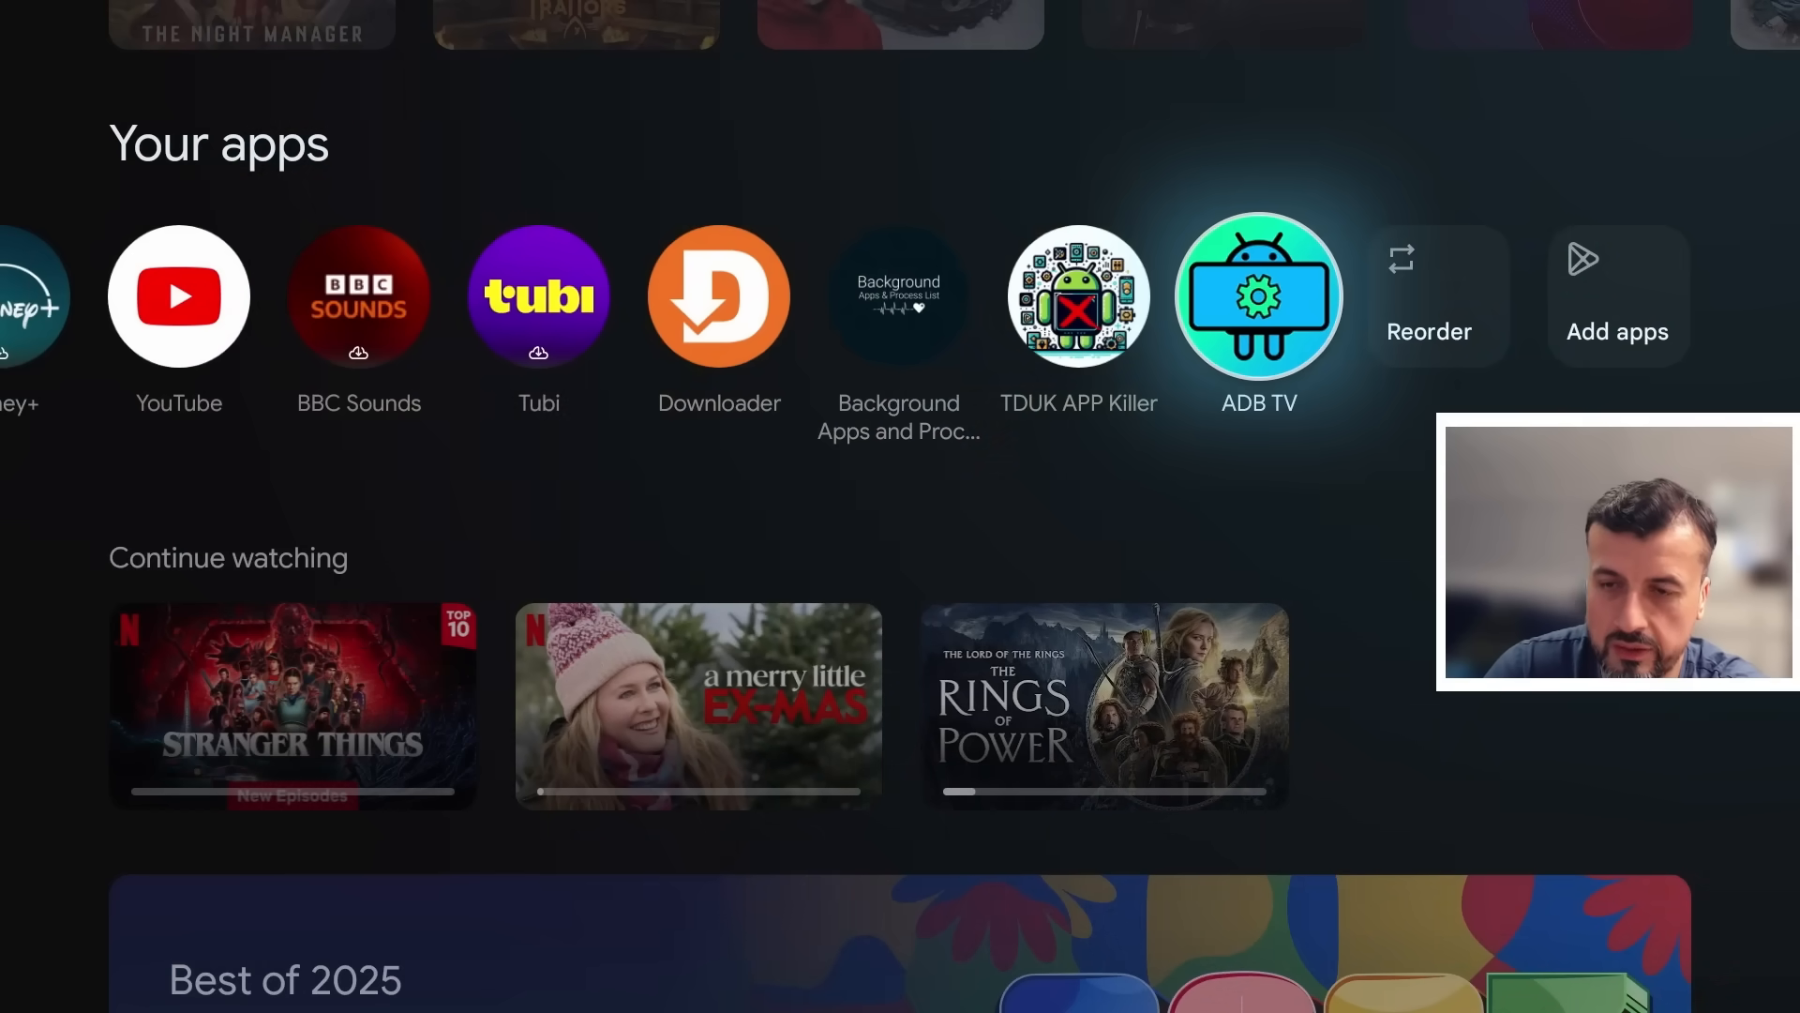
{"action": "left_click", "coordinate": [1258, 294]}
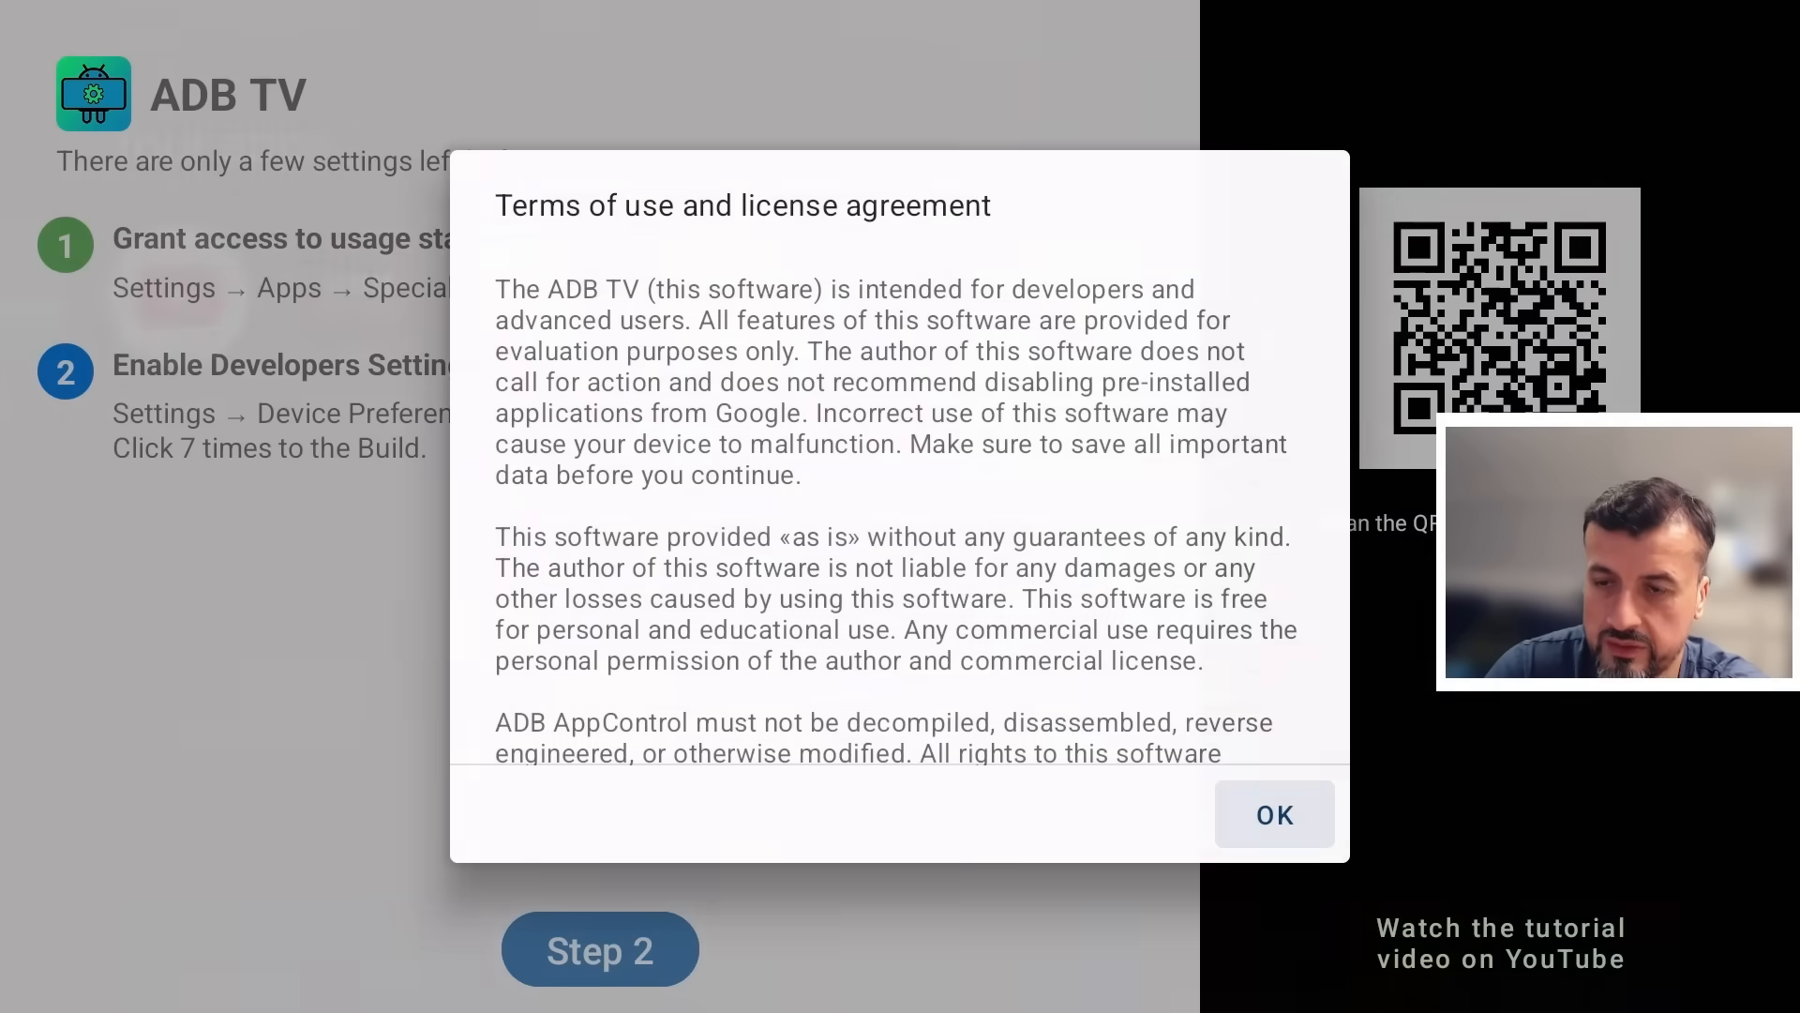
{"action": "left_click", "coordinate": [1274, 814]}
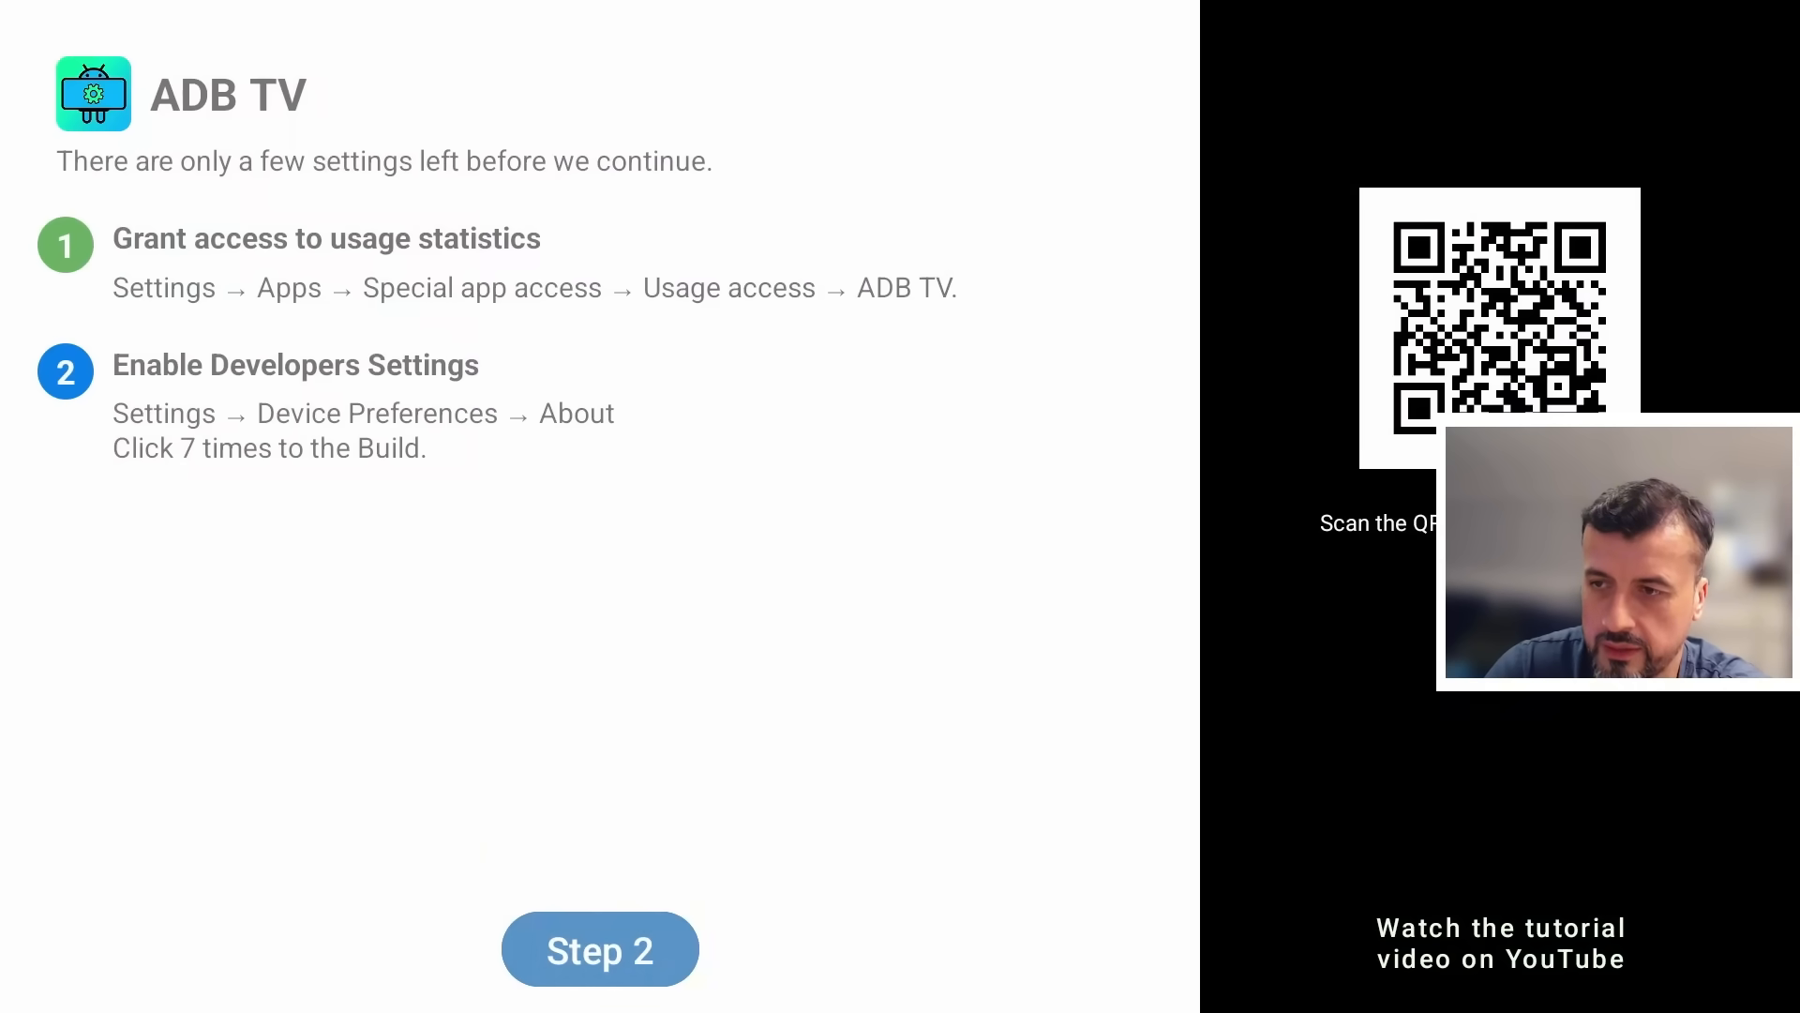
{"action": "left_click", "coordinate": [598, 948]}
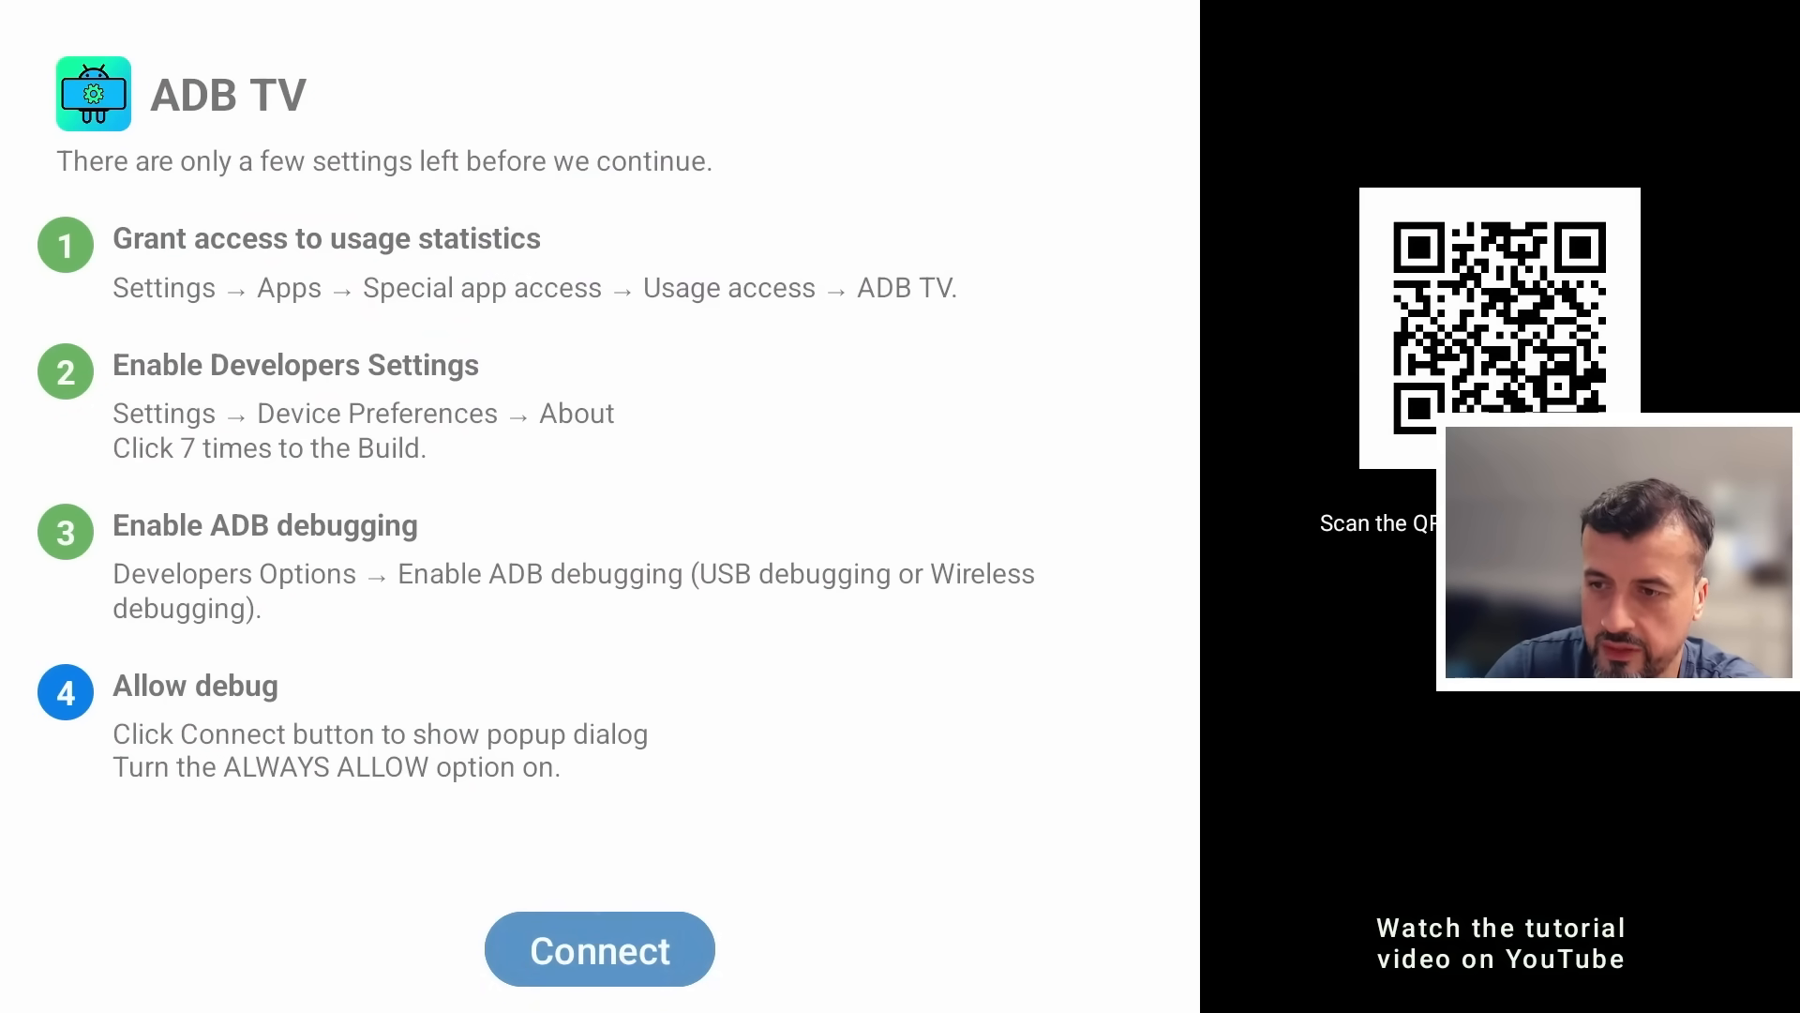
{"action": "left_click", "coordinate": [599, 950]}
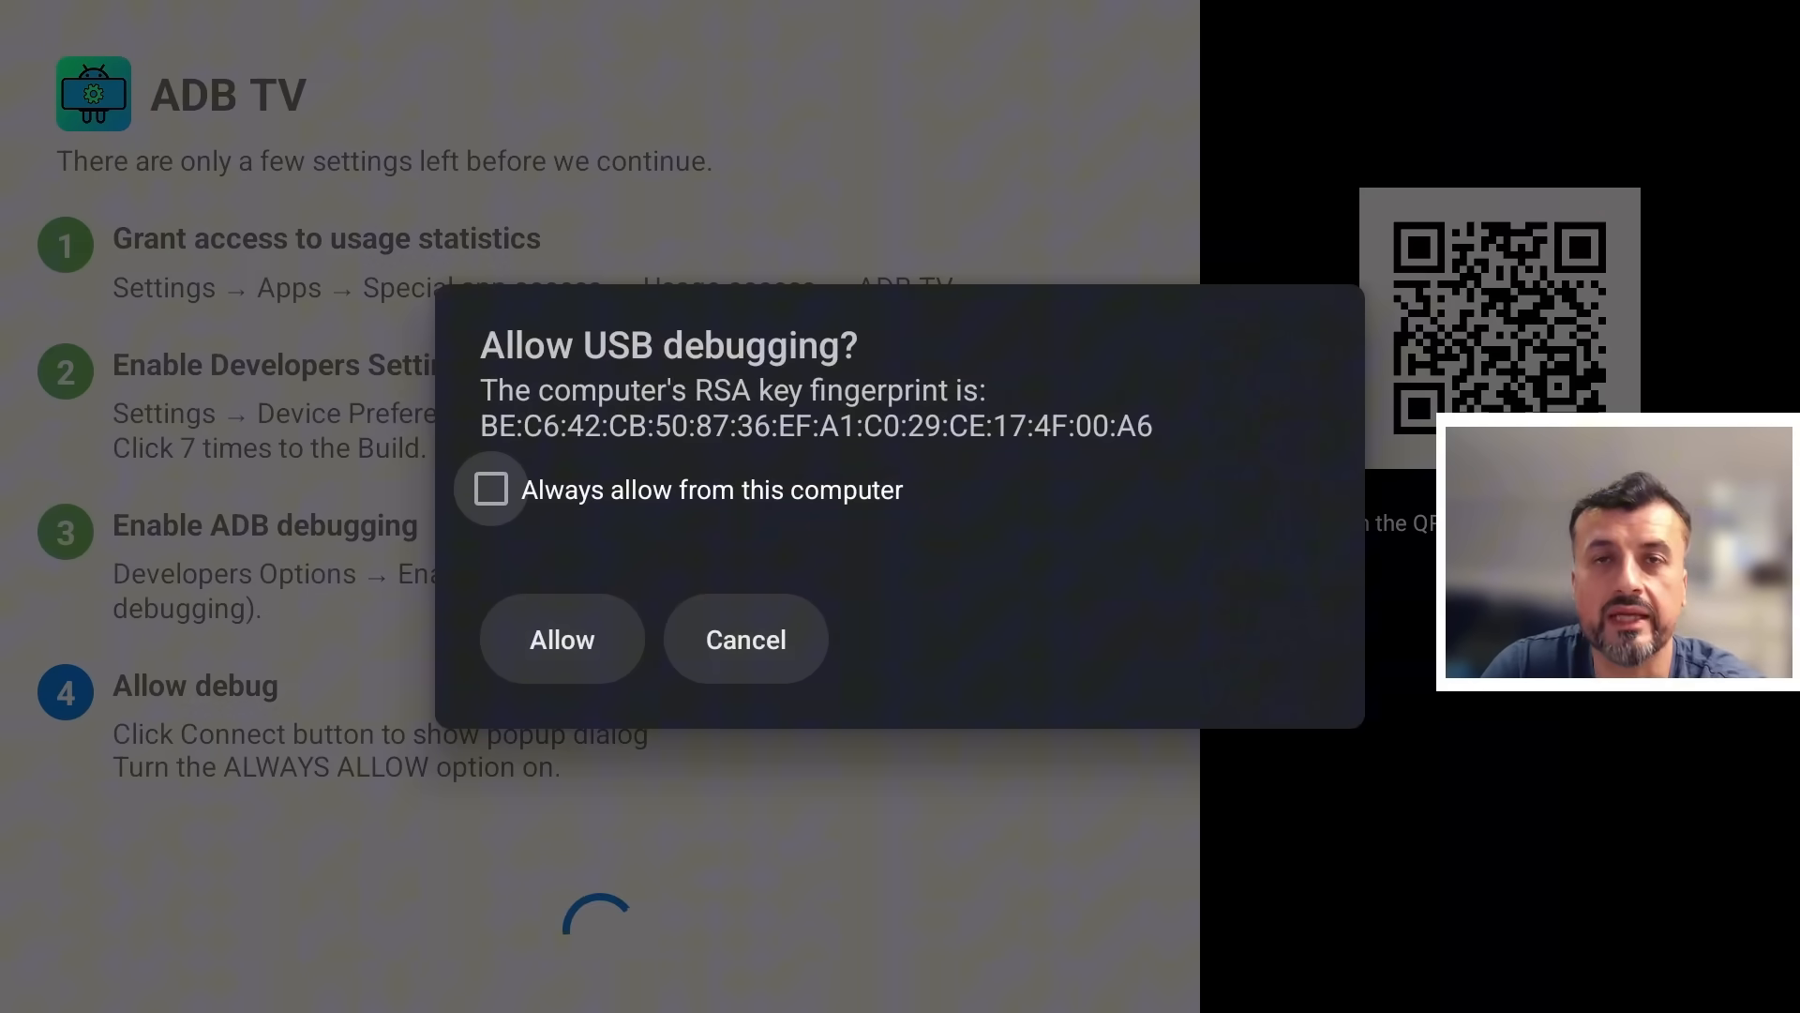
- Allow USB debugging, always trusting this computer
{"action": "left_click", "coordinate": [491, 490]}
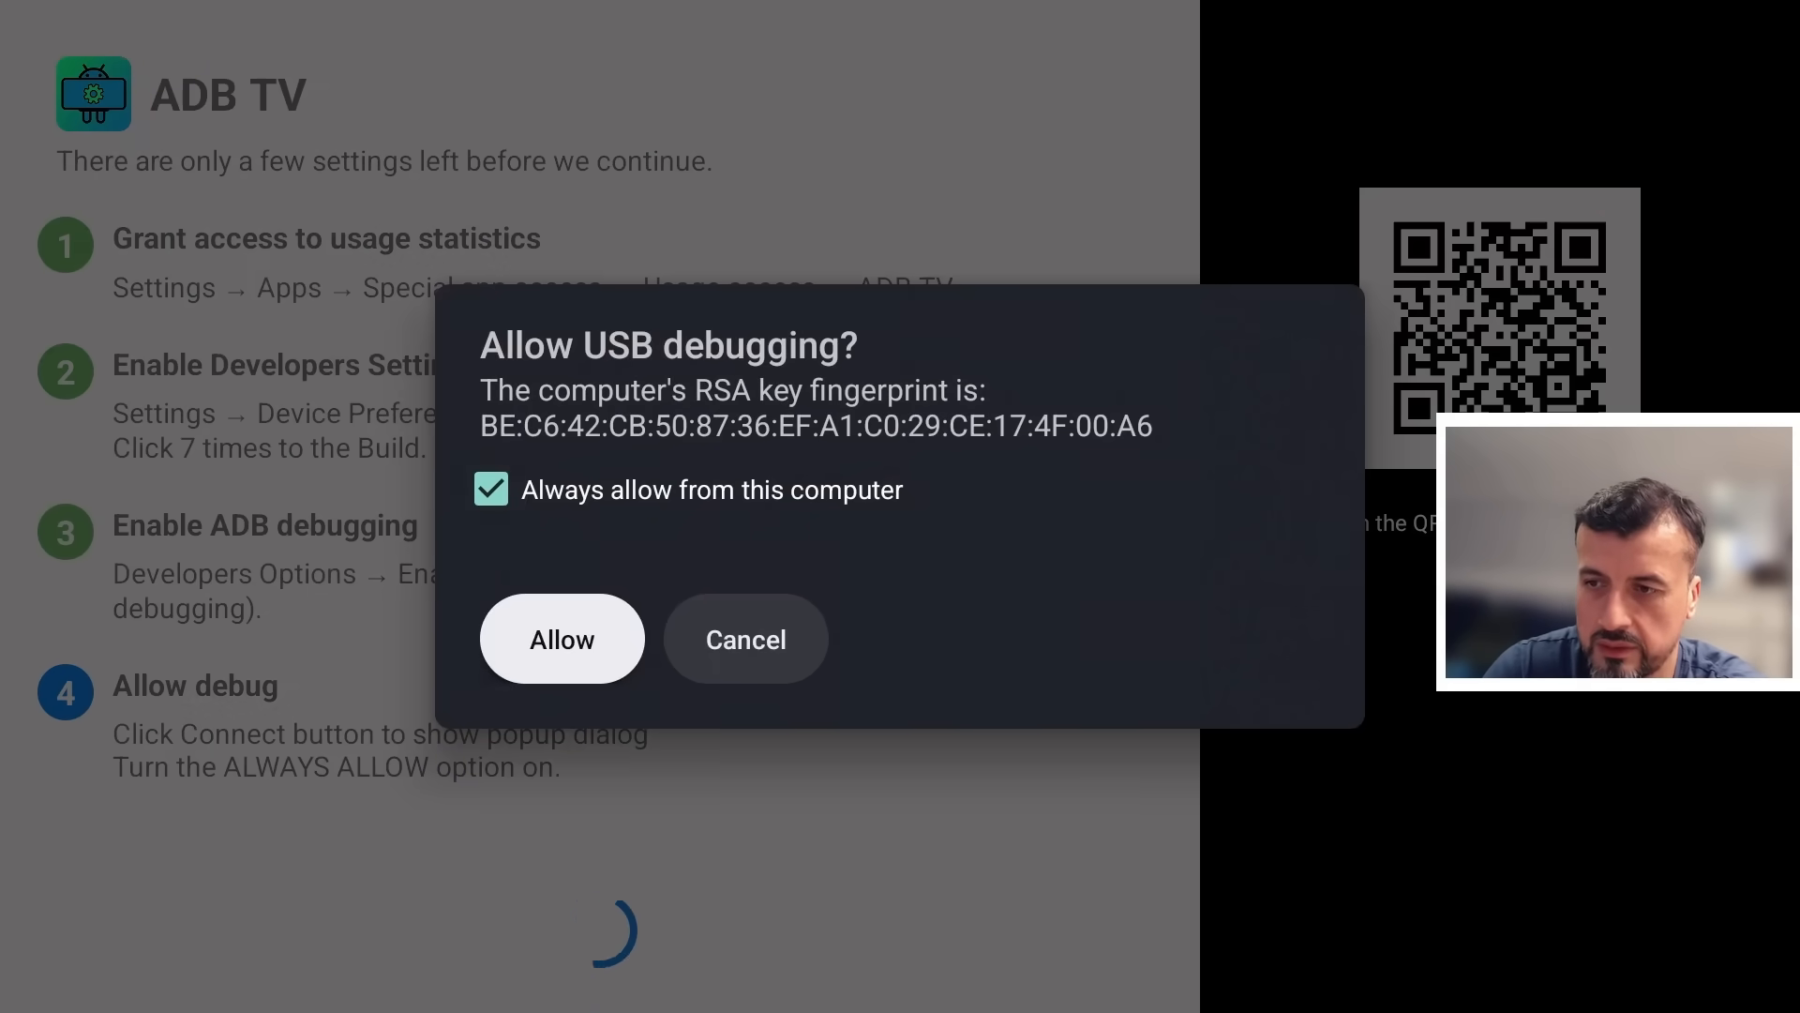
{"action": "left_click", "coordinate": [562, 639]}
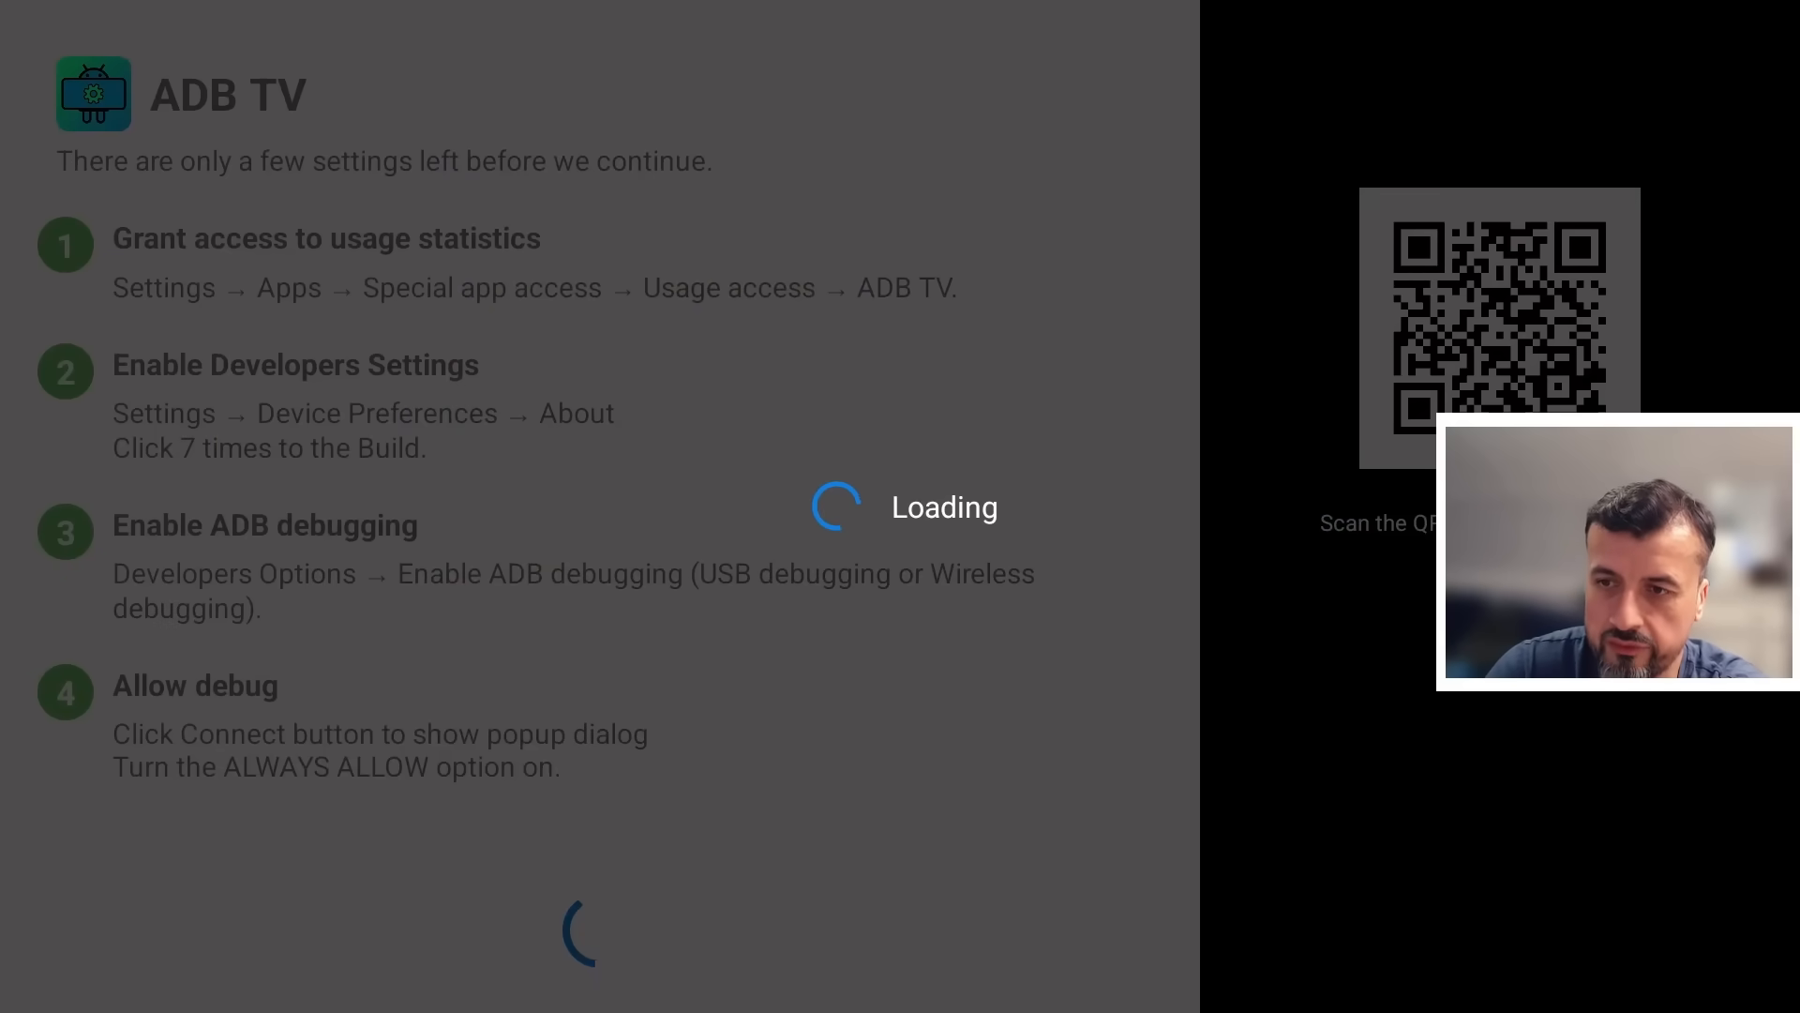